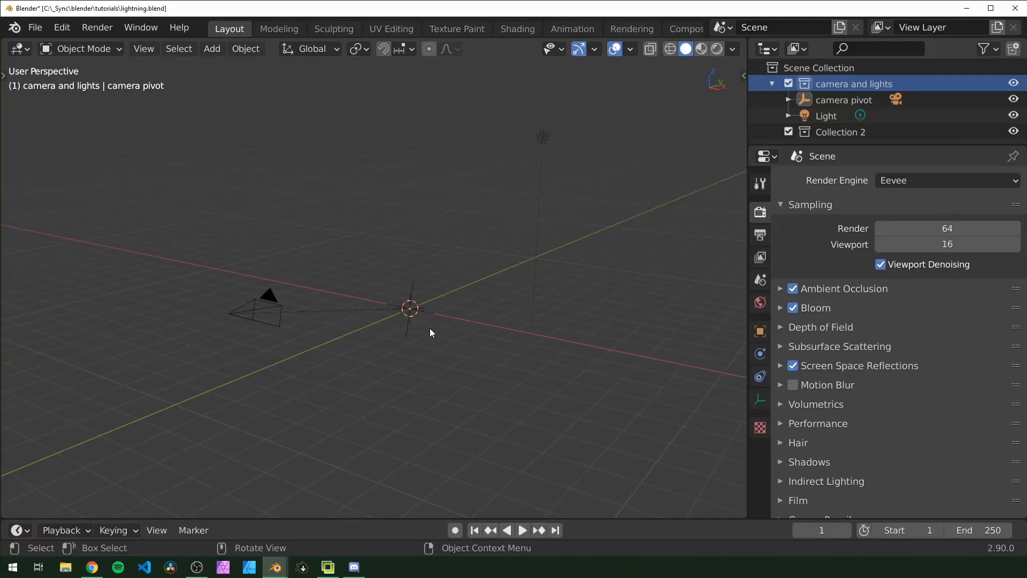
mouse_move(429, 314)
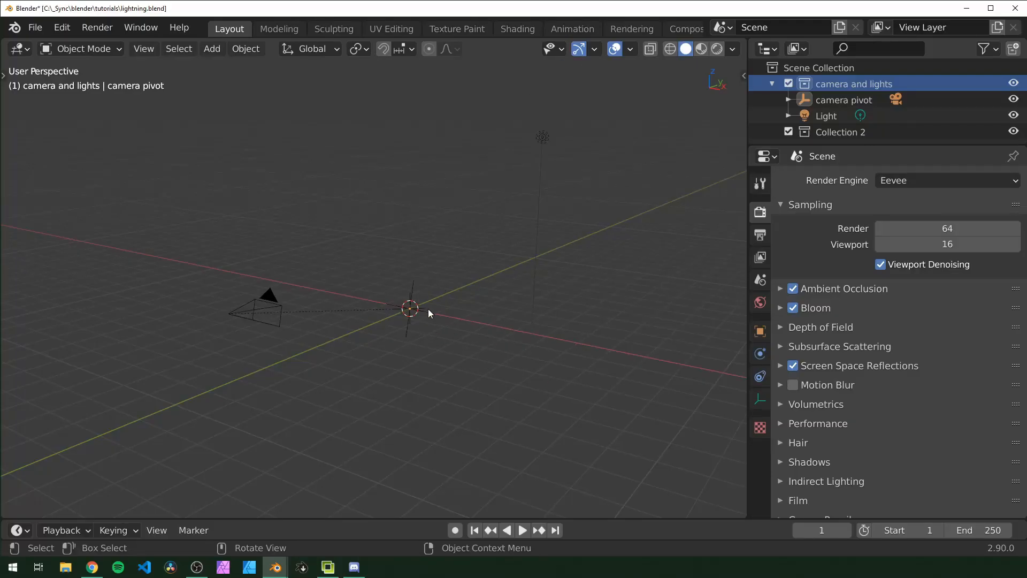
- Delete the camera and lights collection with its hierarchy and make Collection 2 active
drag(430, 314, 504, 264)
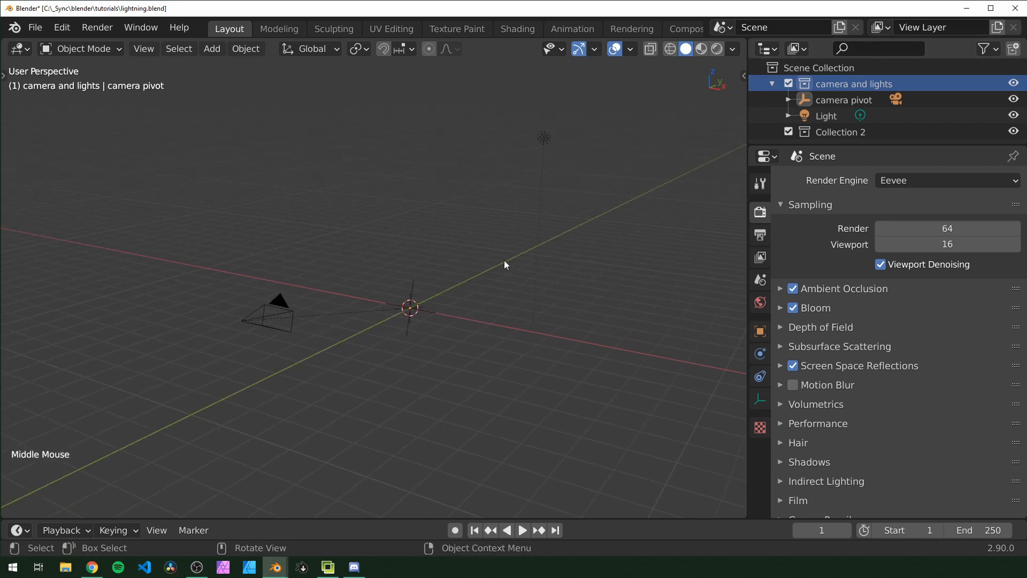
right_click(854, 83)
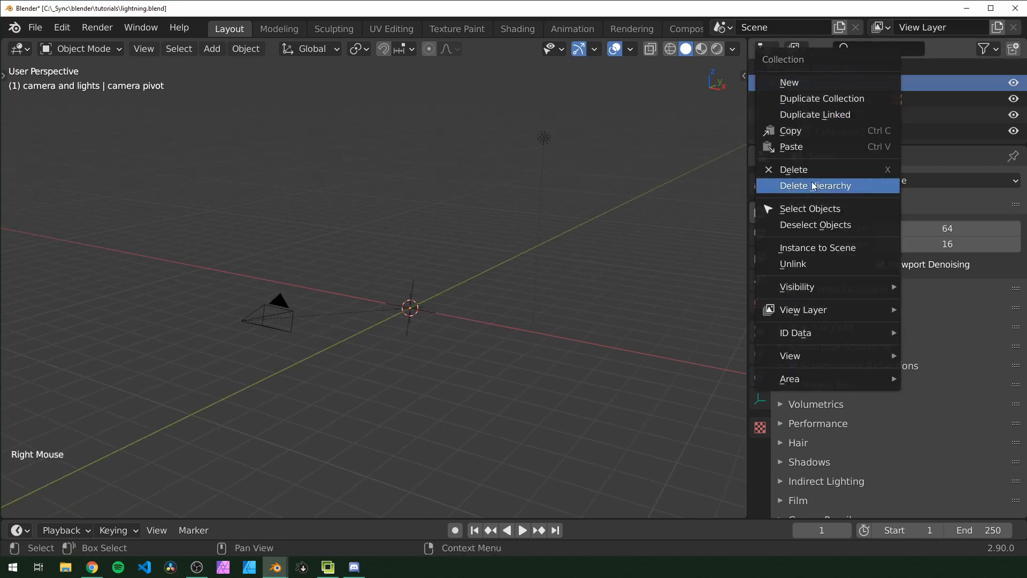
click(816, 185)
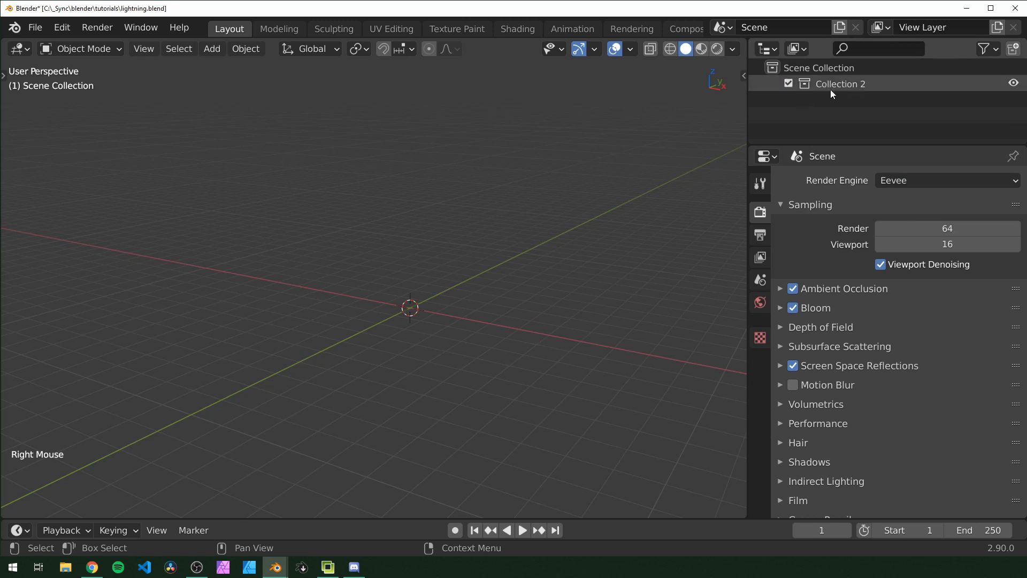
click(840, 83)
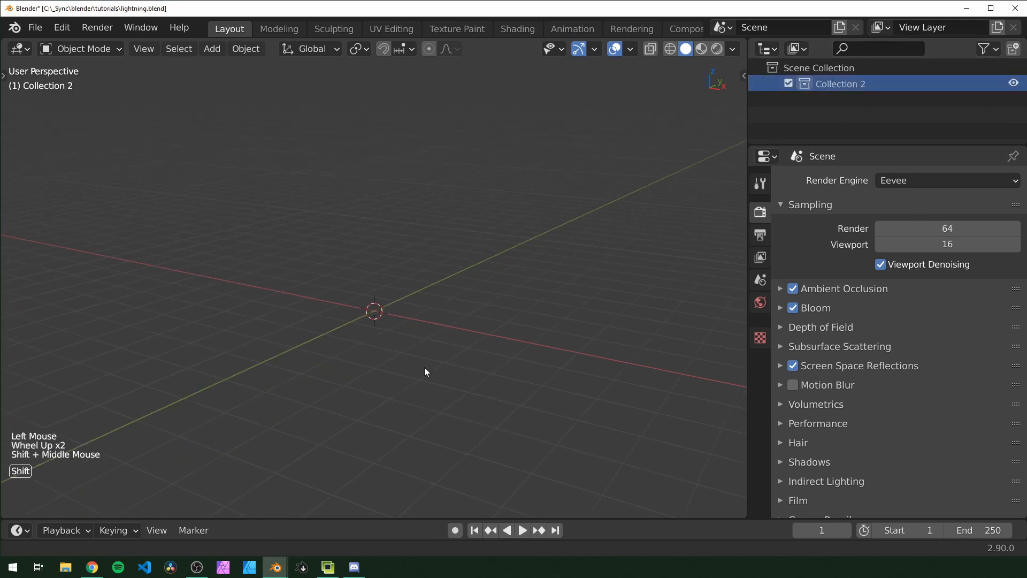
key(shift+a)
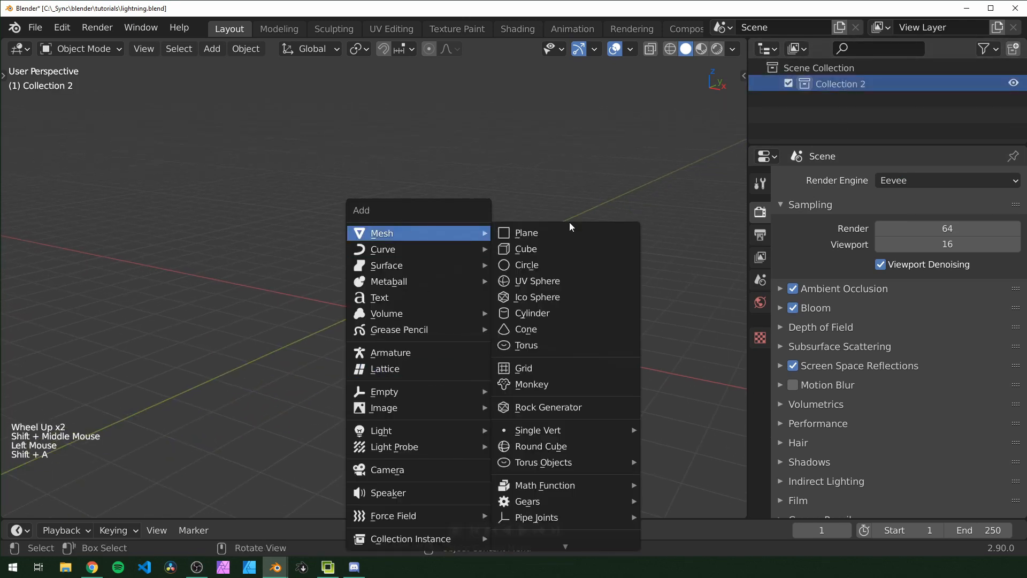
- Add a plane, merge it to one vertex and extrude it into a subdivided vertical line
click(527, 232)
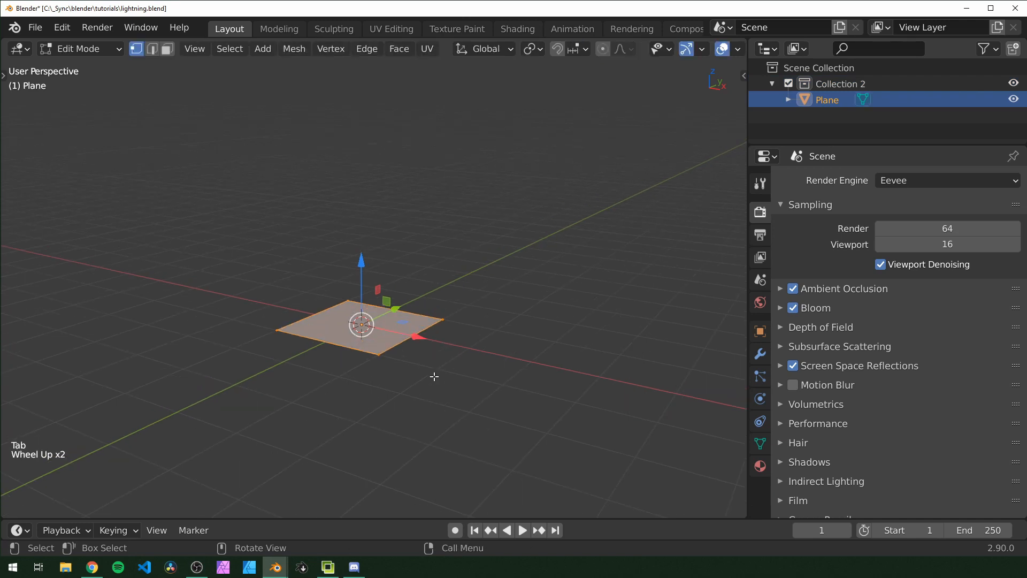
key(m)
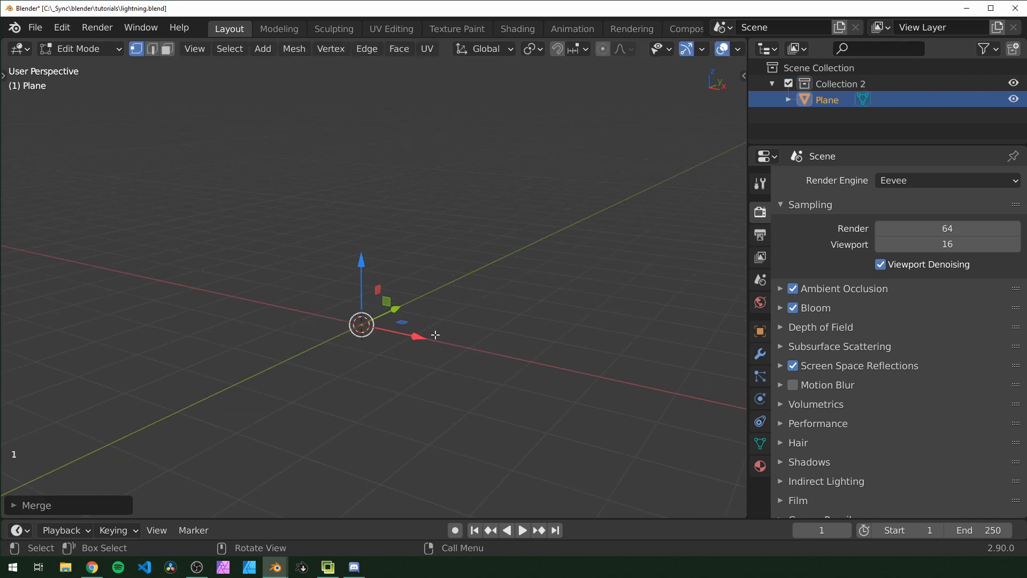
key(KP_1)
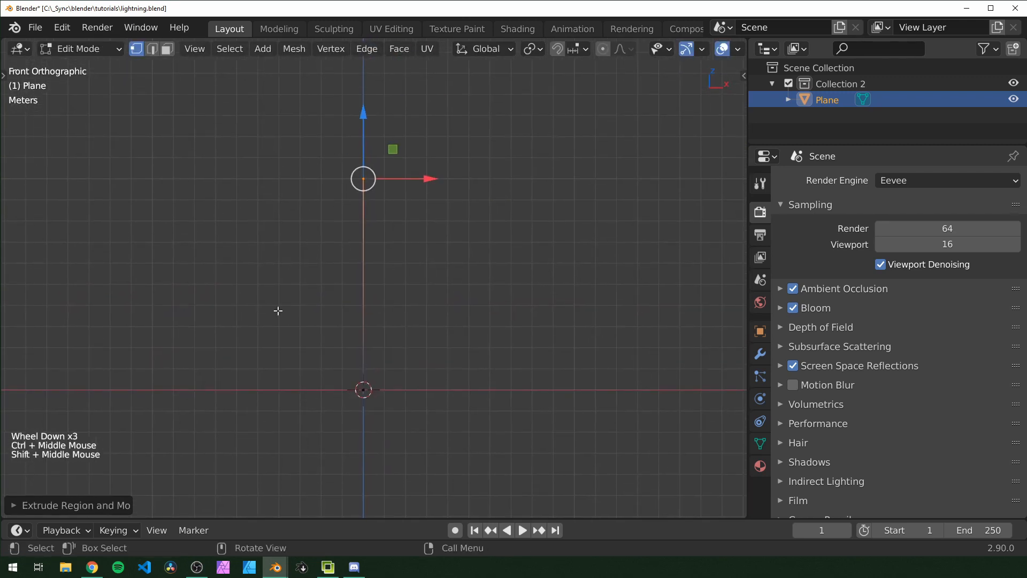
scroll(up, 3)
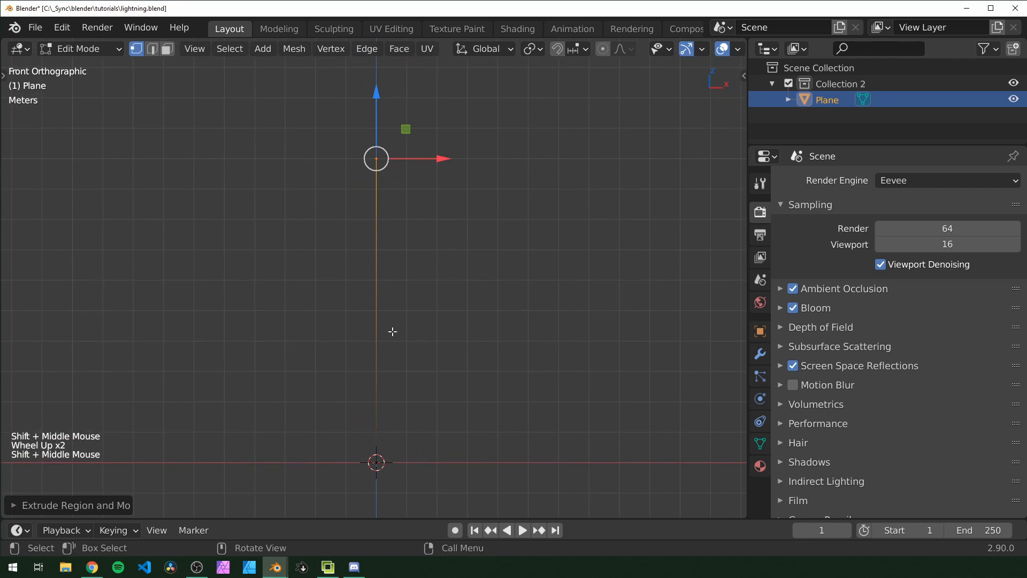
mouse_move(370, 412)
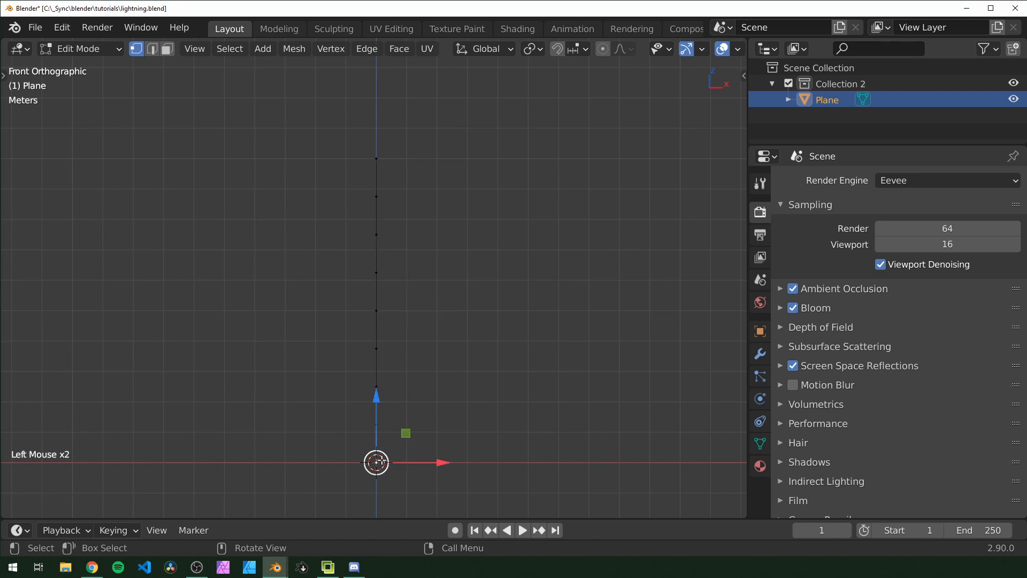
mouse_move(760, 444)
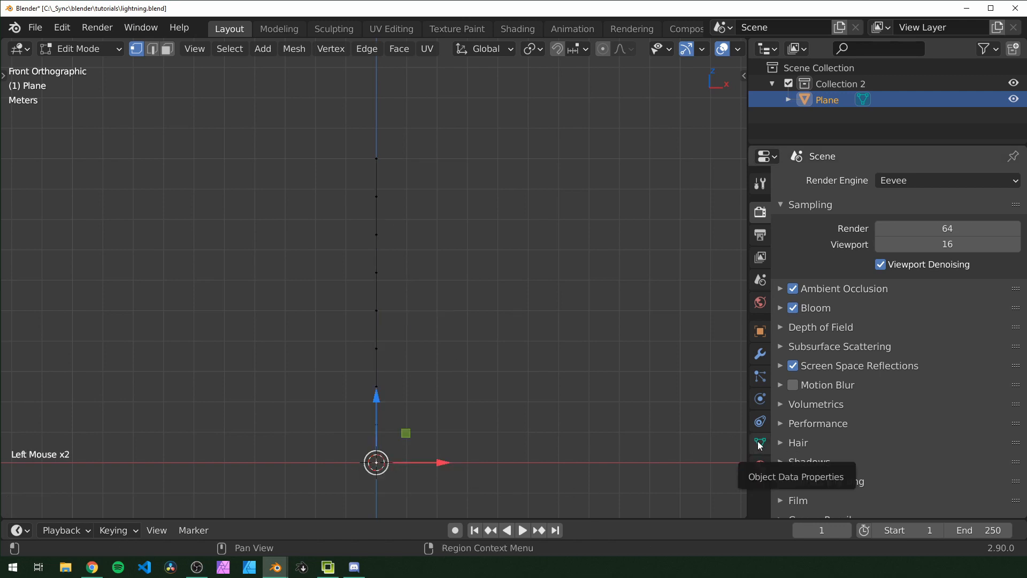
- Assign the line's vertices to a new vertex group named 'focus' and return to Object Mode
click(760, 443)
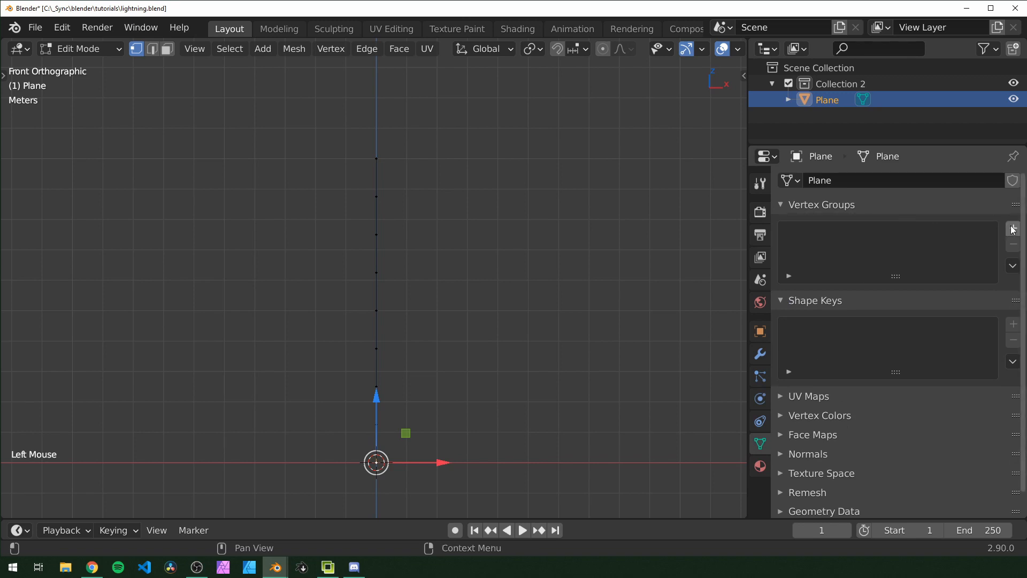
click(1013, 227)
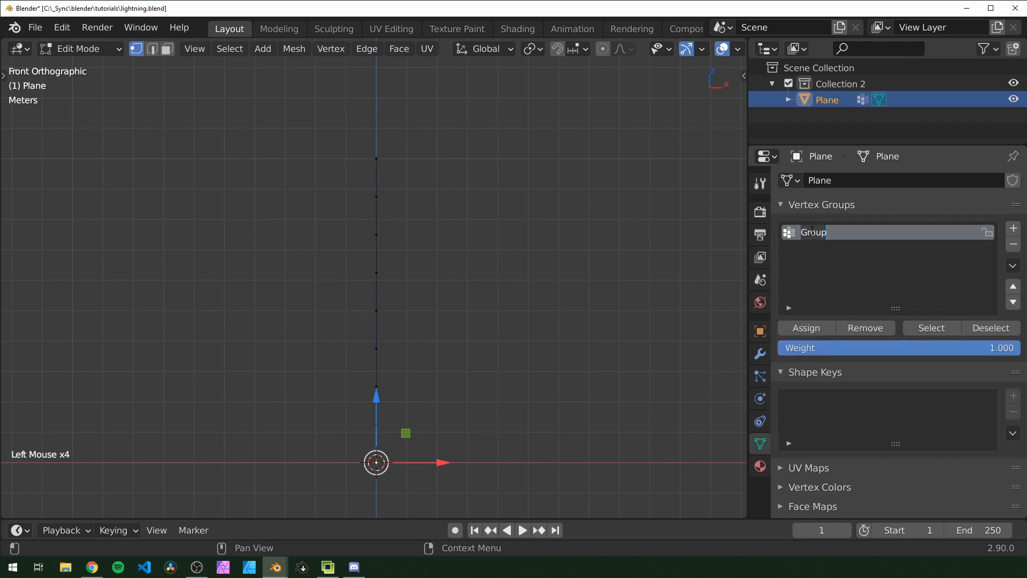
text(focus)
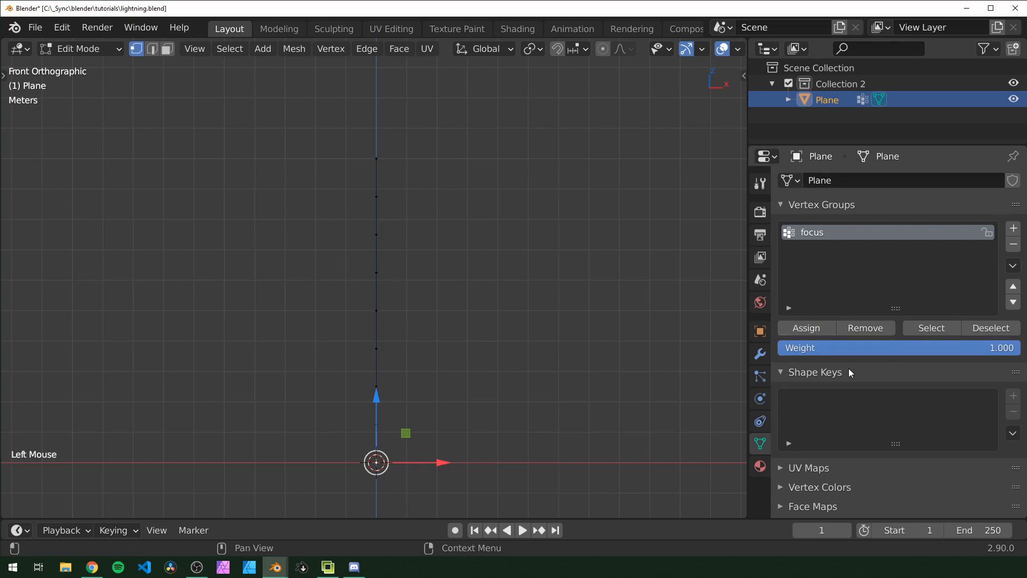
mouse_move(947, 375)
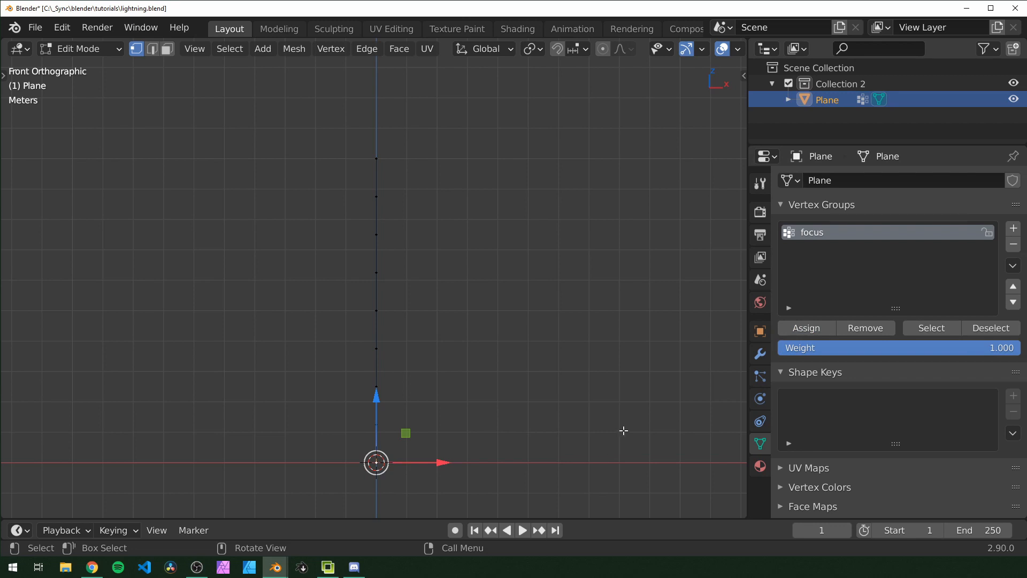
key(Tab)
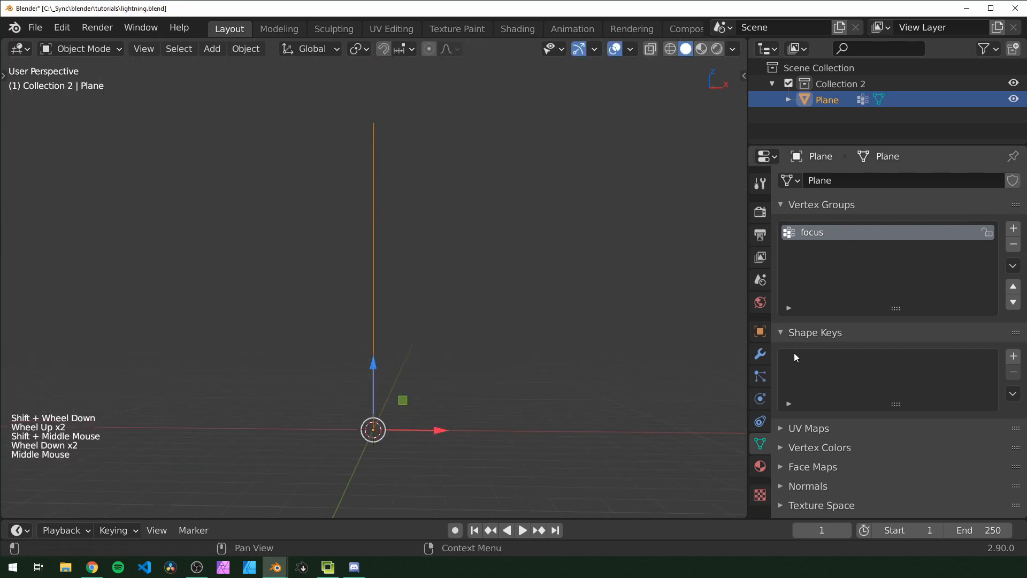
- Add a Displace modifier along X with a new texture and a Subdivision Surface modifier at viewport level 2
click(760, 353)
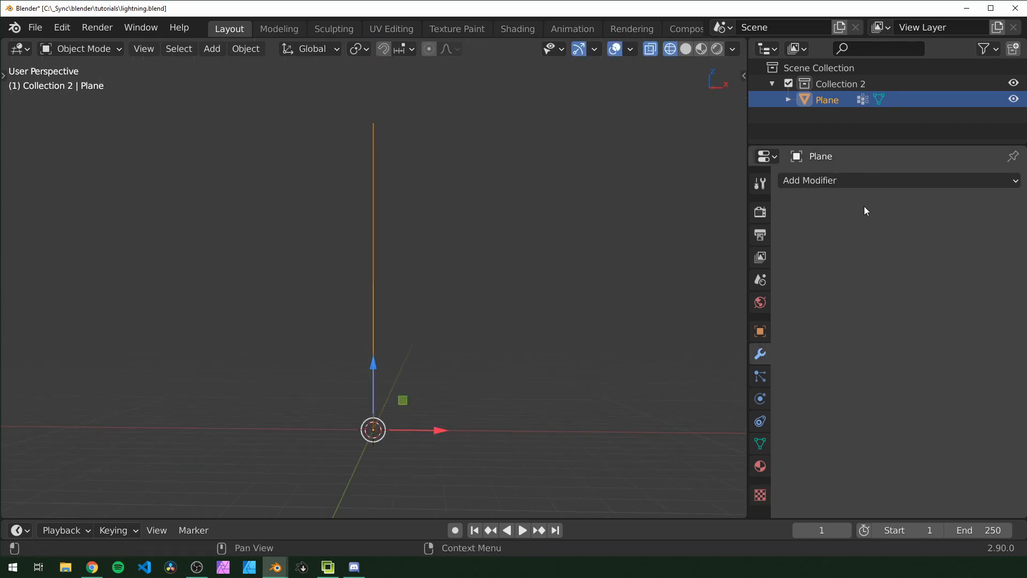
click(809, 180)
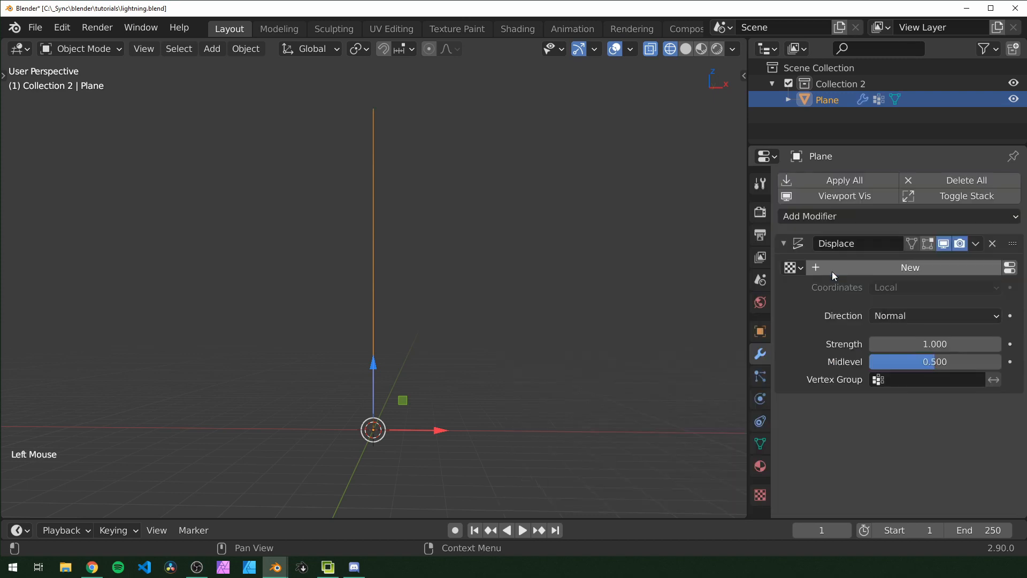
mouse_move(993, 555)
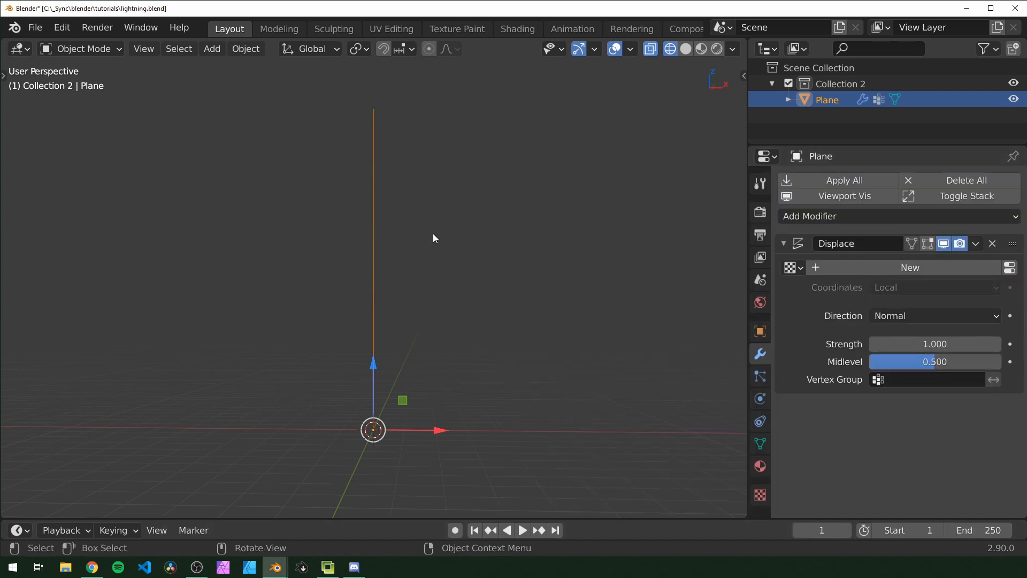
mouse_move(682, 365)
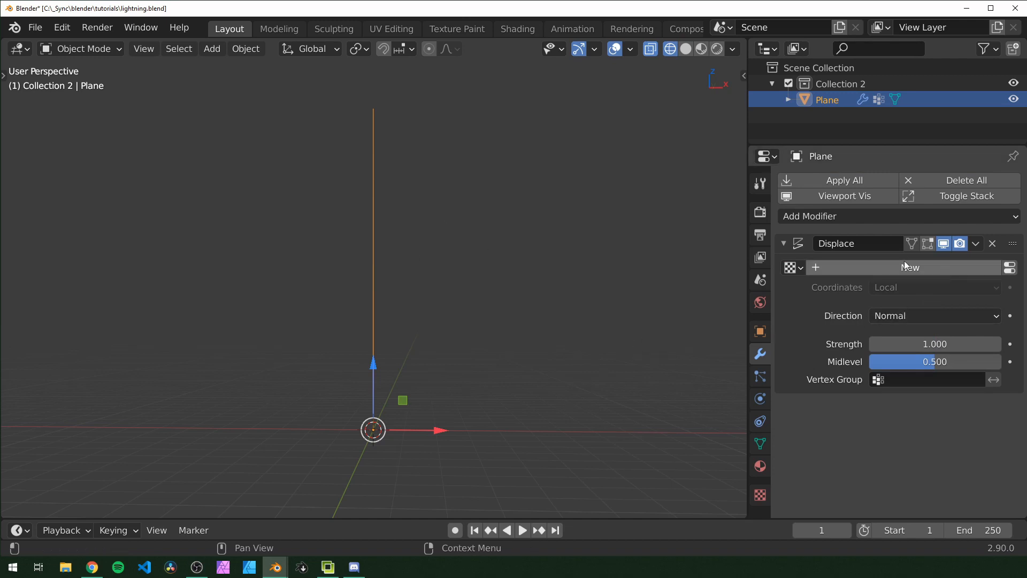
click(909, 267)
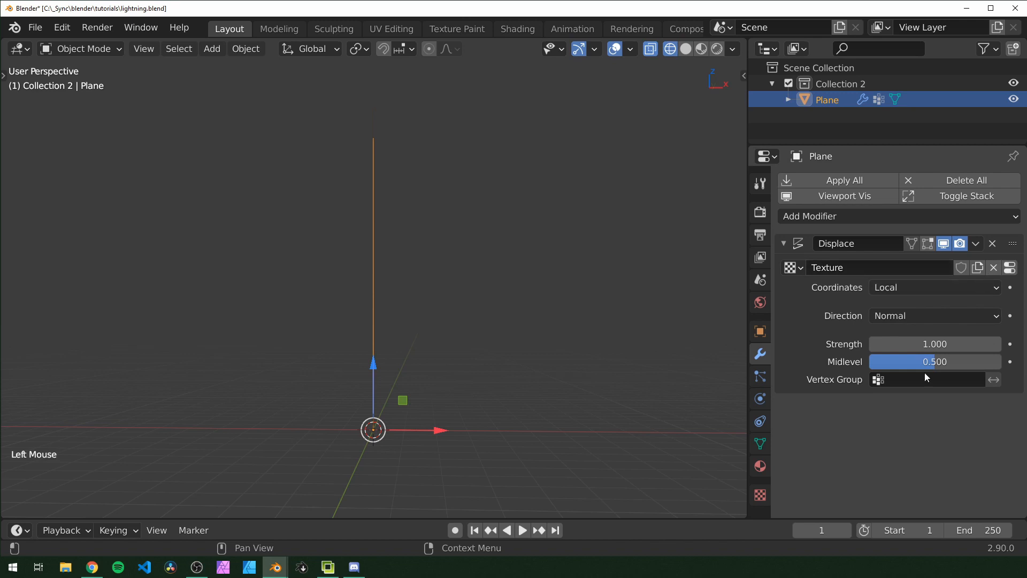
click(760, 494)
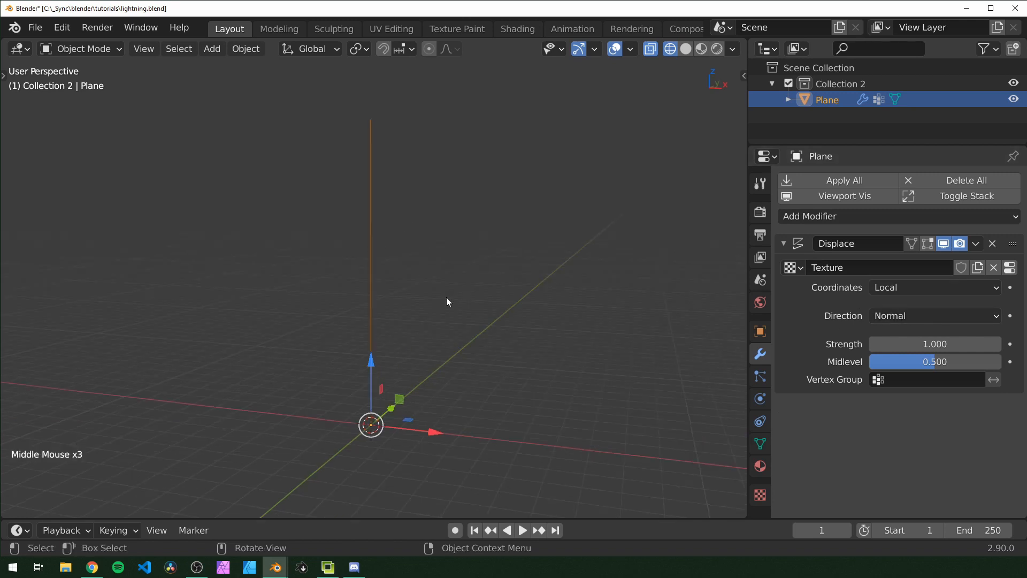
drag(447, 302, 500, 308)
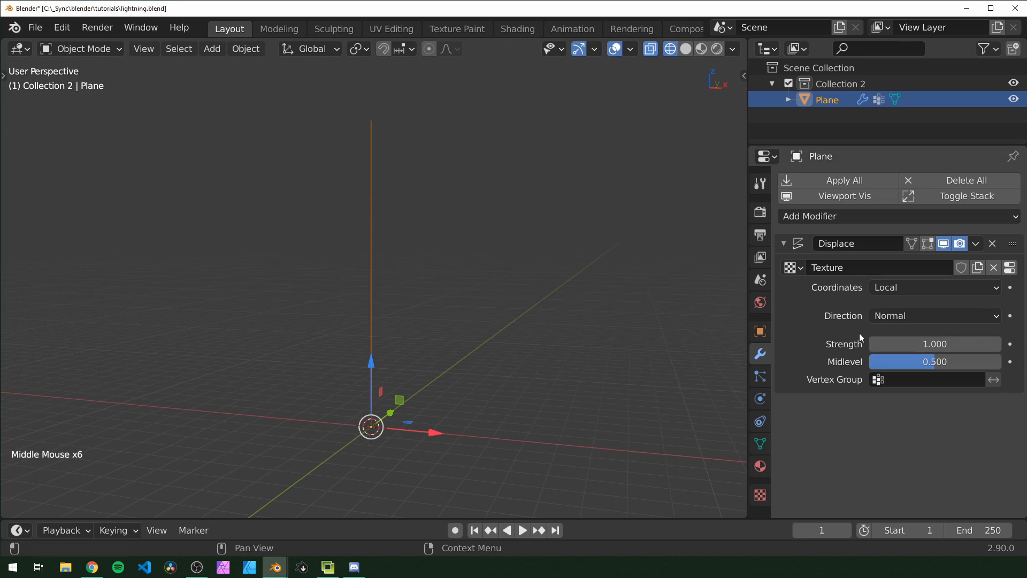
click(930, 314)
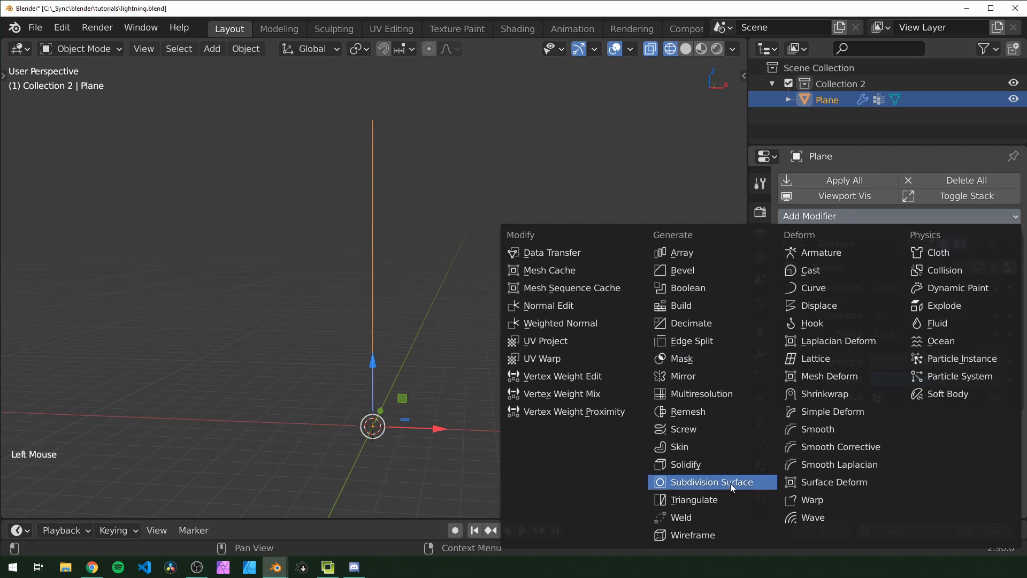
click(700, 482)
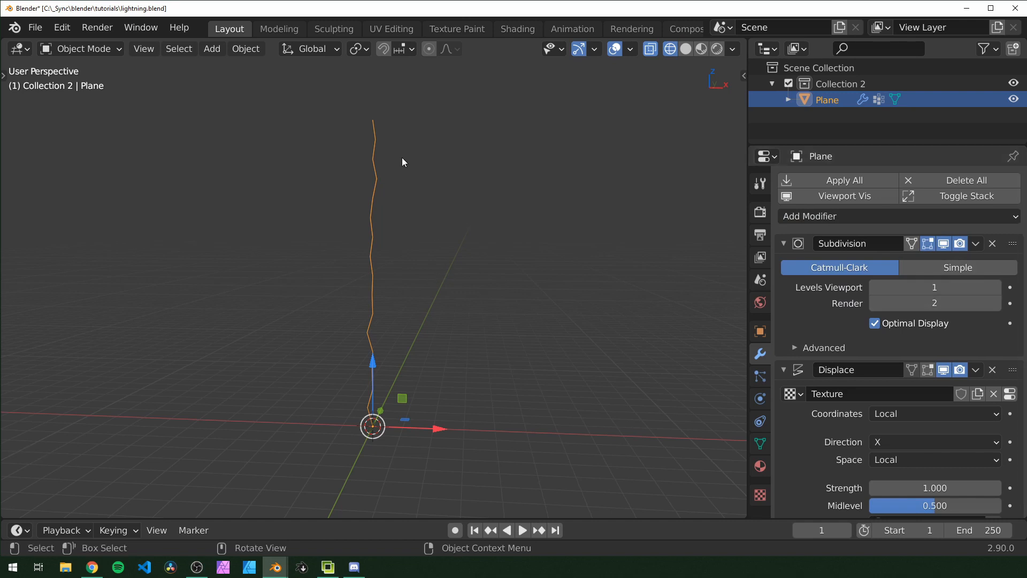
mouse_move(935, 303)
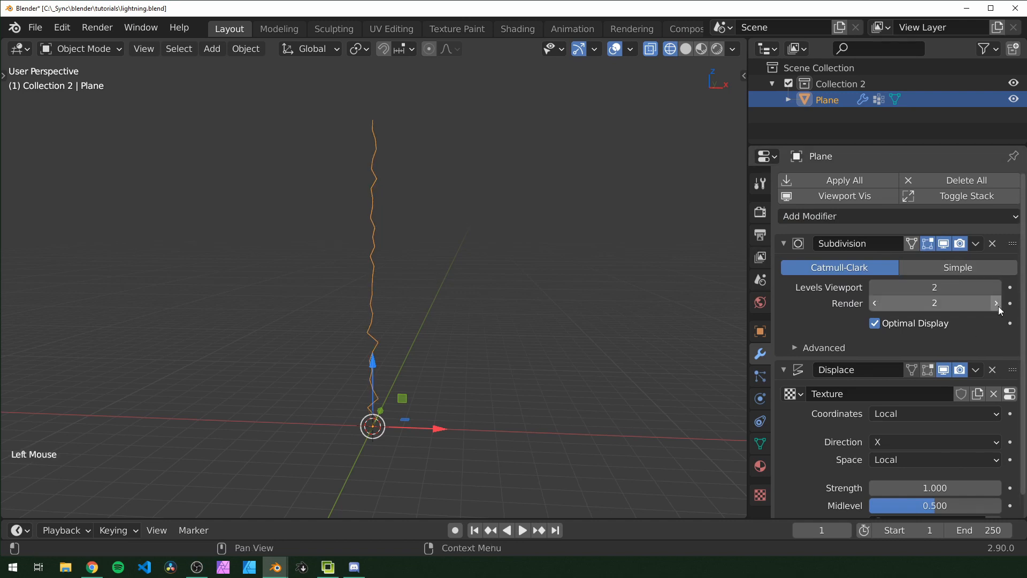
- Set the Clouds texture to Size 1.50 and Depth 3, and use Object texture coordinates for the displacement
click(995, 303)
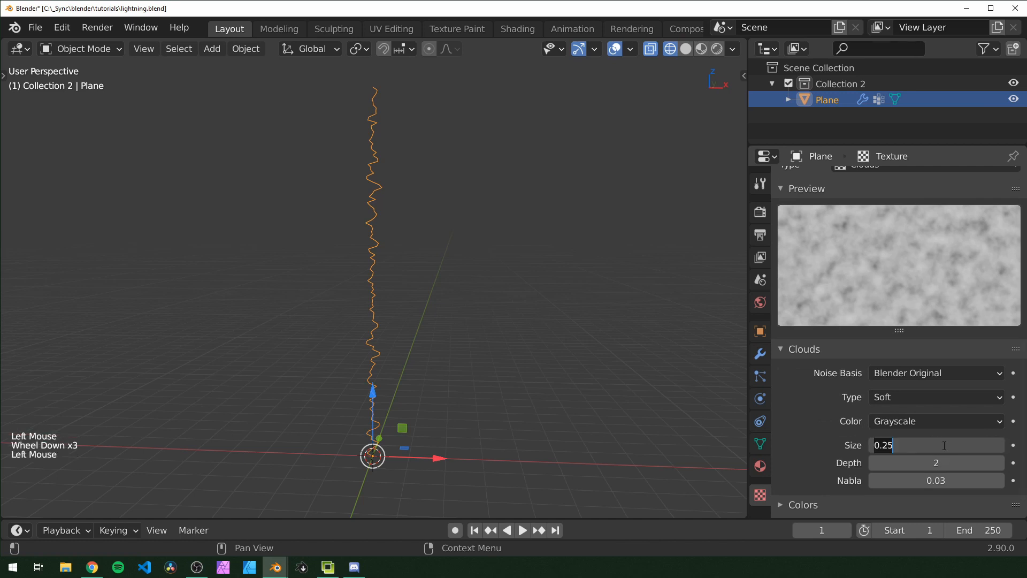
text(1.0)
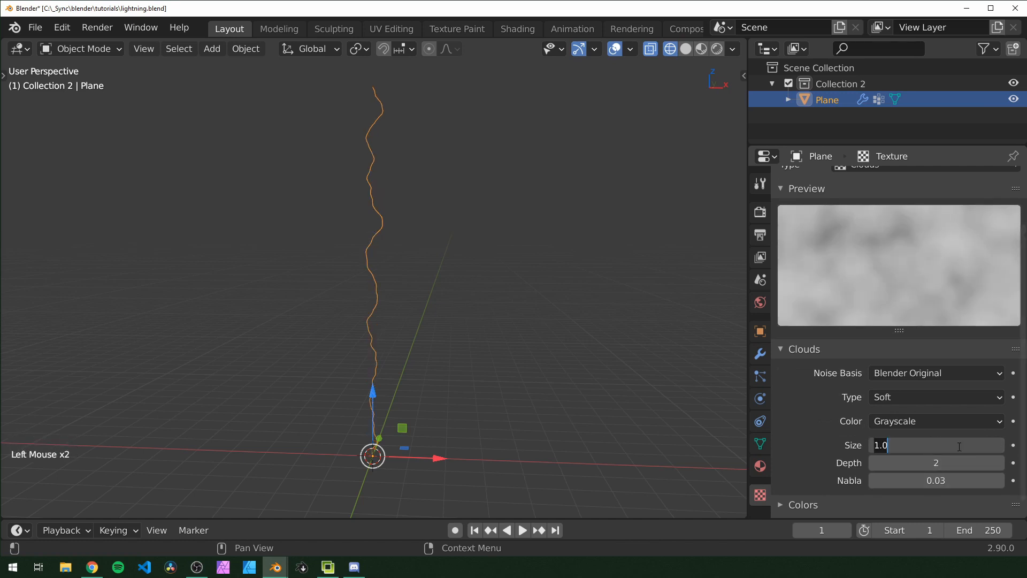
text(1.50)
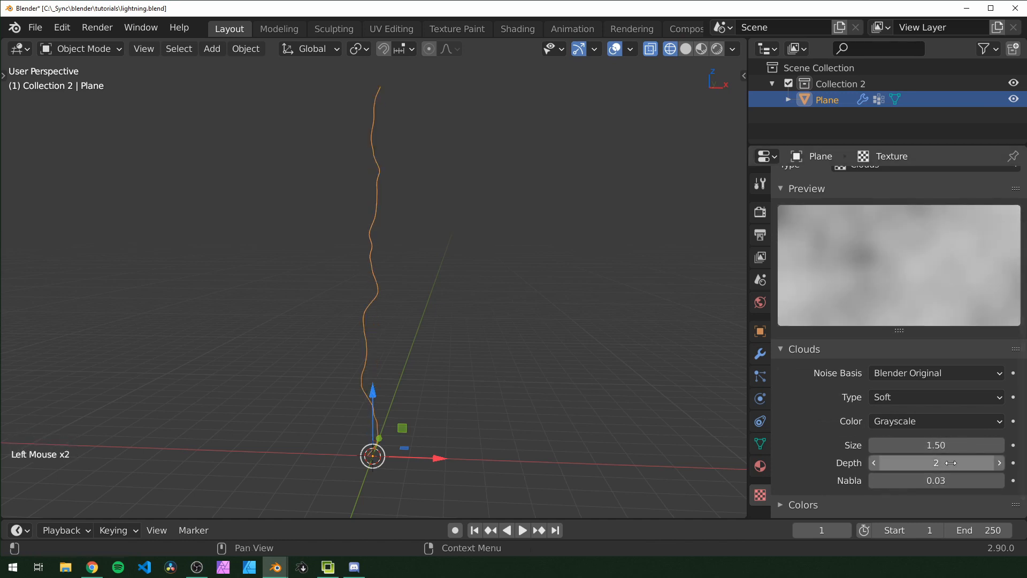
click(874, 462)
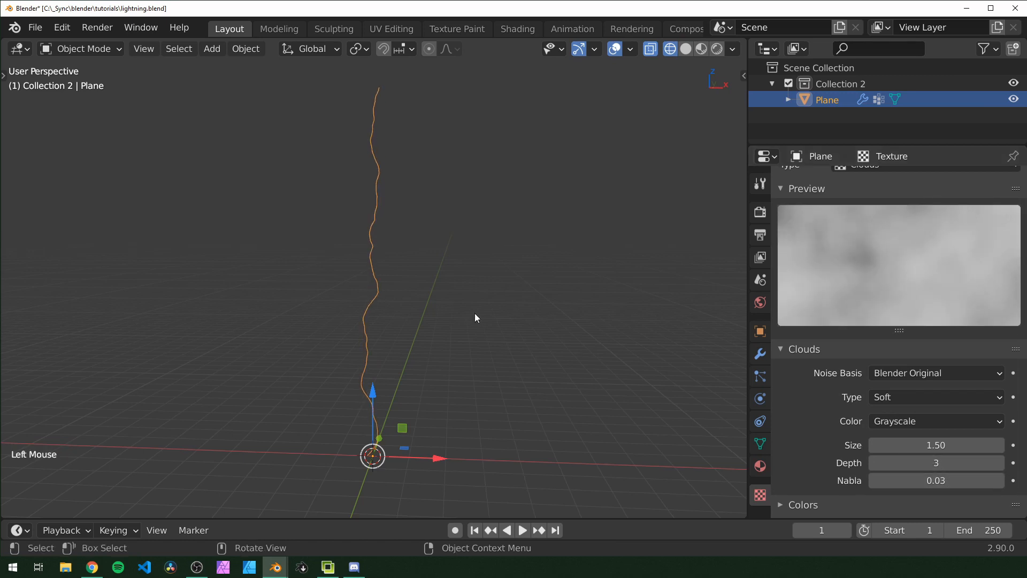
mouse_move(770, 275)
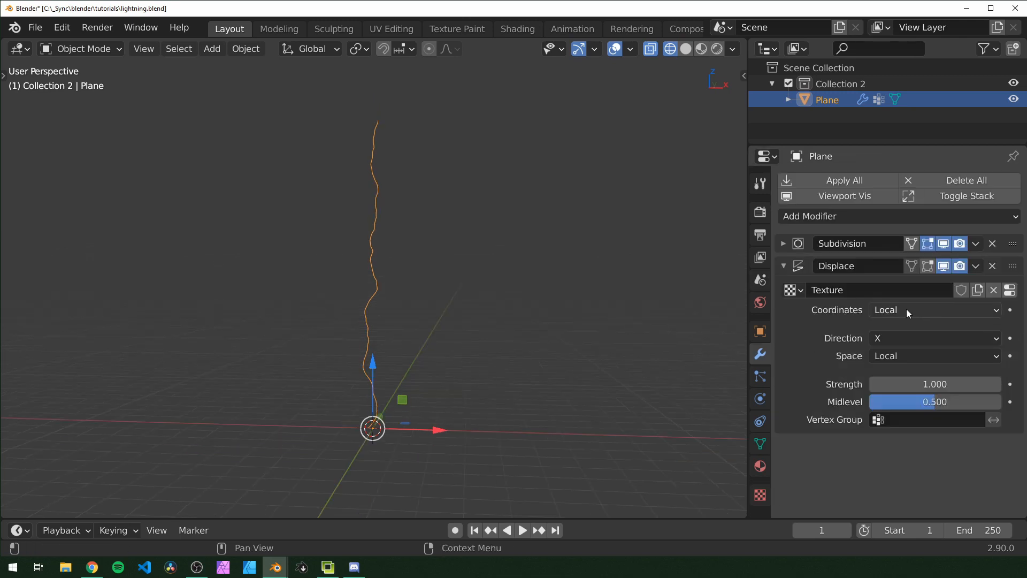
click(933, 310)
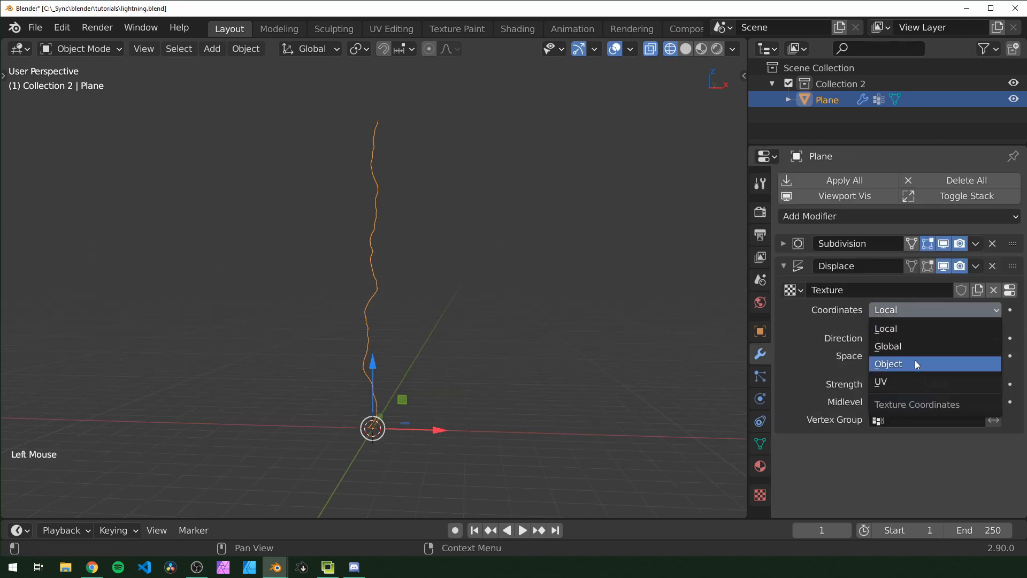
click(888, 364)
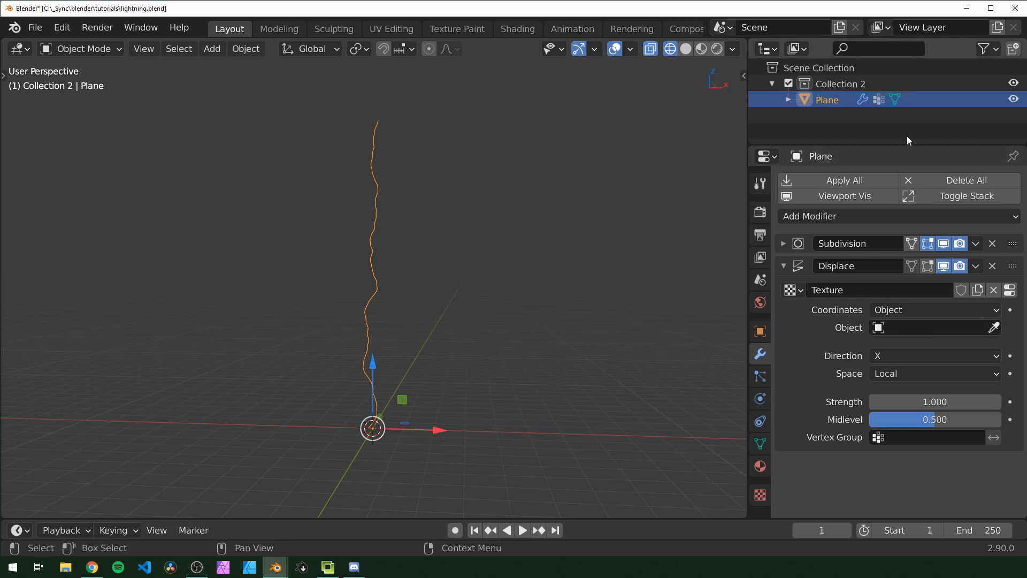
- Add a plain-axes empty at 5, 0, 10 m named 'ctrl bolt disp' and rename the plane 'bolt mesh'
key(shift+a)
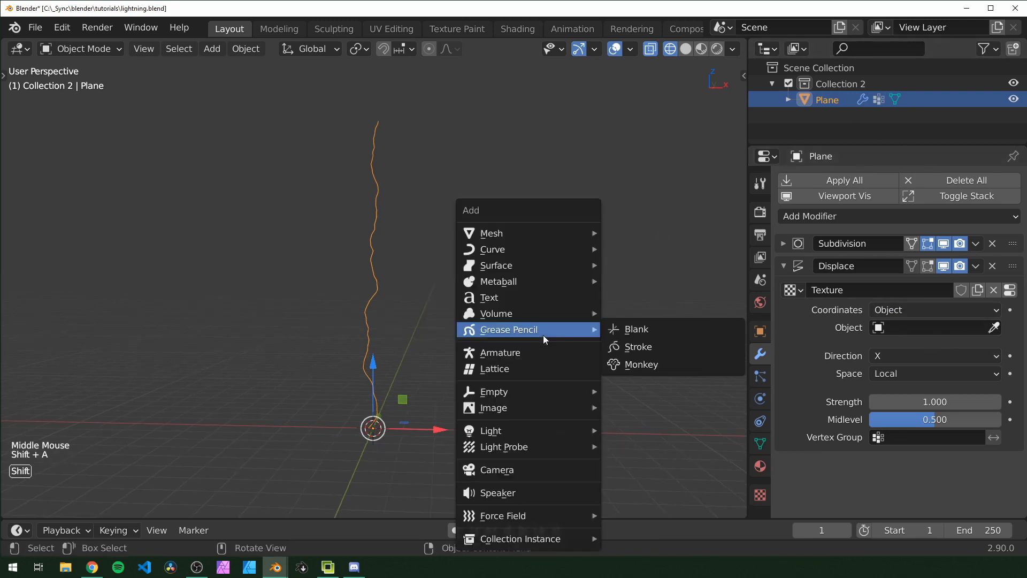
mouse_move(493, 392)
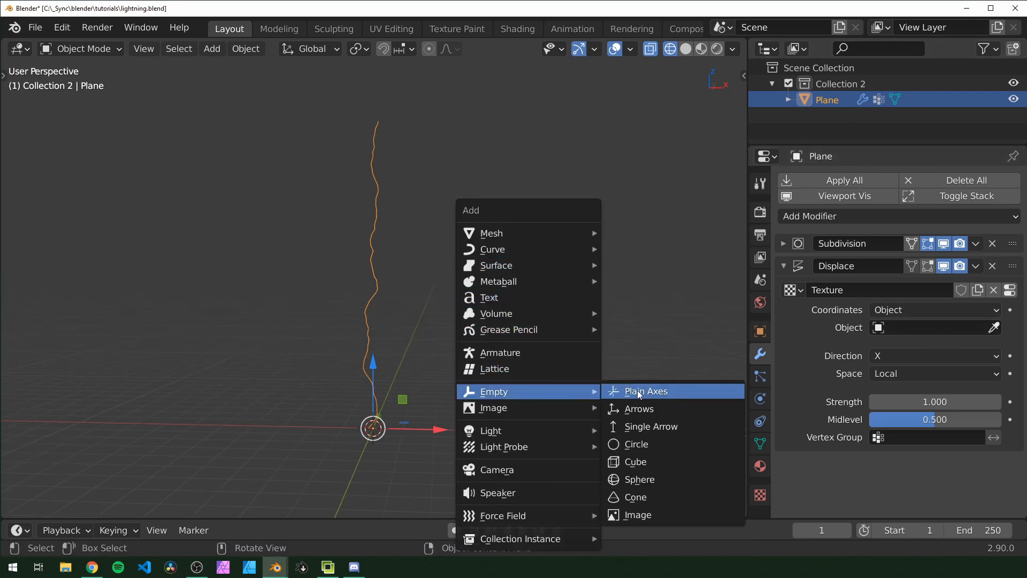
click(646, 391)
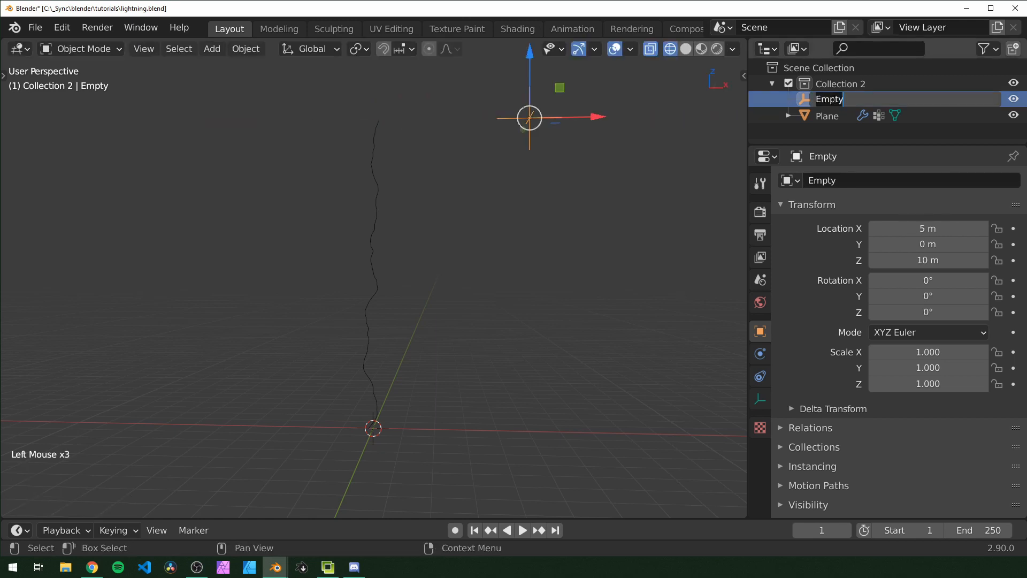
text(ctrl bolt disp)
click(835, 115)
text(bolt mesh)
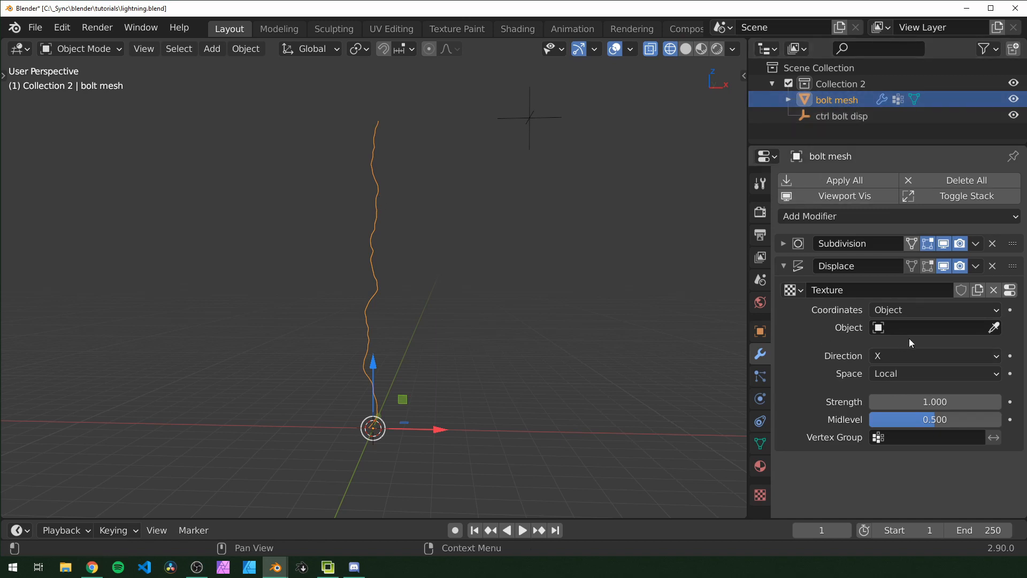
- Drive the Displace by 'ctrl bolt disp' at strength 2.5, duplicating it for Y and Z with the Z one at 1.0
click(930, 327)
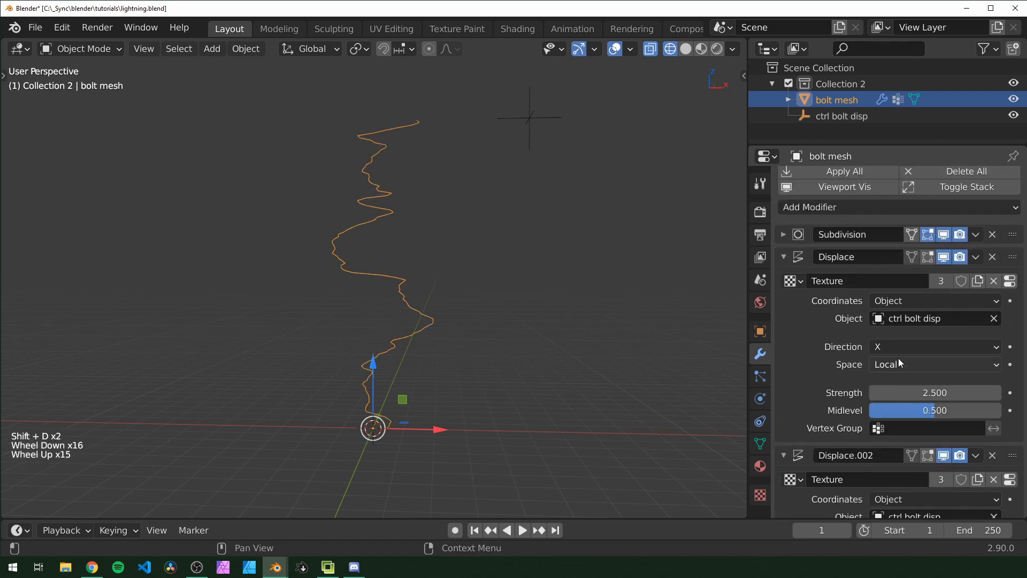
scroll(down, 3)
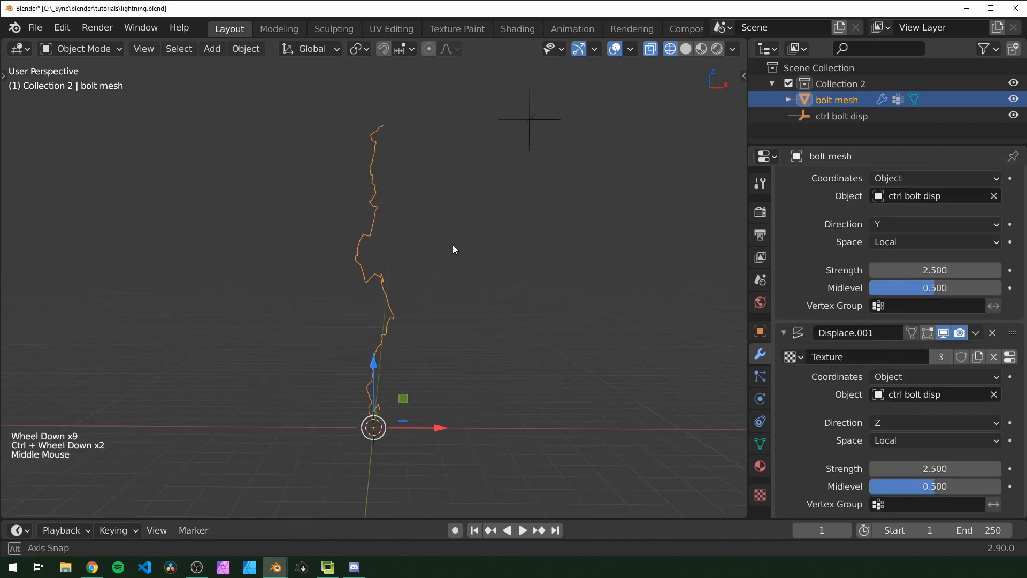
drag(451, 249, 305, 224)
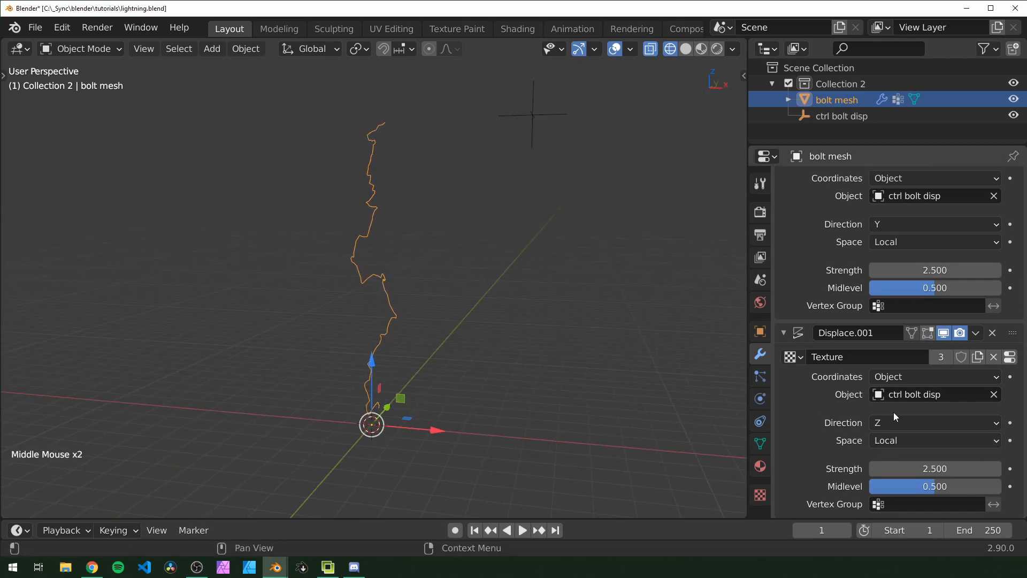
click(935, 469)
text(1.000)
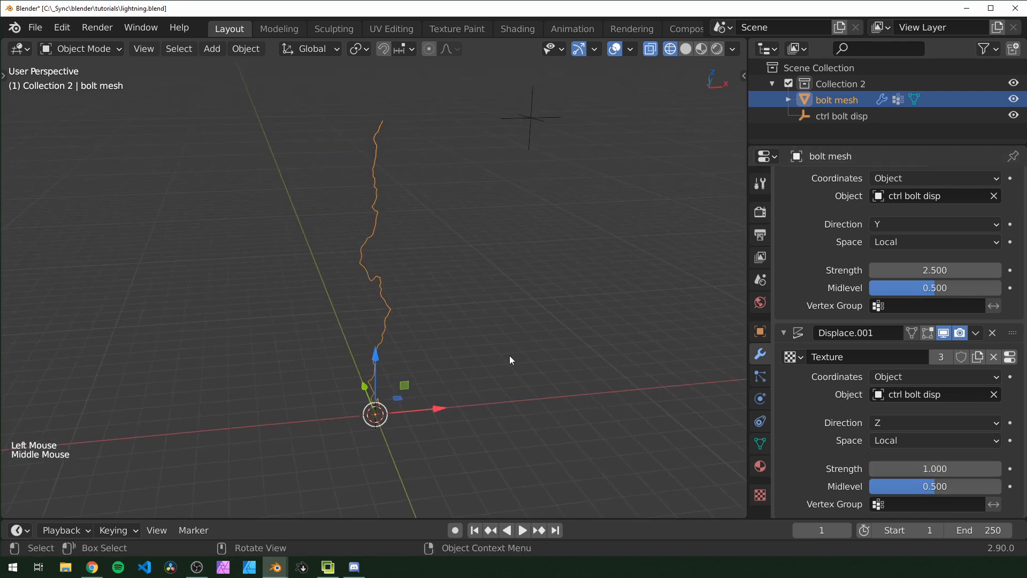
scroll(down, 3)
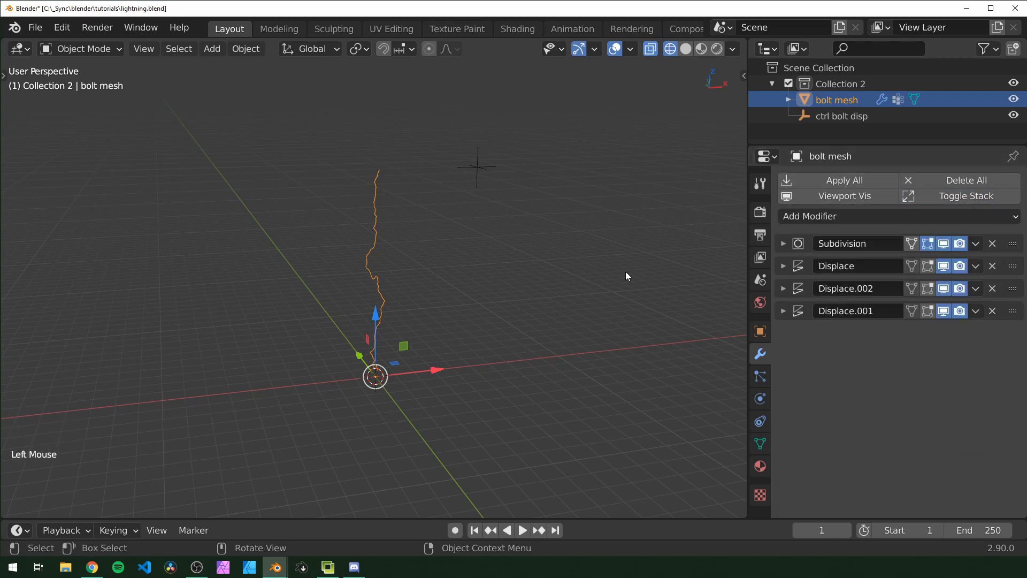
- Add a Skin modifier and taper the bolt's radii toward its tip with sharp proportional falloff
click(810, 215)
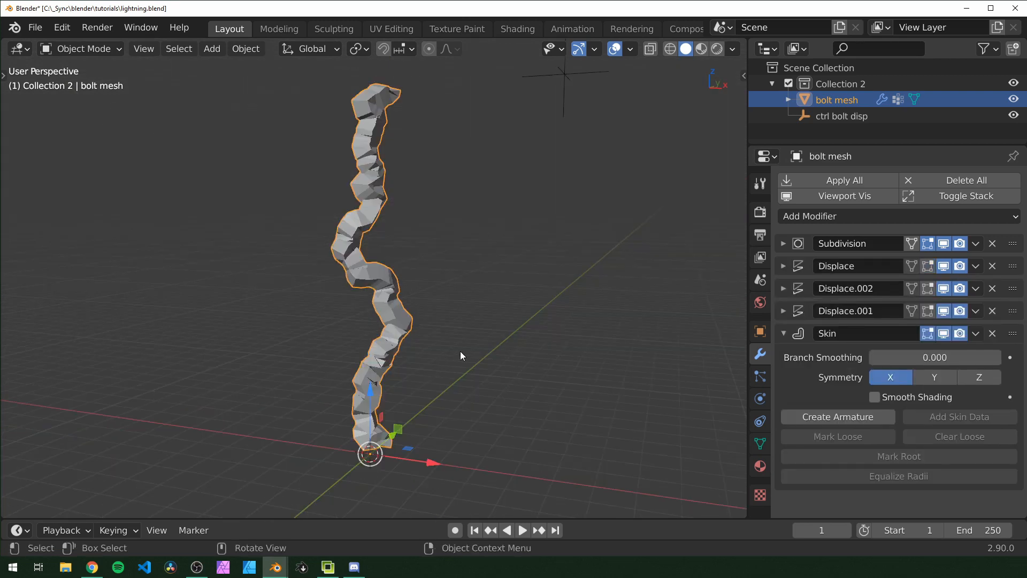
key(Tab)
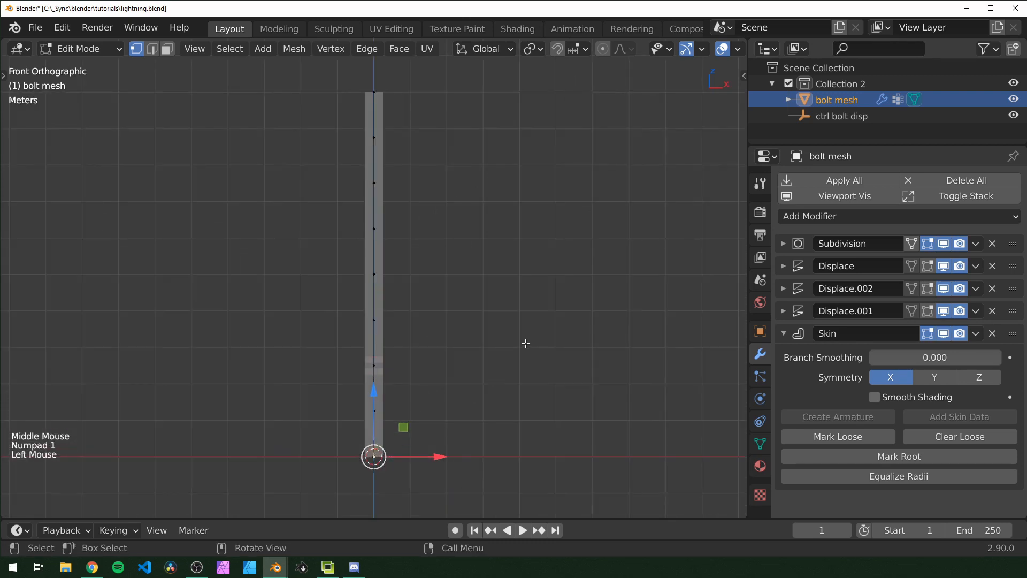
click(601, 48)
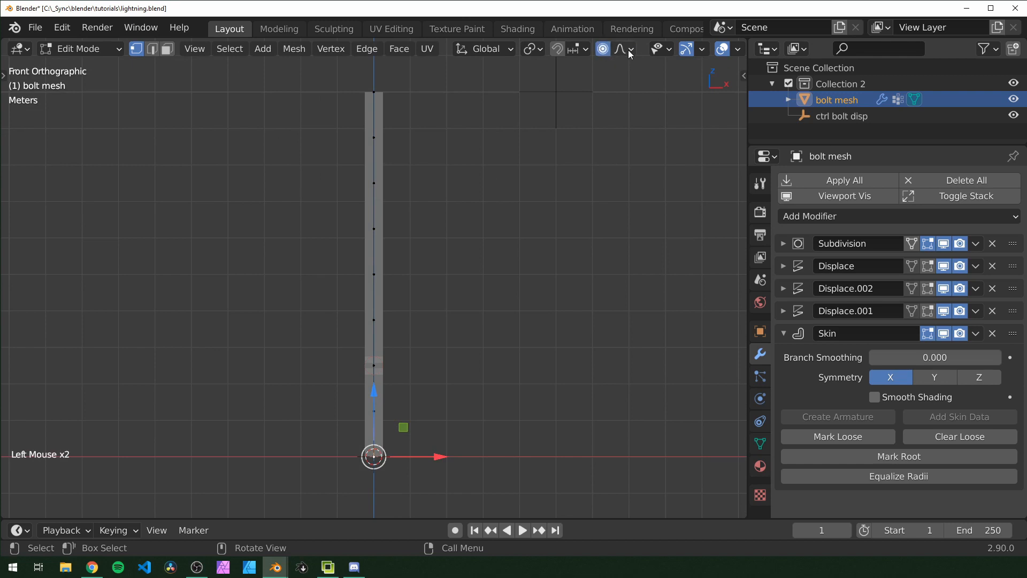
click(619, 48)
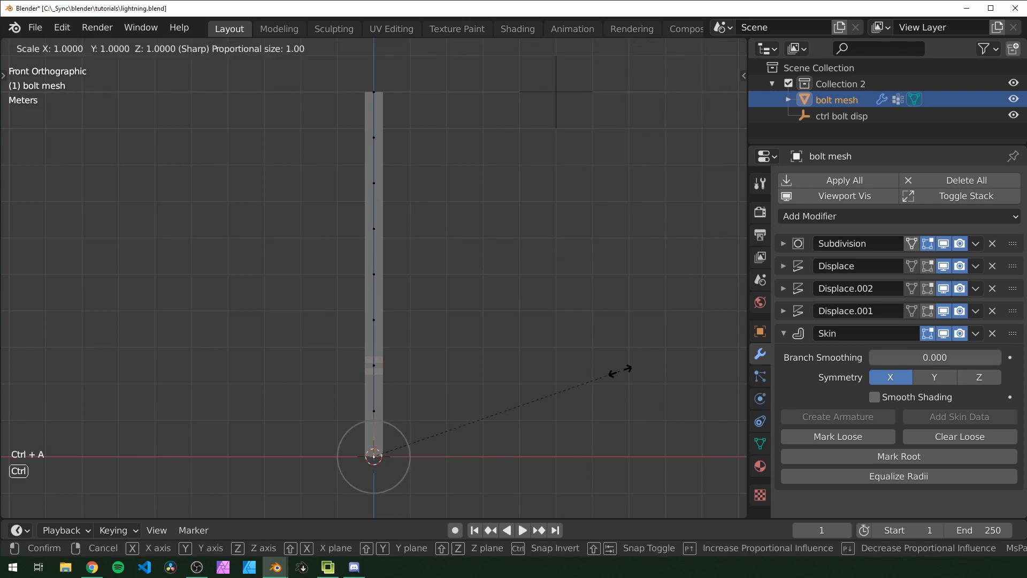
drag(619, 369, 456, 456)
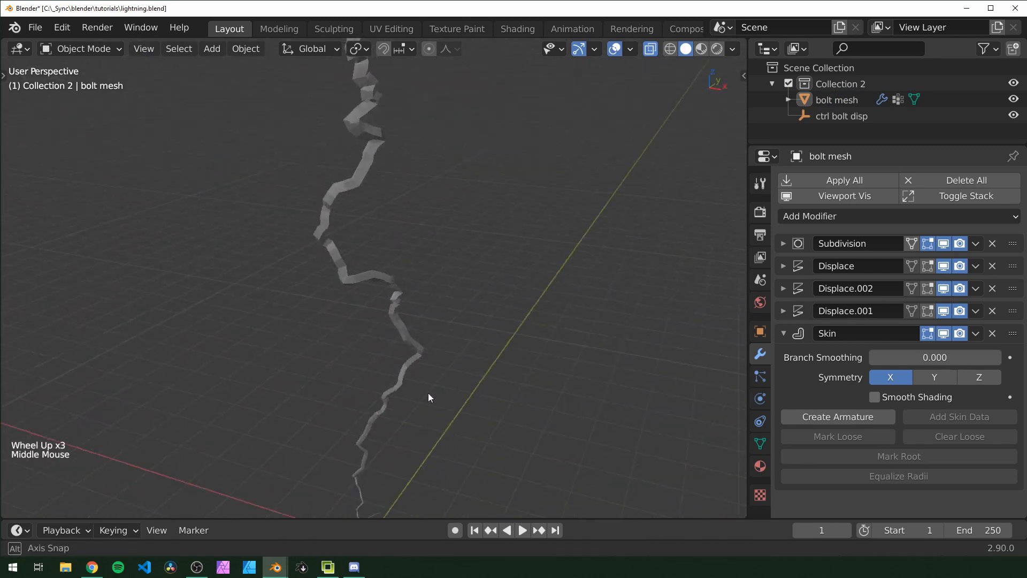
- Enable smooth shading on the skin and add a second Subdivision Surface after it
click(875, 397)
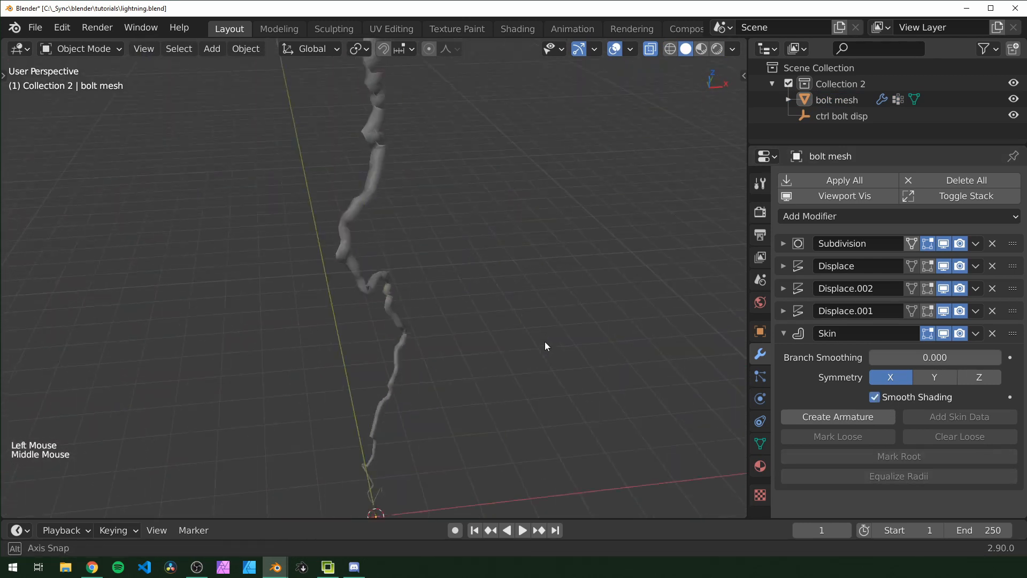
click(810, 216)
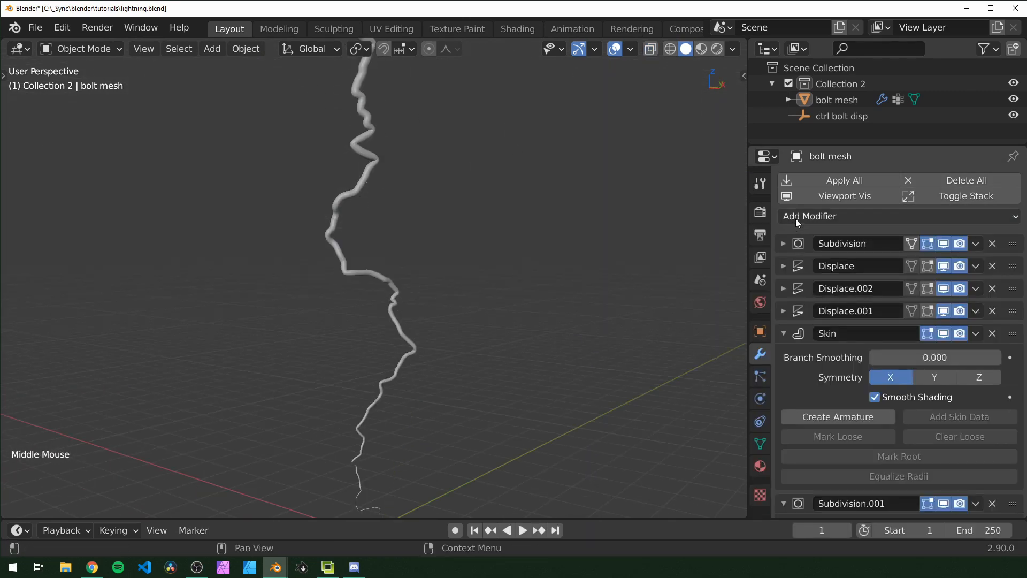
click(783, 243)
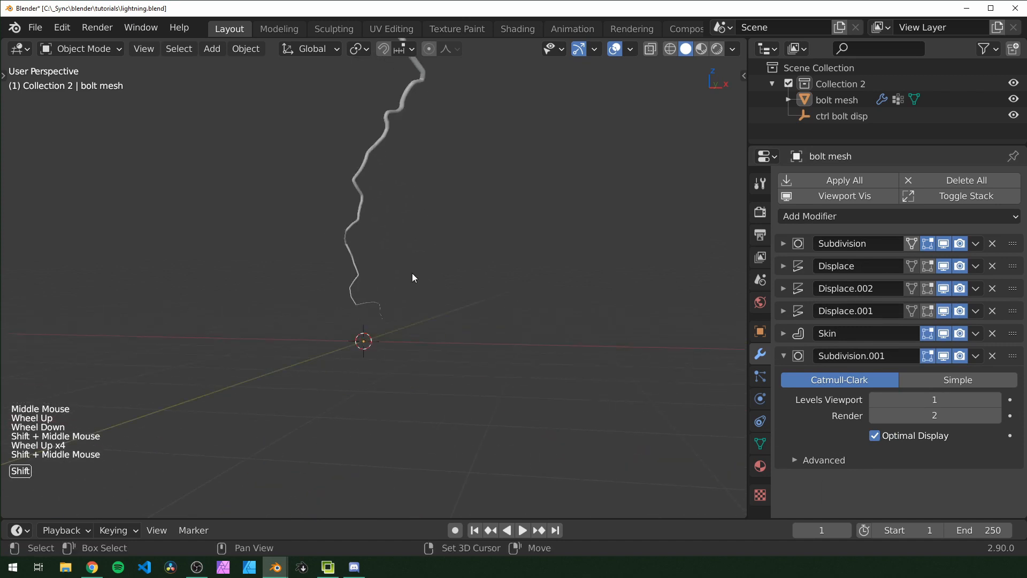
- Limit all three Displace modifiers to the 'focus' vertex group, inverting where needed
drag(413, 278, 339, 413)
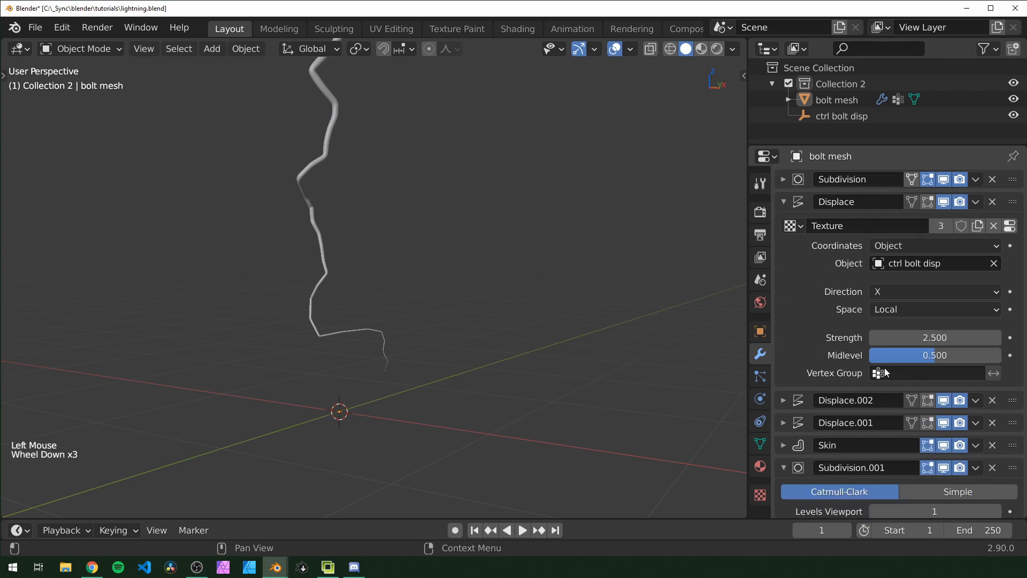
click(930, 373)
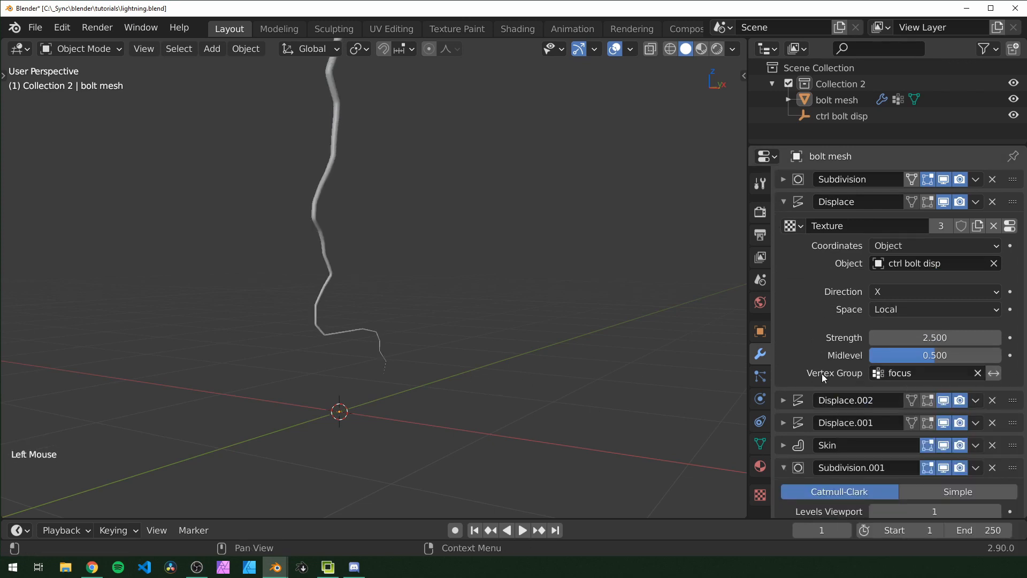
scroll(down, 3)
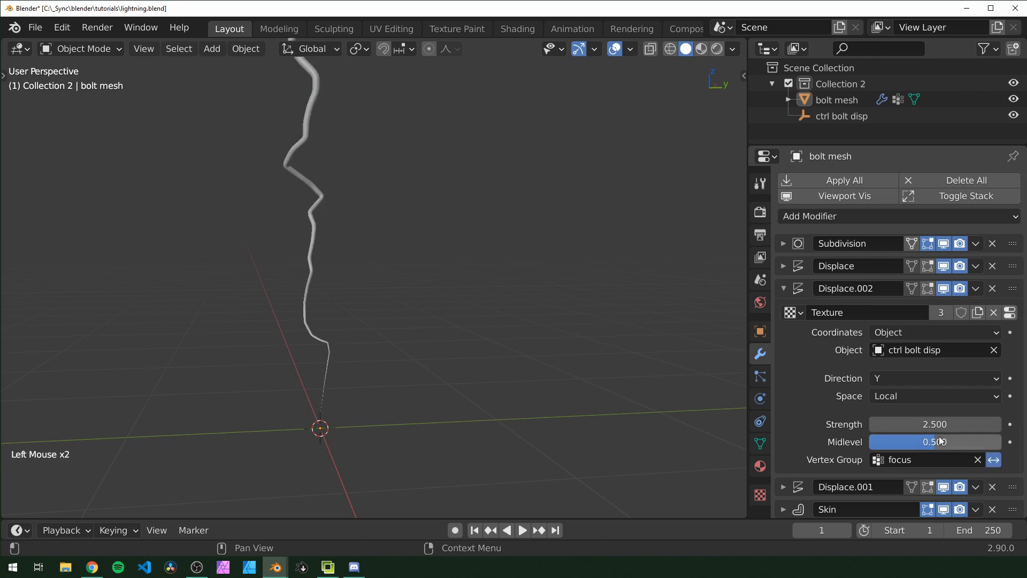
scroll(down, 3)
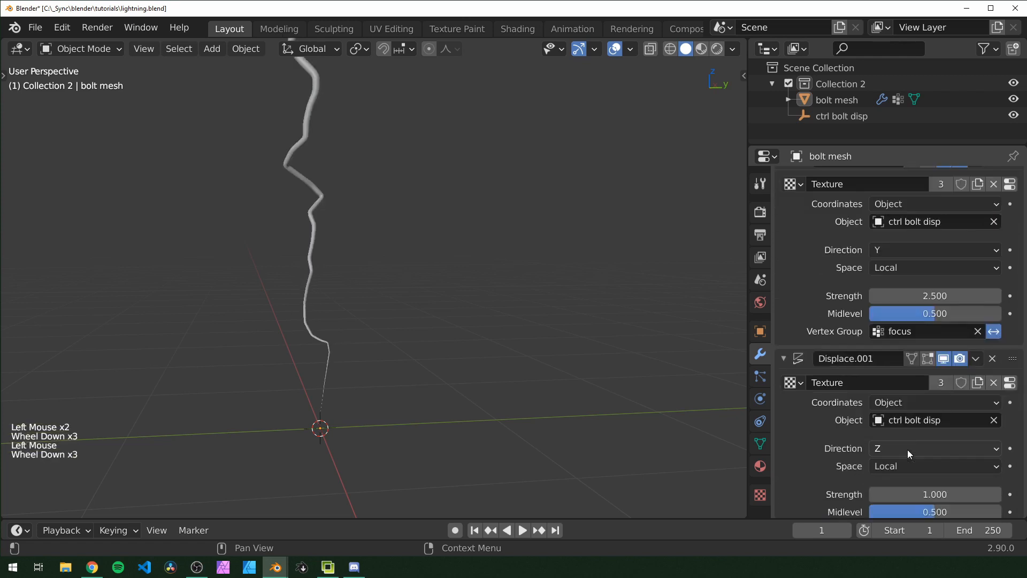
scroll(down, 3)
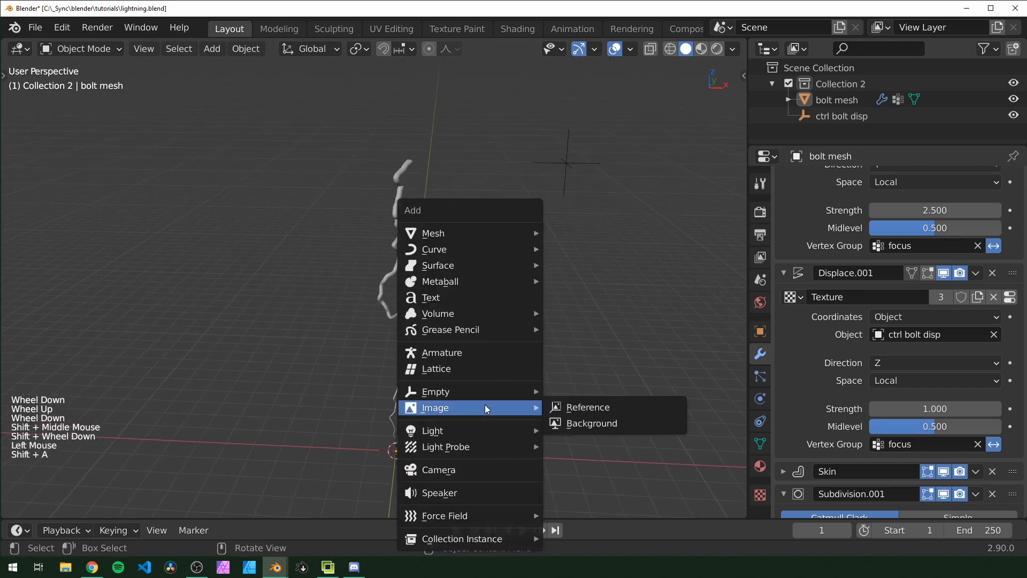
mouse_move(435, 392)
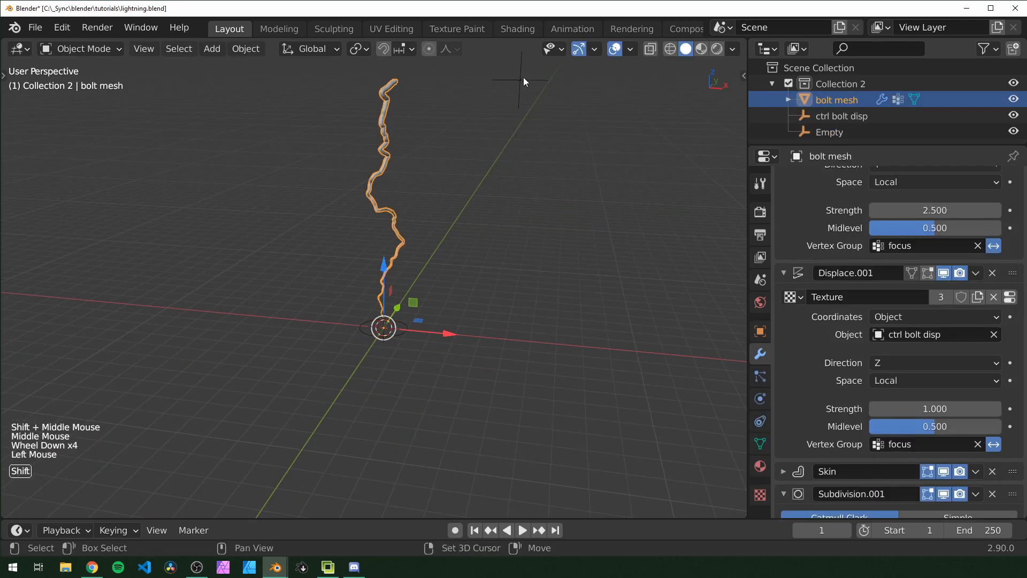
- Add an empty at the bolt's base and parent 'bolt mesh' and 'ctrl bolt disp' to it
click(830, 132)
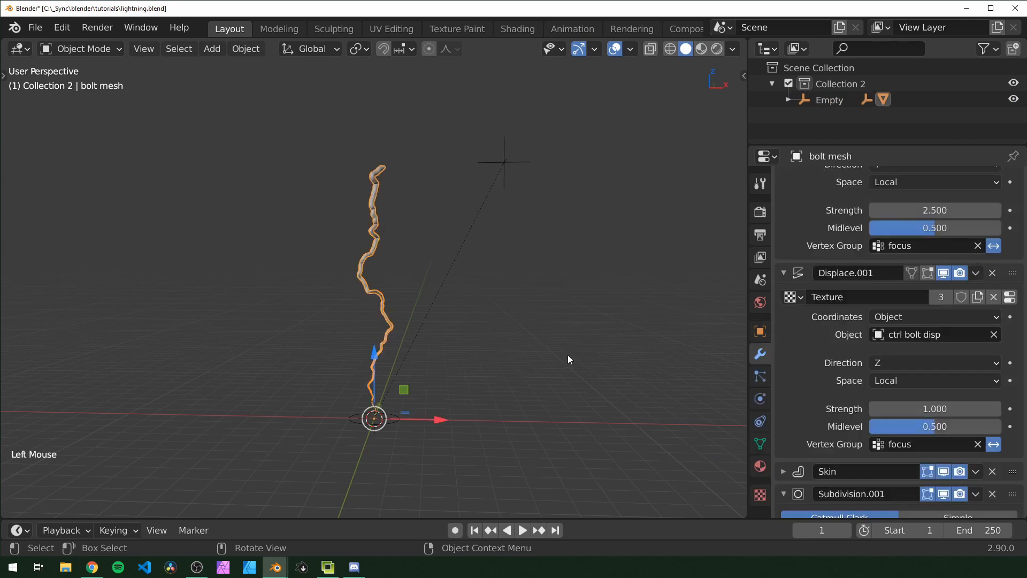
- Extrude jagged side branches from the bolt's spine vertices in Edit Mode
key(Tab)
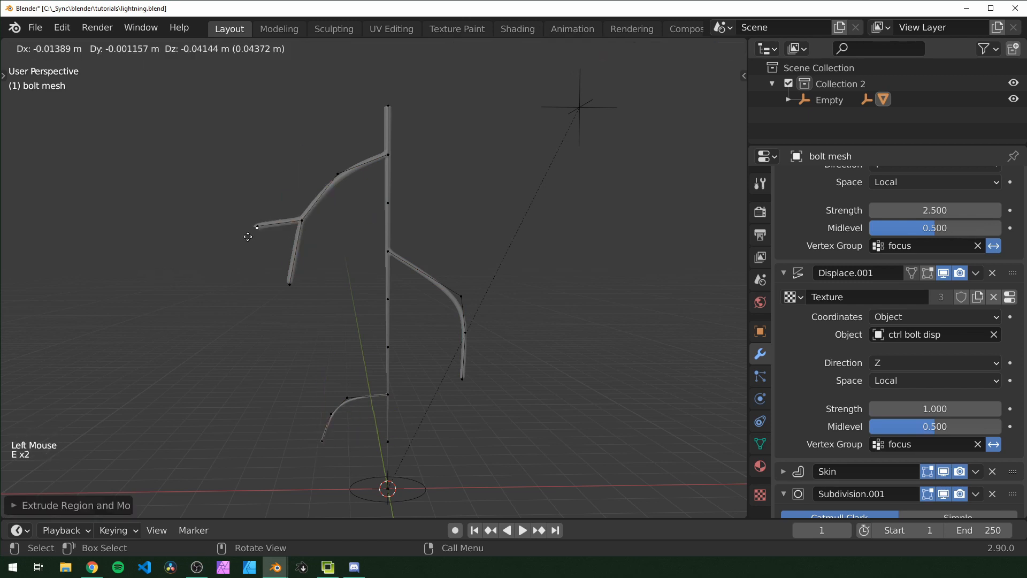
key(Tab)
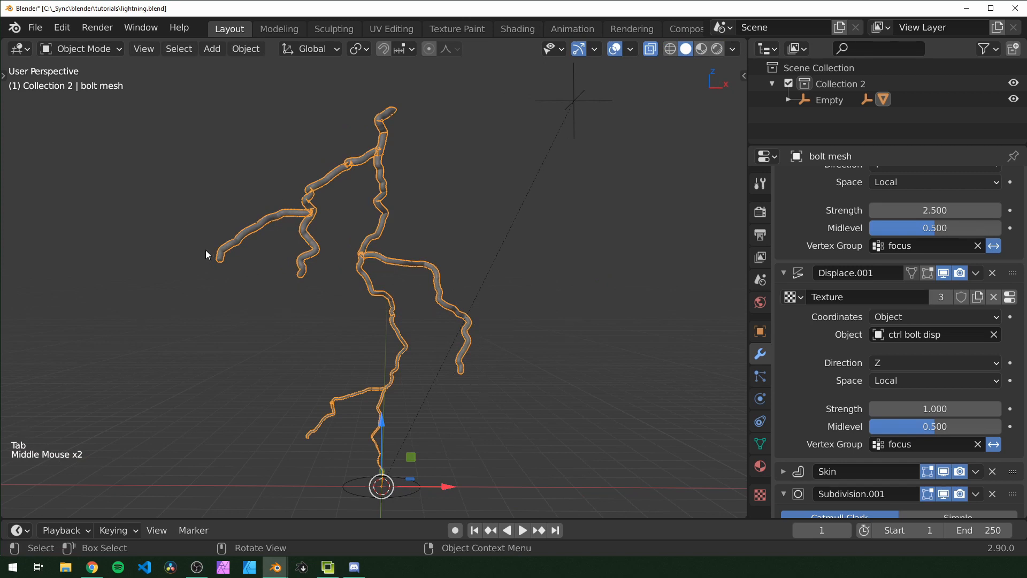
key(Tab)
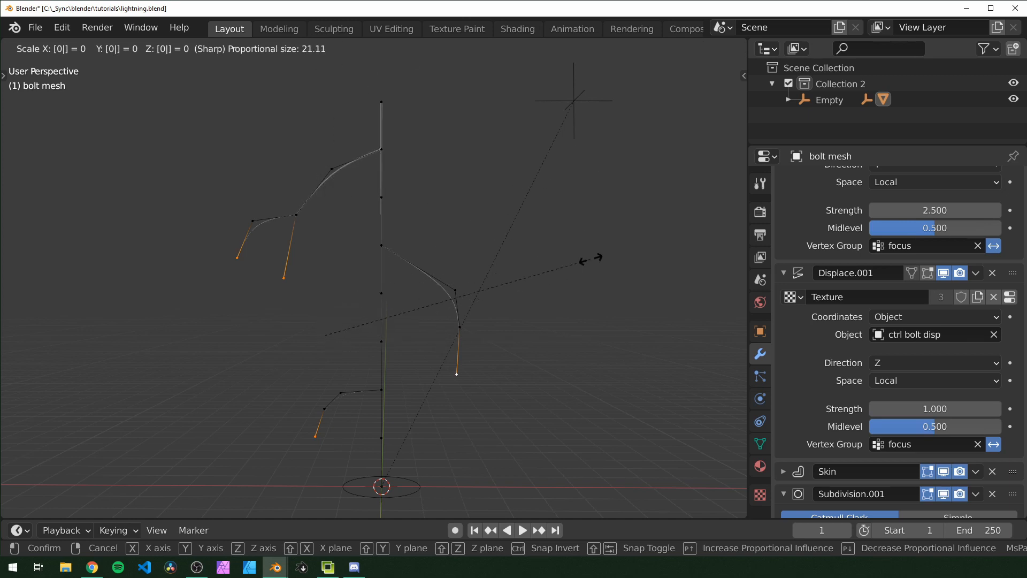
- Taper the branch tips to a thin point with skin-resize to zero
scroll(down, 3)
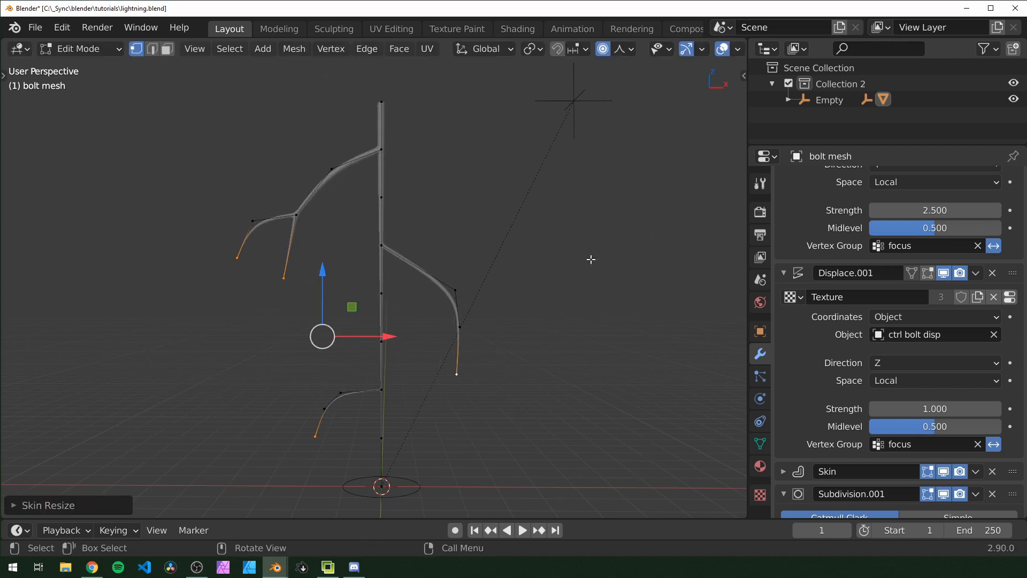
key(Tab)
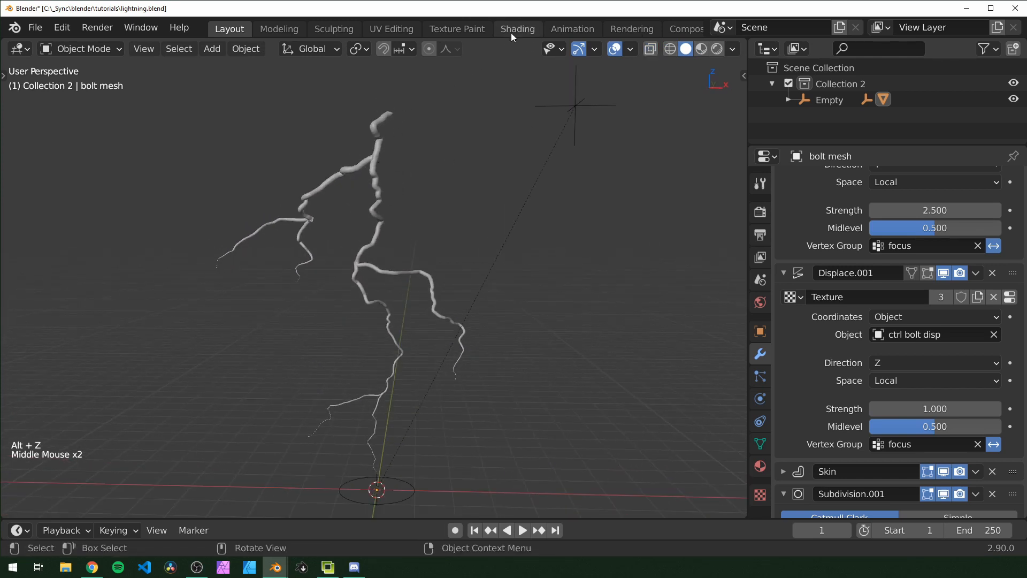
- Create a new bolt material mixing an Emission shader with a Transparent BSDF in the Shading workspace
click(517, 28)
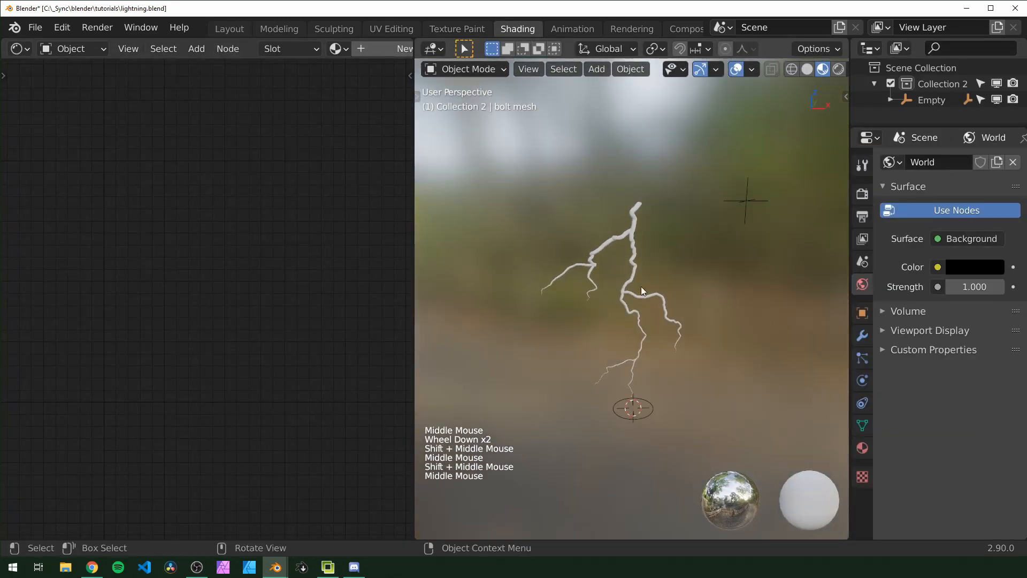
click(633, 295)
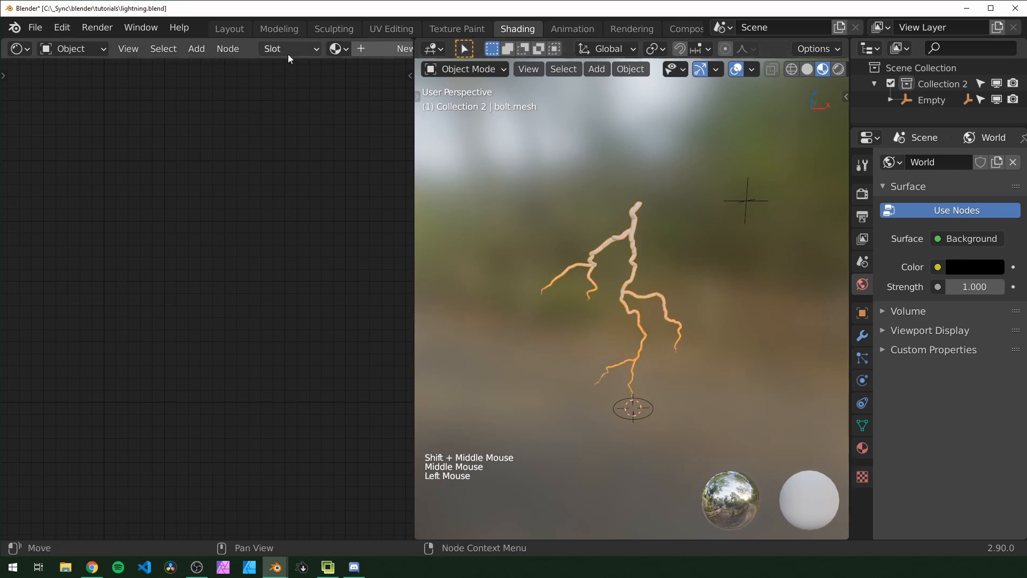
click(255, 48)
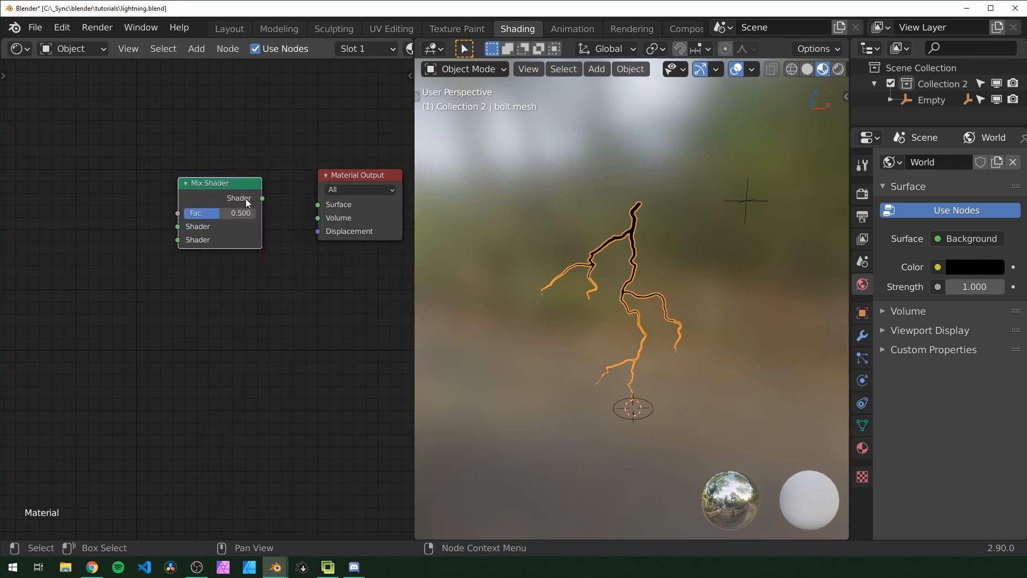
key(shift+a)
text(t)
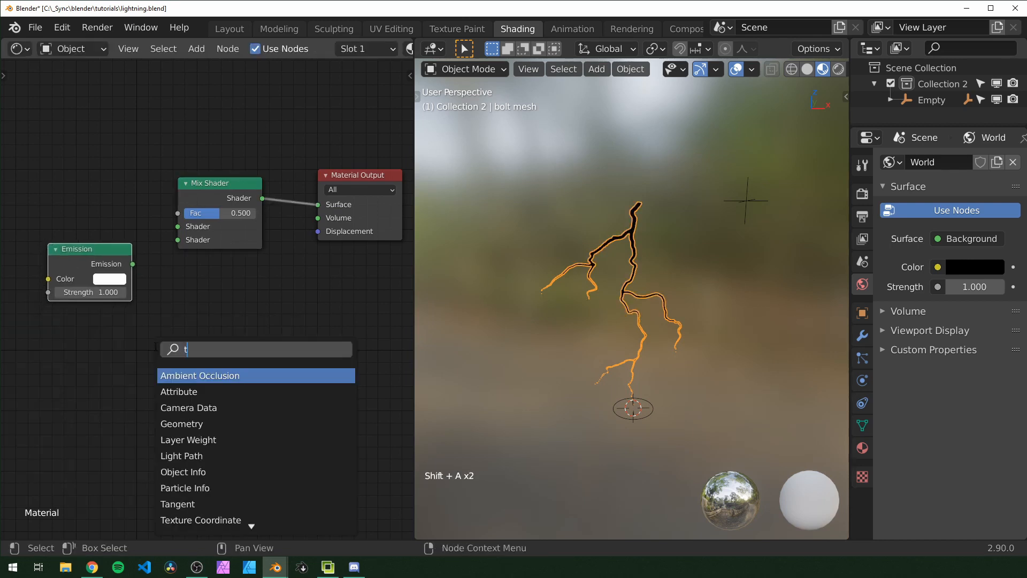
click(200, 376)
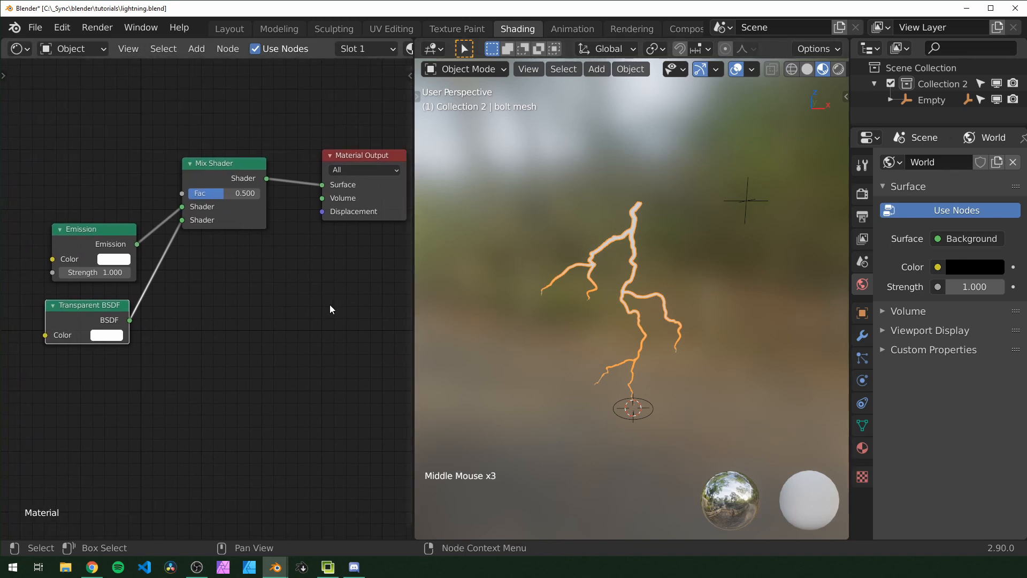
- Set the material's Blend Mode to Alpha Blend and adjust its shadow mode in the sidebar settings
key(n)
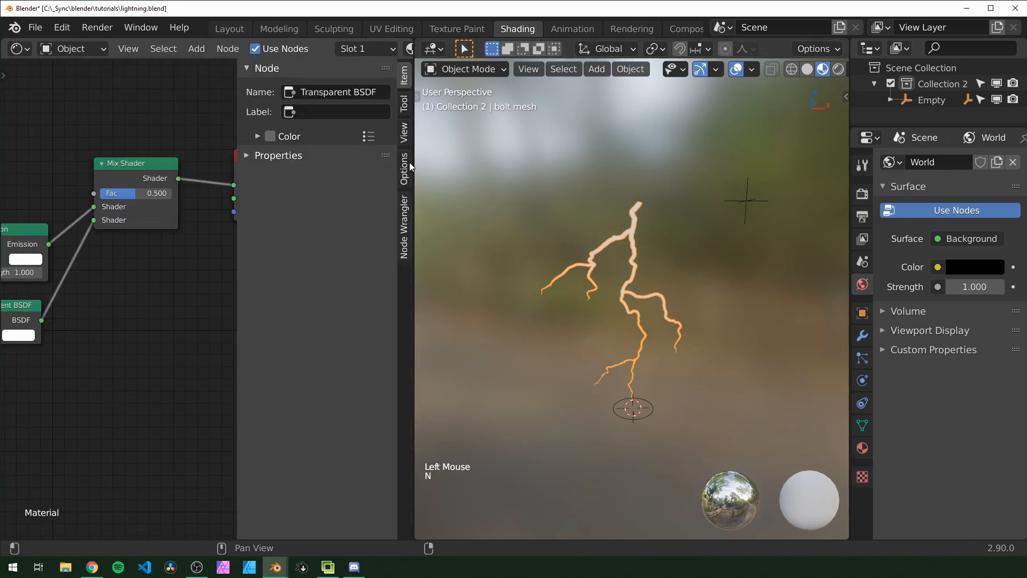
click(345, 112)
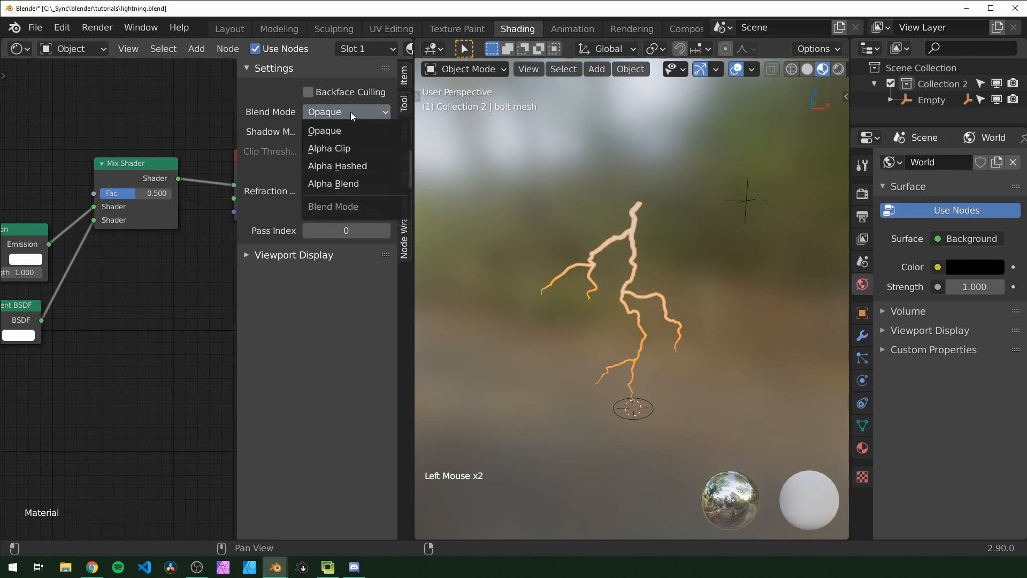
click(333, 183)
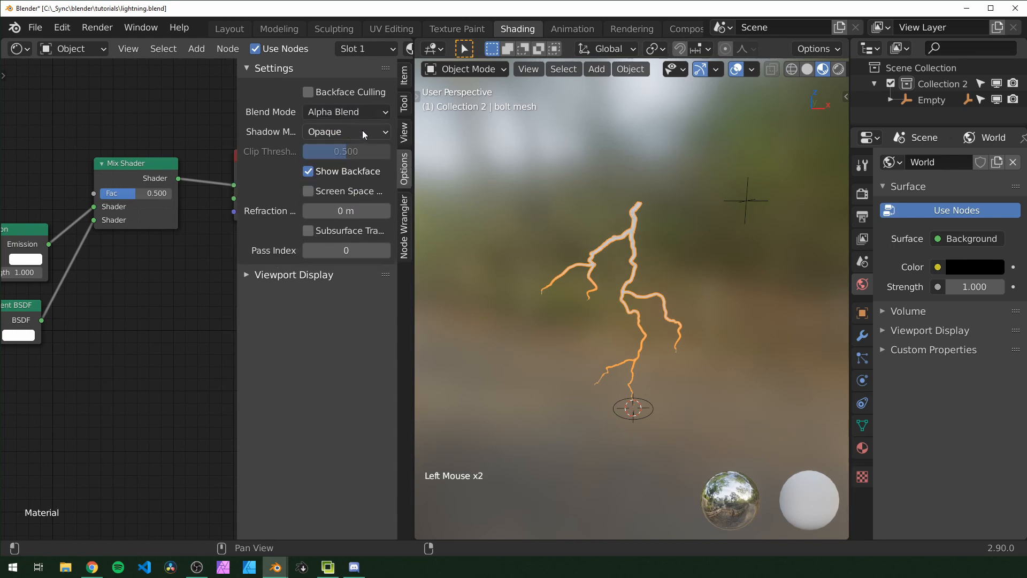
click(346, 131)
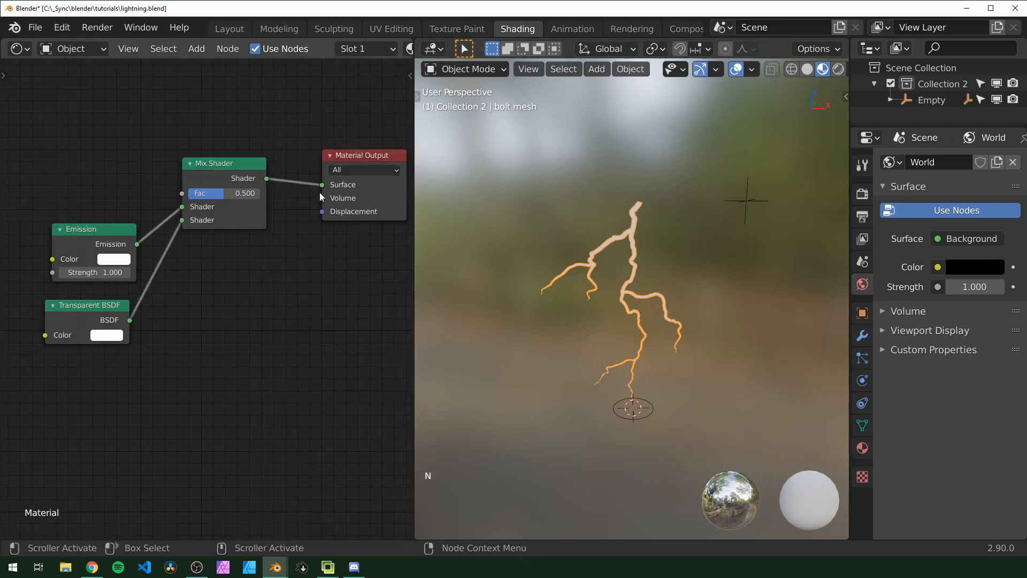
mouse_move(862, 448)
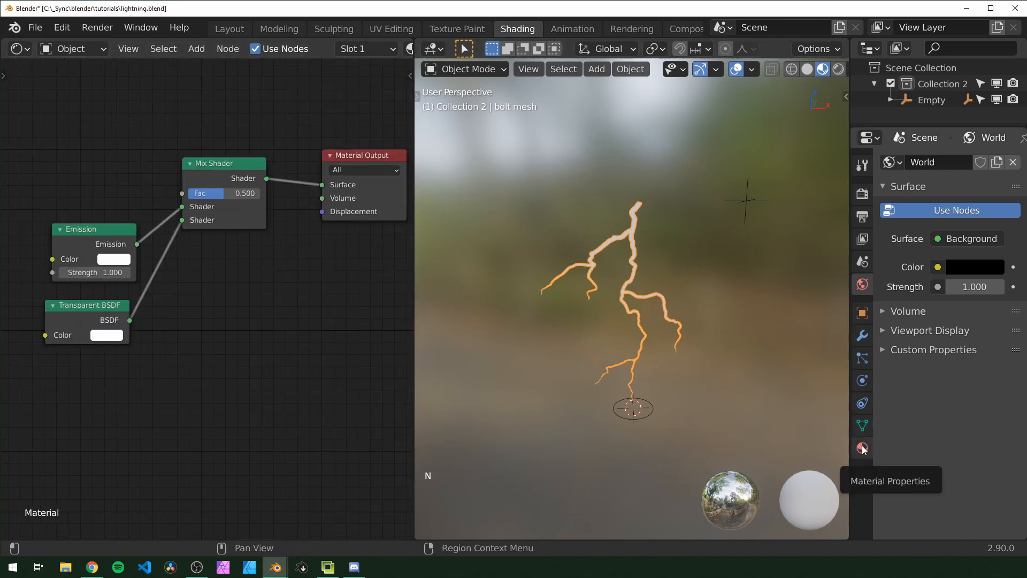
click(862, 448)
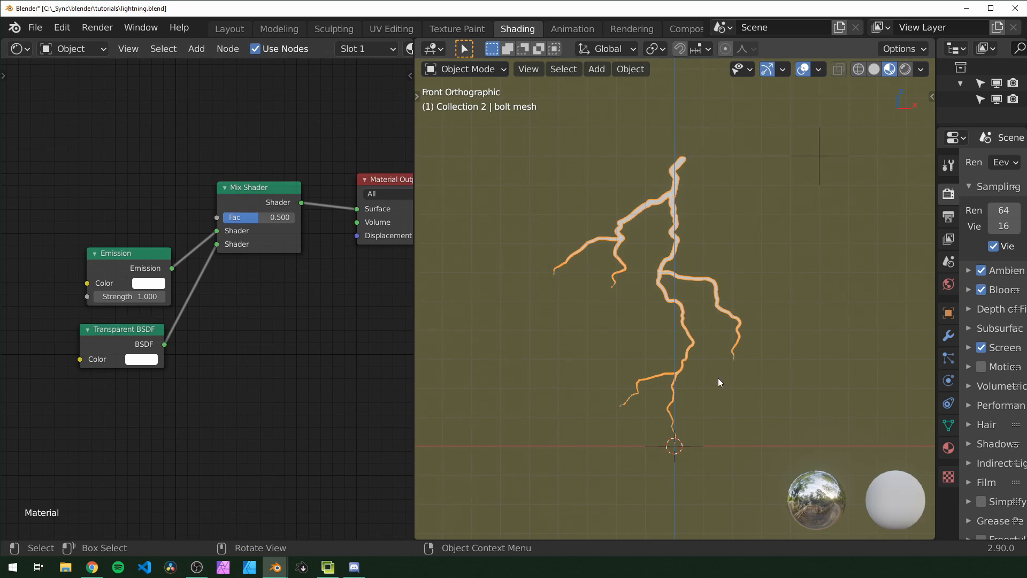
mouse_move(684, 160)
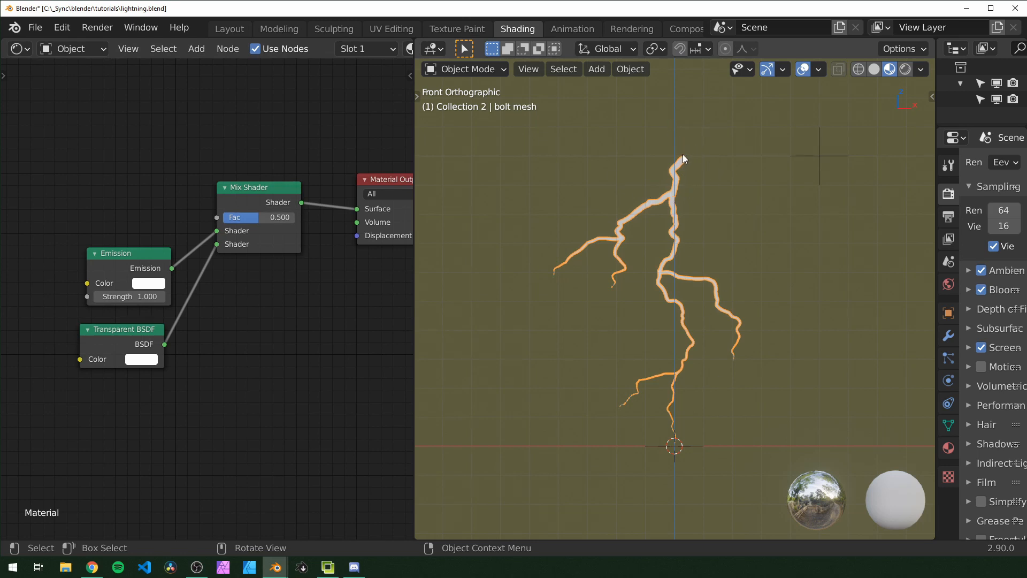
mouse_move(665, 357)
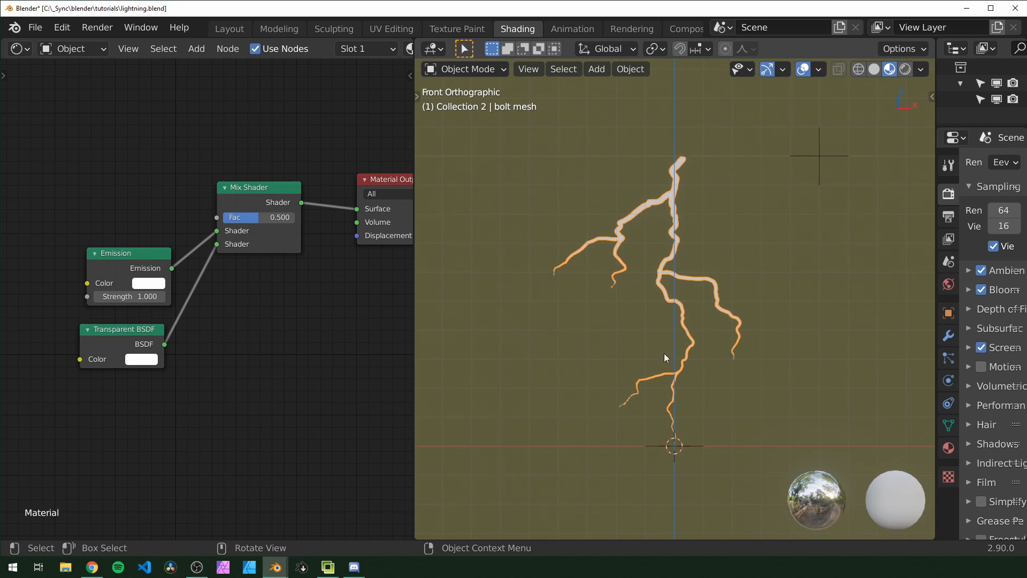
mouse_move(863, 340)
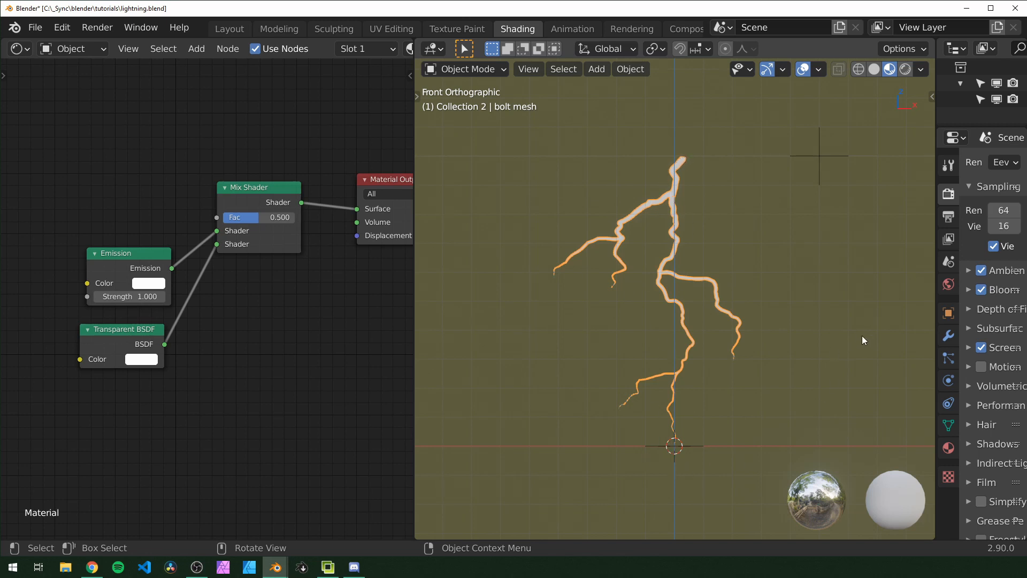
- Add a Math node comparing object-coordinate length with Greater Than into the shader mix
scroll(down, 3)
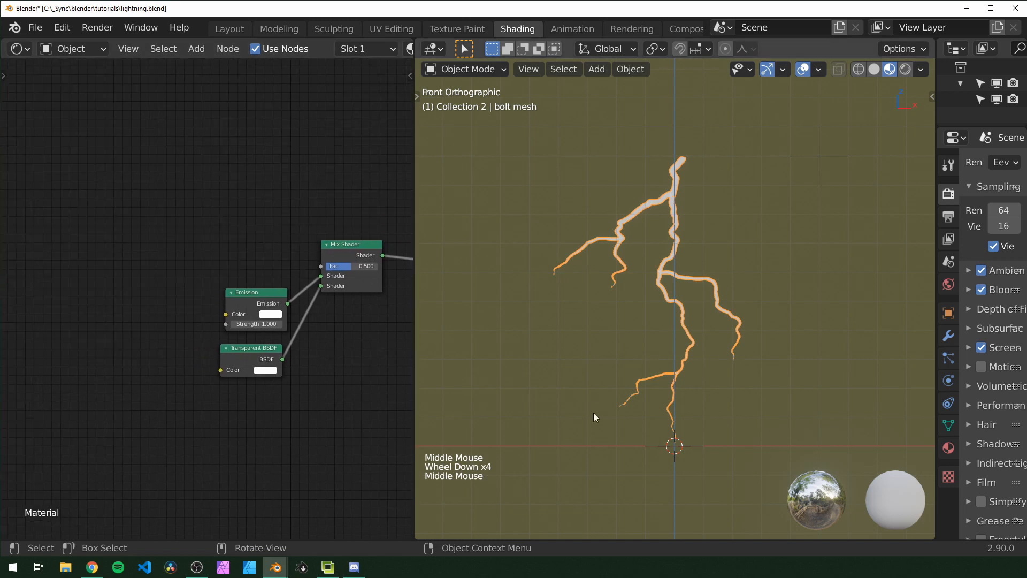
key(shift+a)
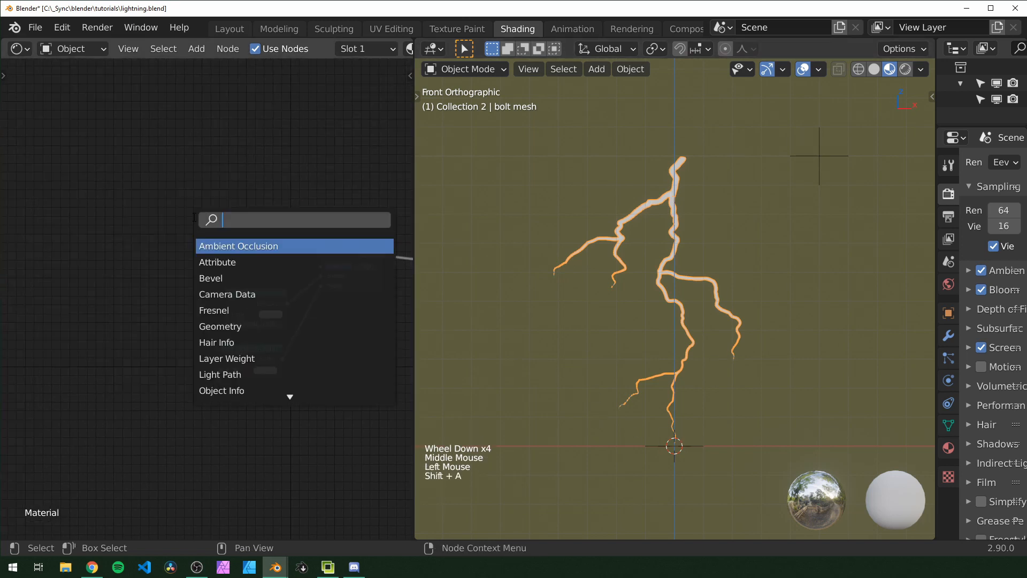
text(math)
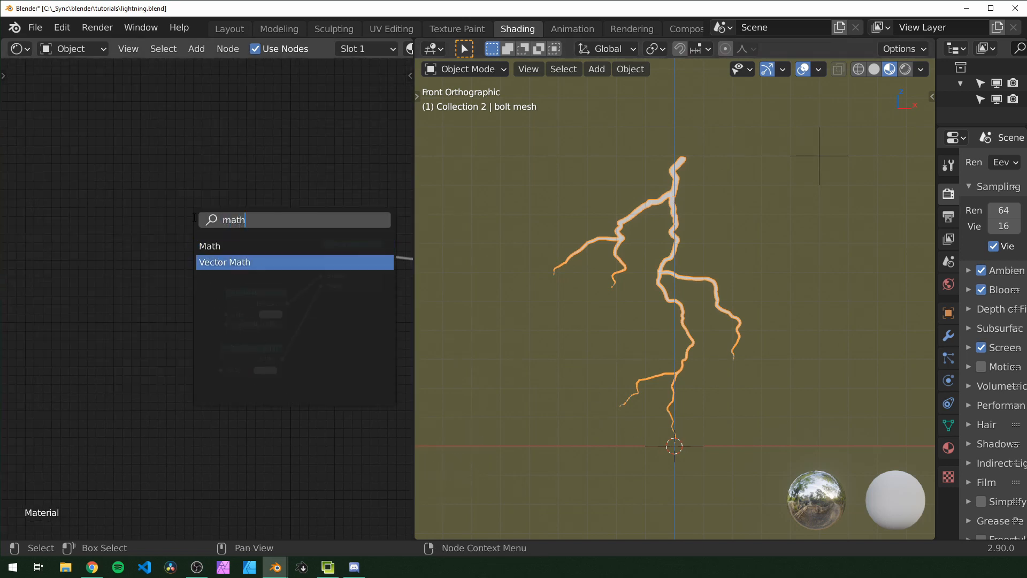
click(224, 262)
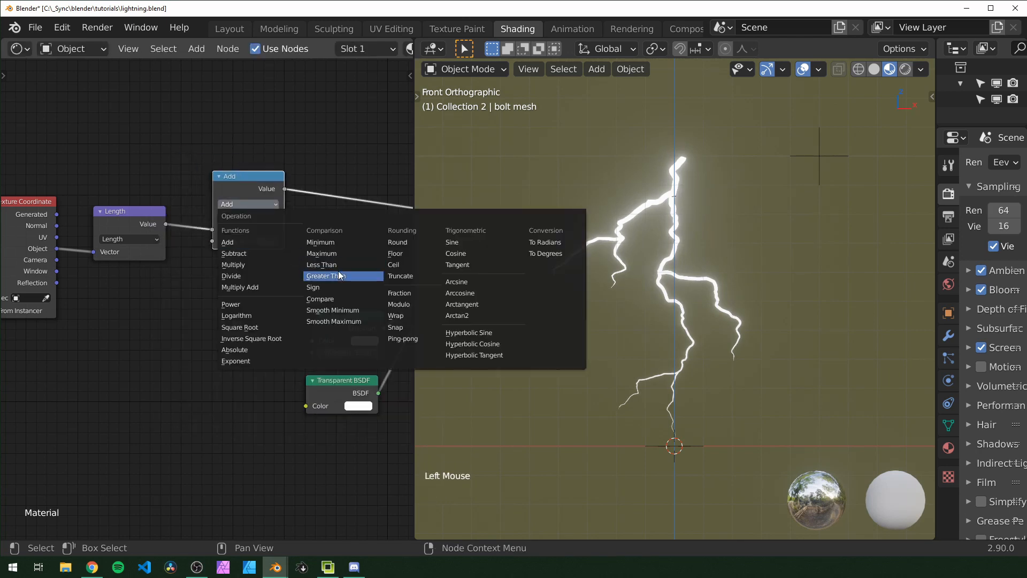
click(331, 275)
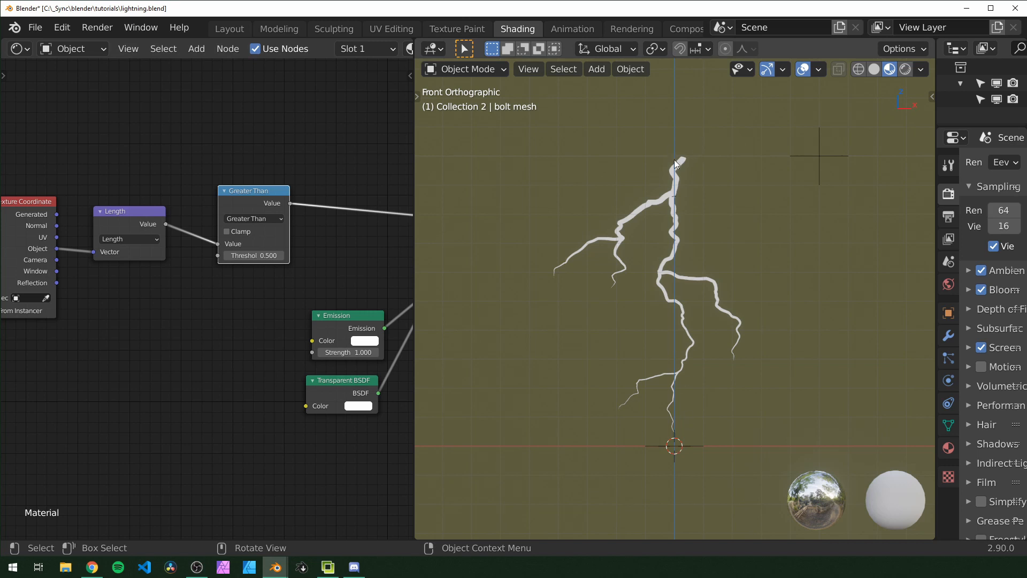
mouse_move(686, 259)
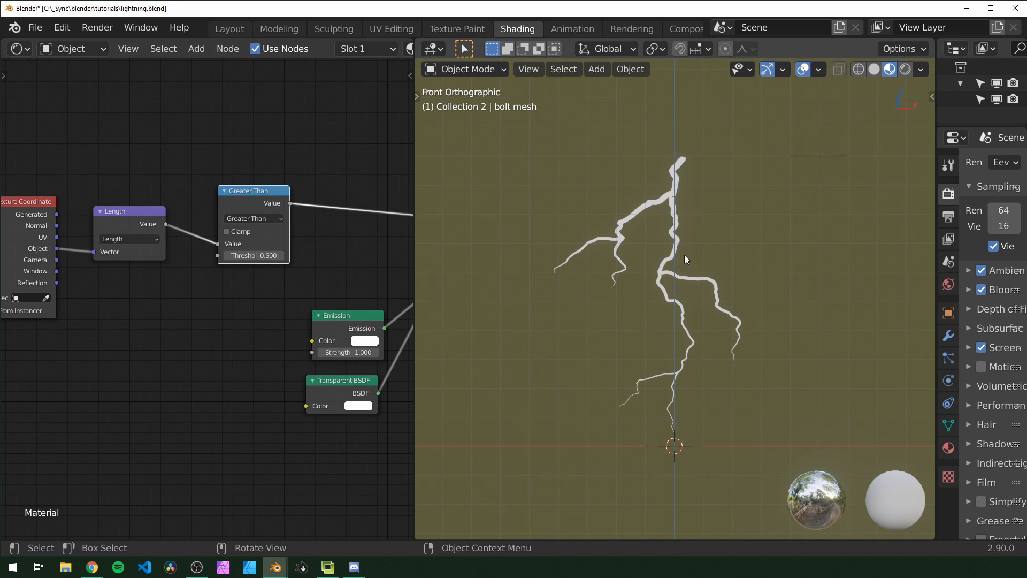
click(255, 256)
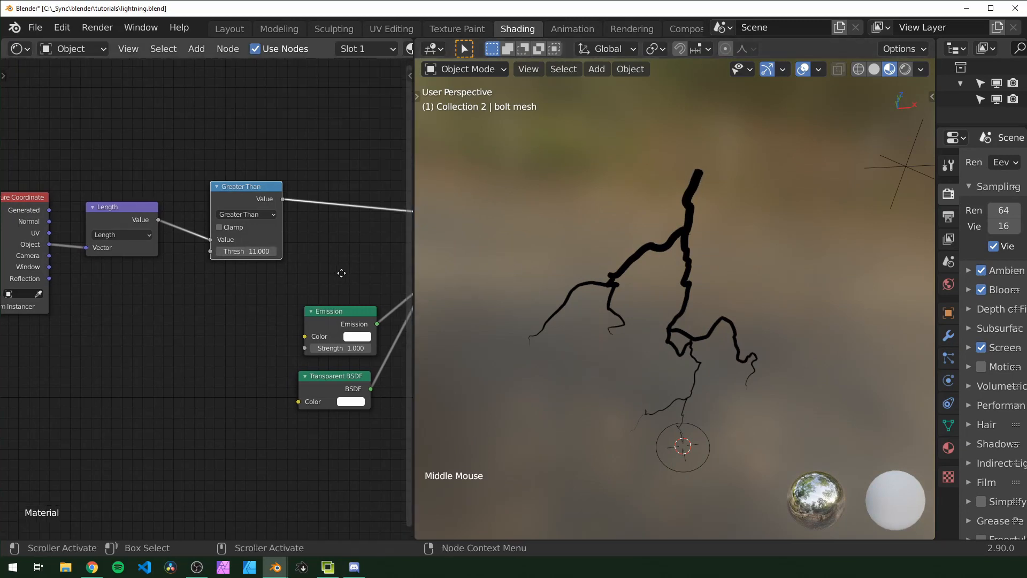
- Switch the comparison to Less Than and scrub the threshold near 11 to test the top-down reveal
scroll(down, 3)
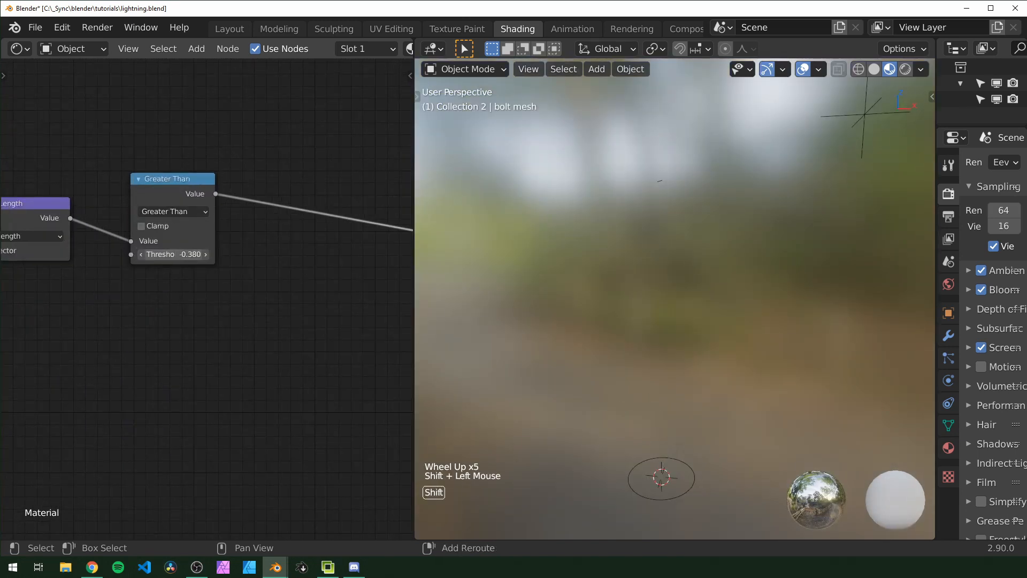
drag(174, 254, 190, 255)
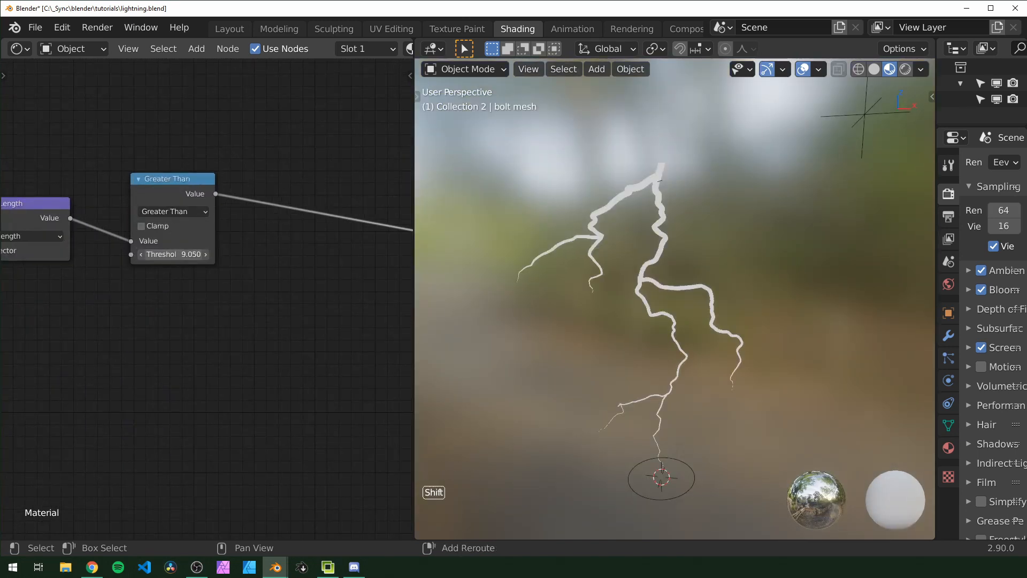
click(174, 210)
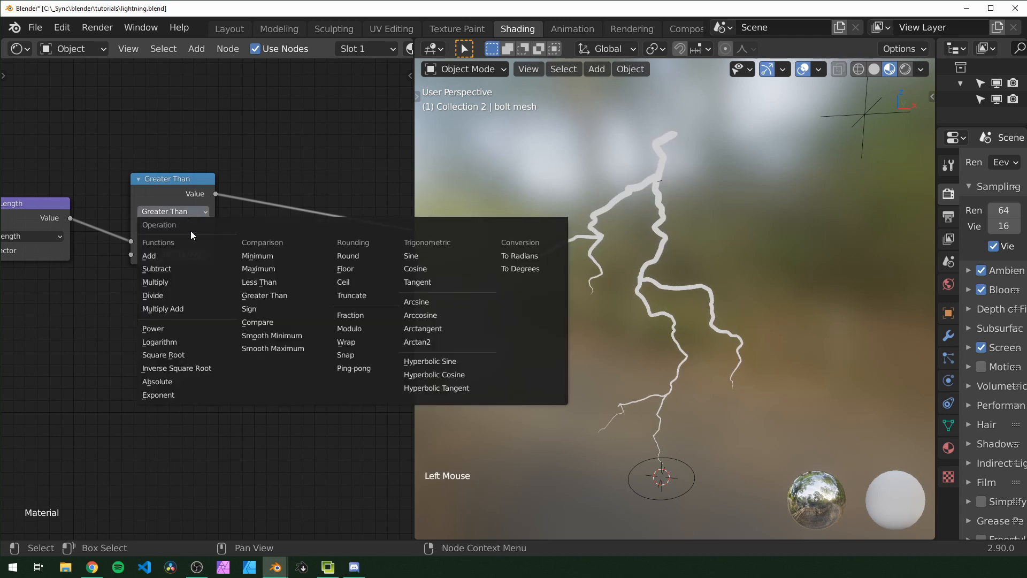
click(259, 281)
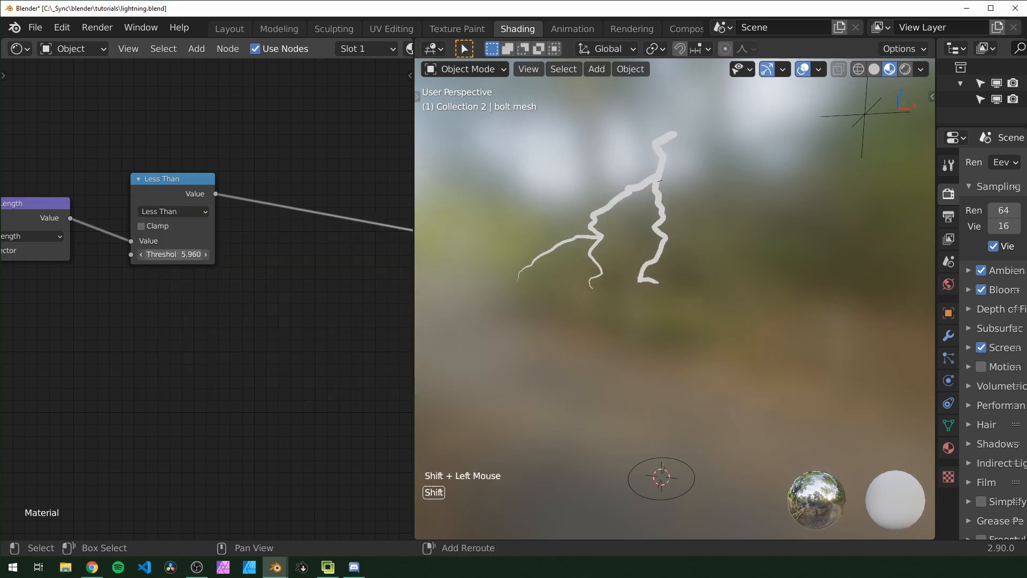
drag(191, 255, 157, 254)
text(11.000)
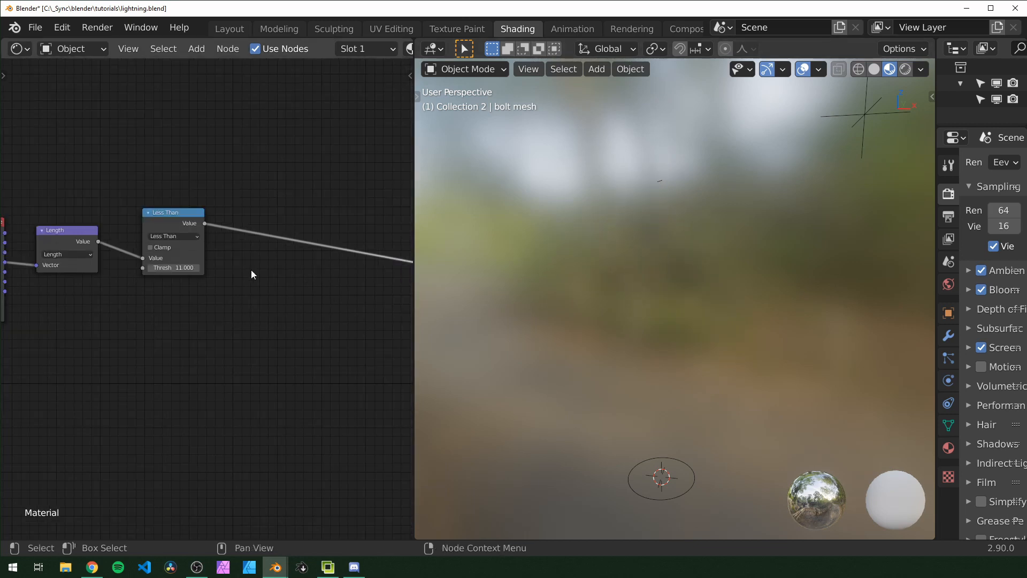
- Add an Invert node multiplied by 11 and link it into the Less Than threshold
scroll(down, 3)
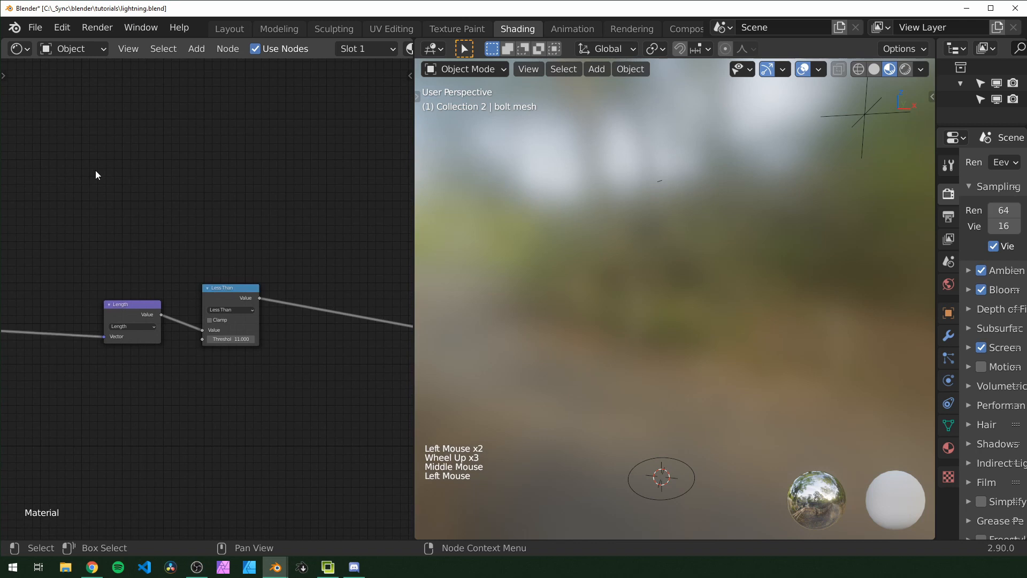
text(inve)
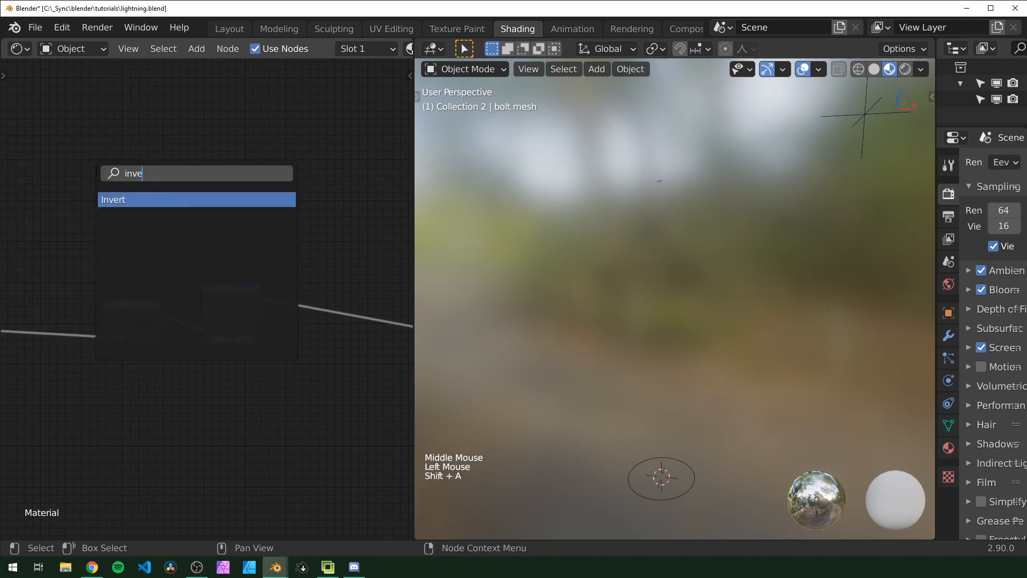
click(196, 199)
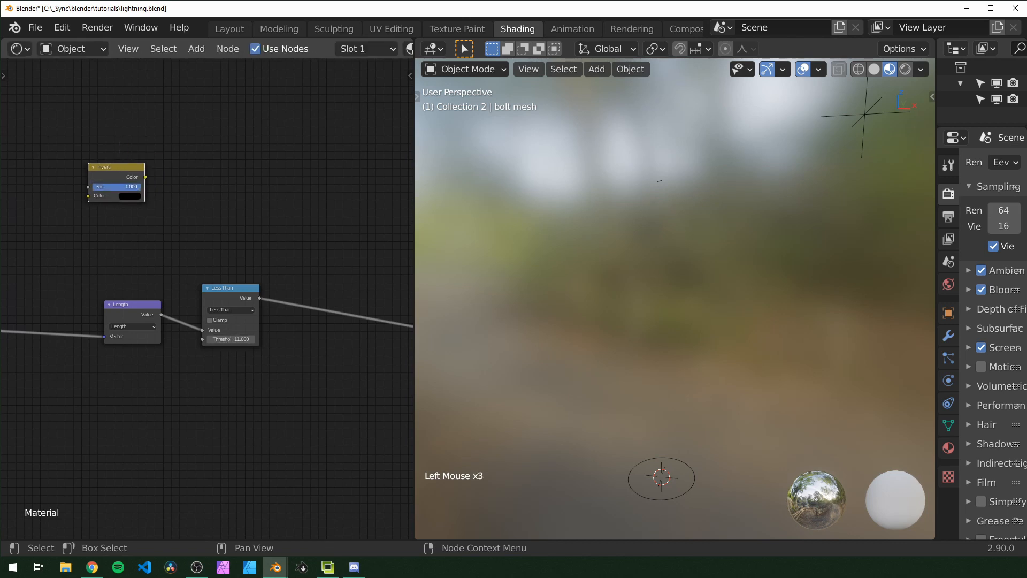
scroll(up, 3)
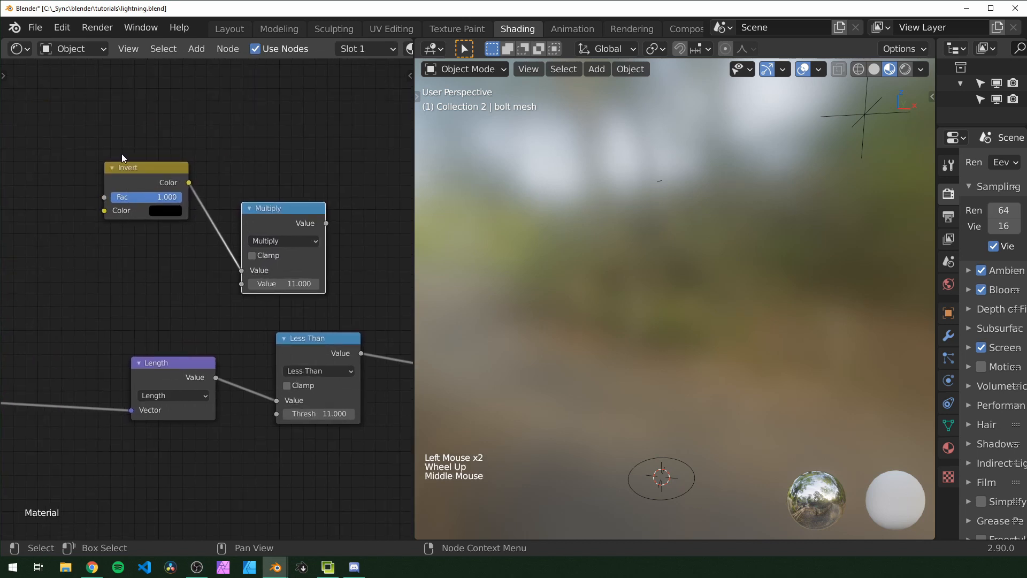
scroll(up, 3)
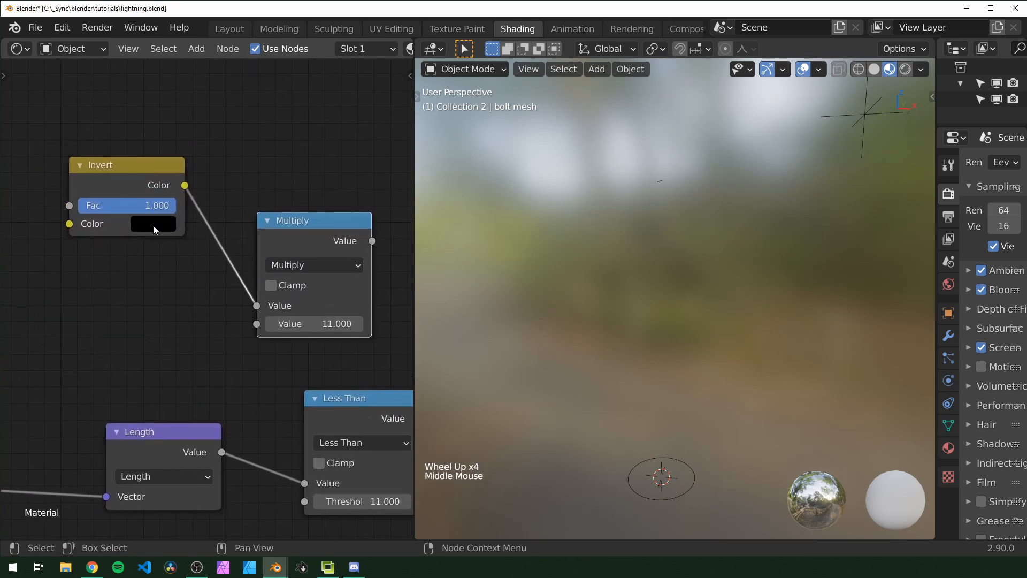
mouse_move(118, 232)
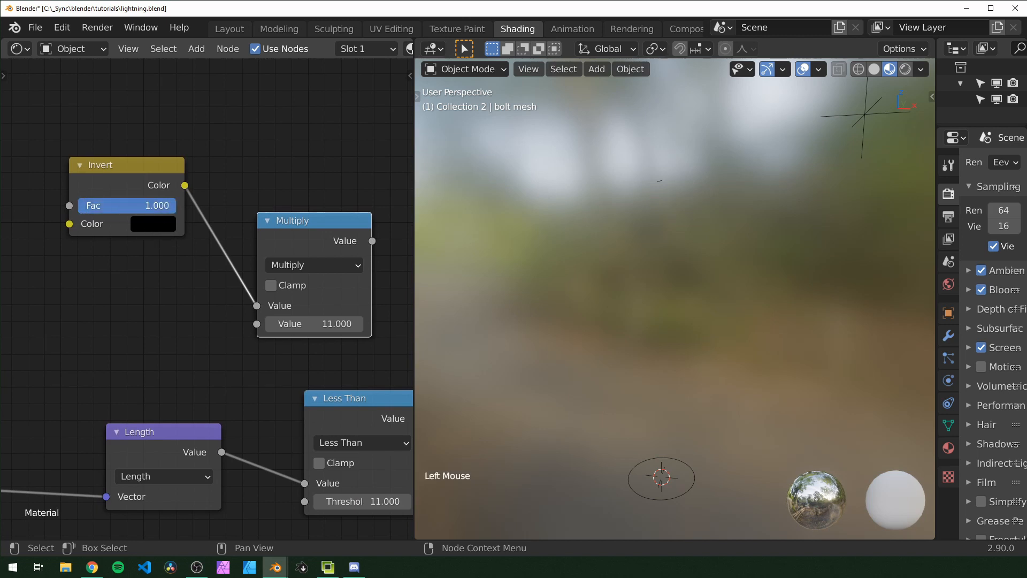
click(126, 206)
text(0.000)
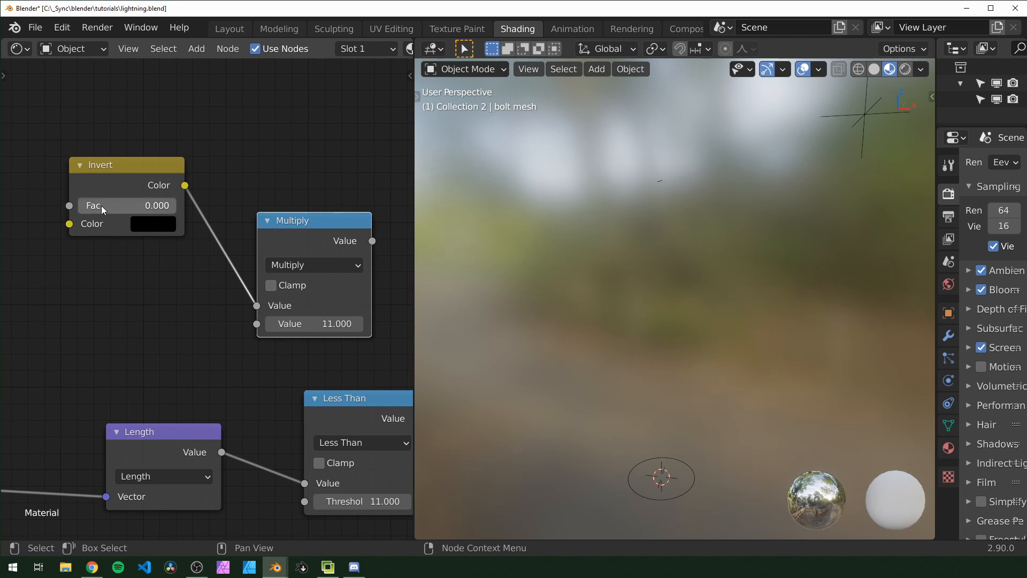
click(127, 205)
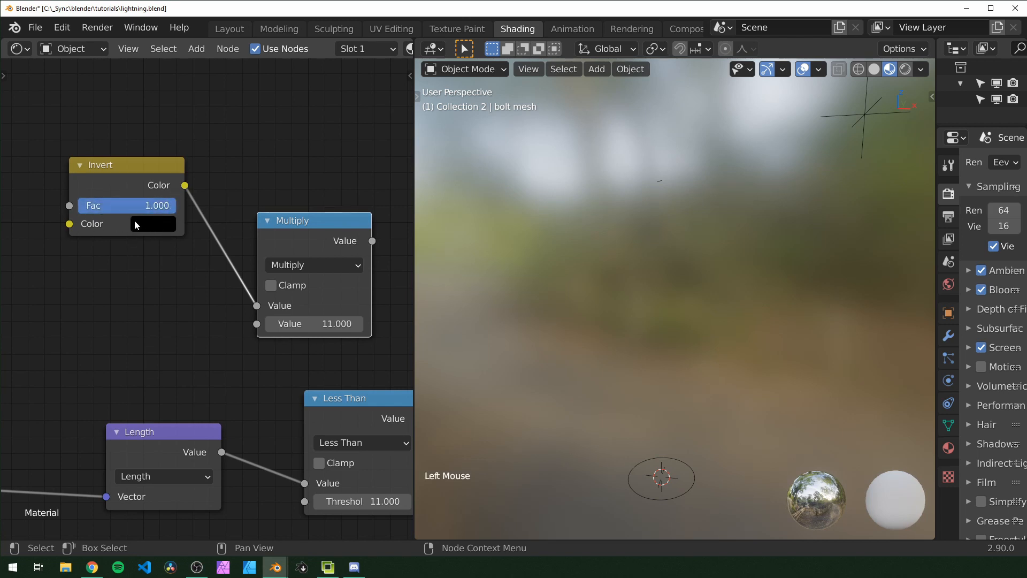
- Set the Invert colour to white and scrub its factor to grow the bolt
click(153, 223)
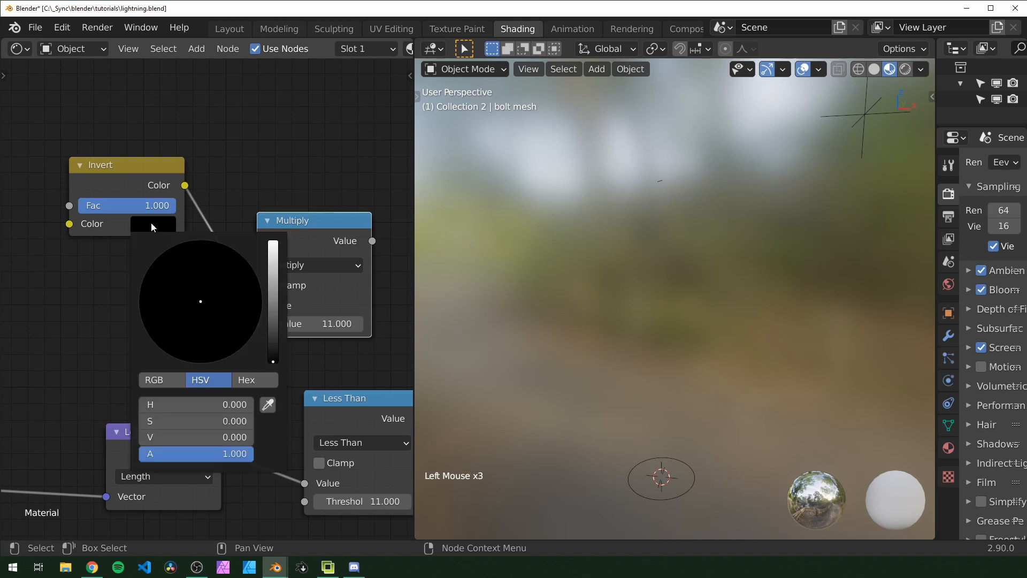
click(214, 291)
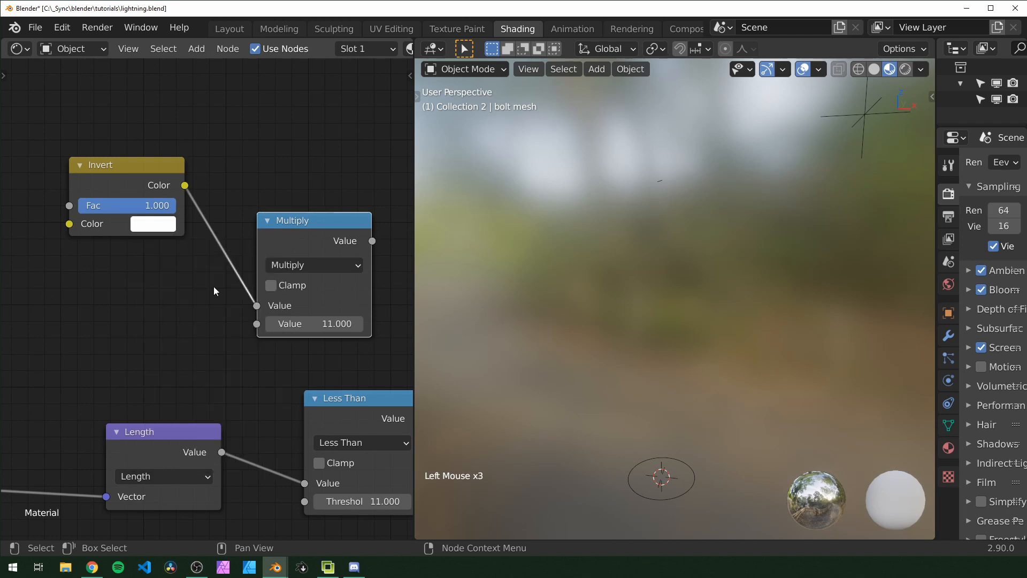
click(157, 206)
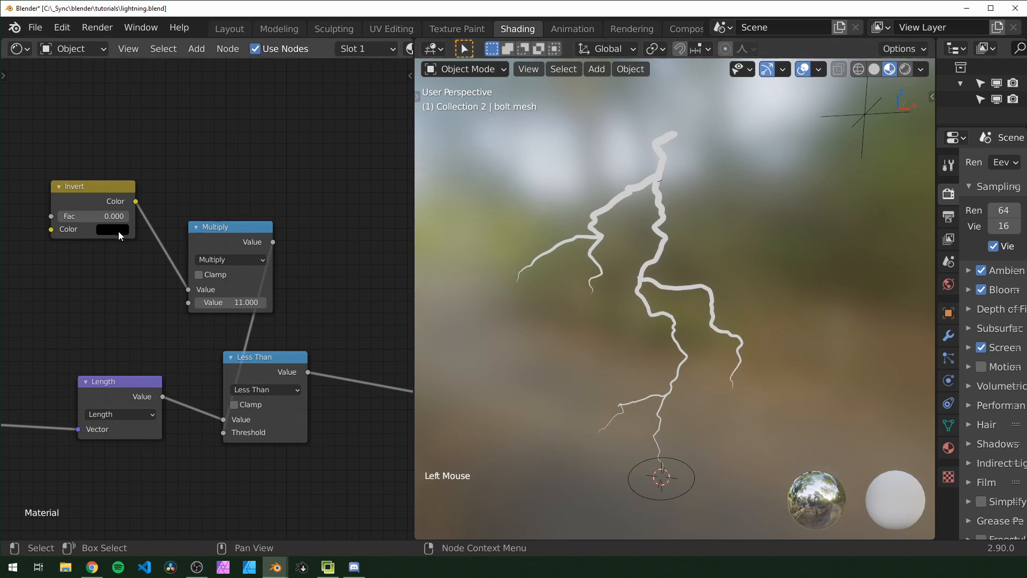
click(112, 229)
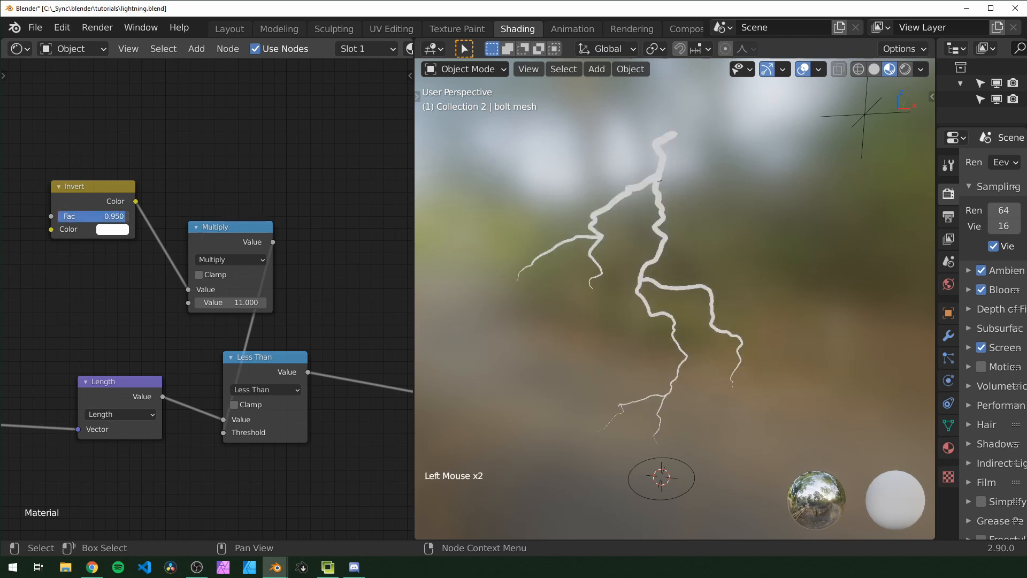
drag(105, 216, 92, 216)
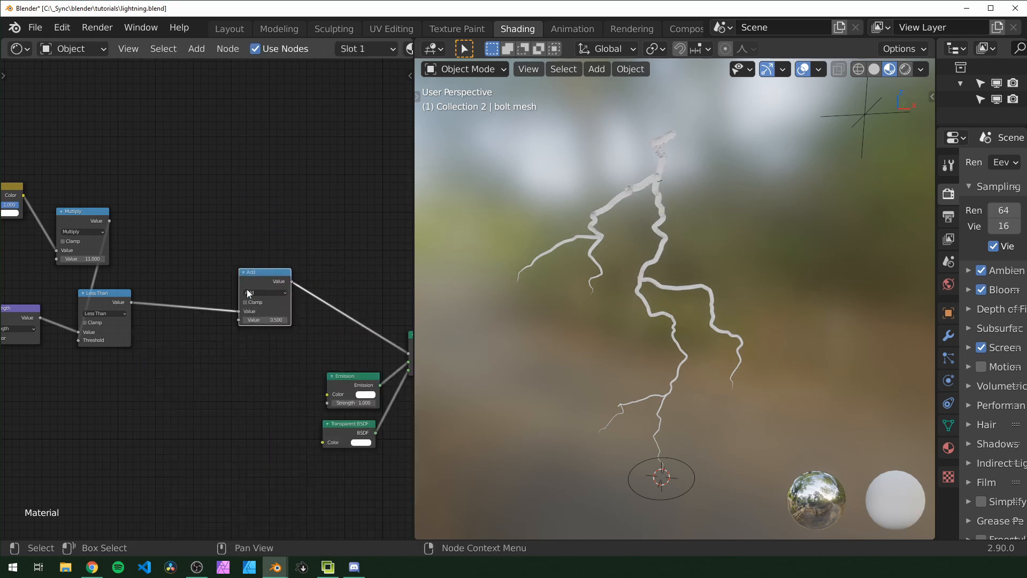
- Add a clamped Math Add node, feed a duplicated Invert into it and link it to the Mix Shader Fac
click(255, 309)
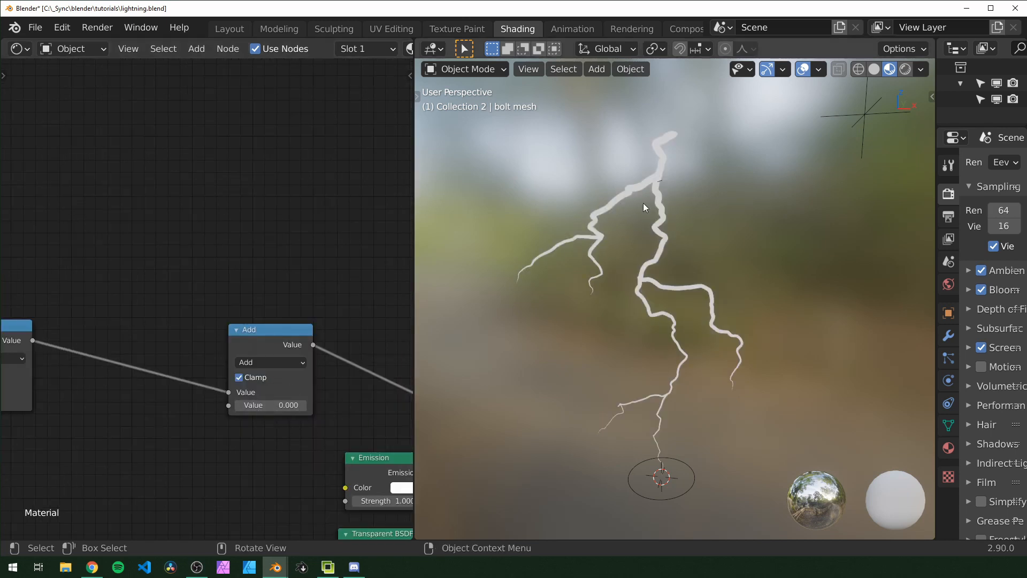
drag(249, 405, 309, 404)
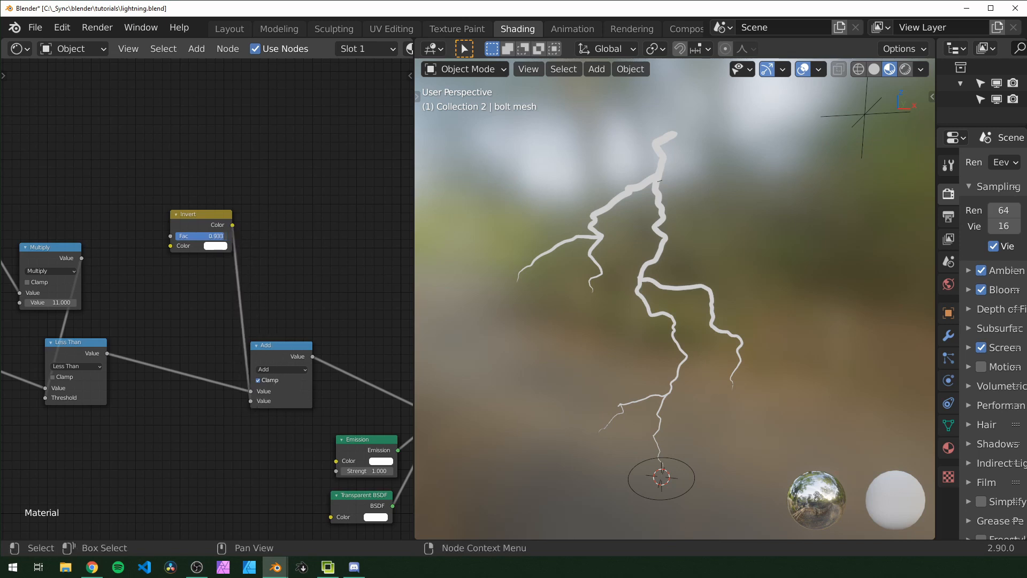
drag(210, 235, 197, 236)
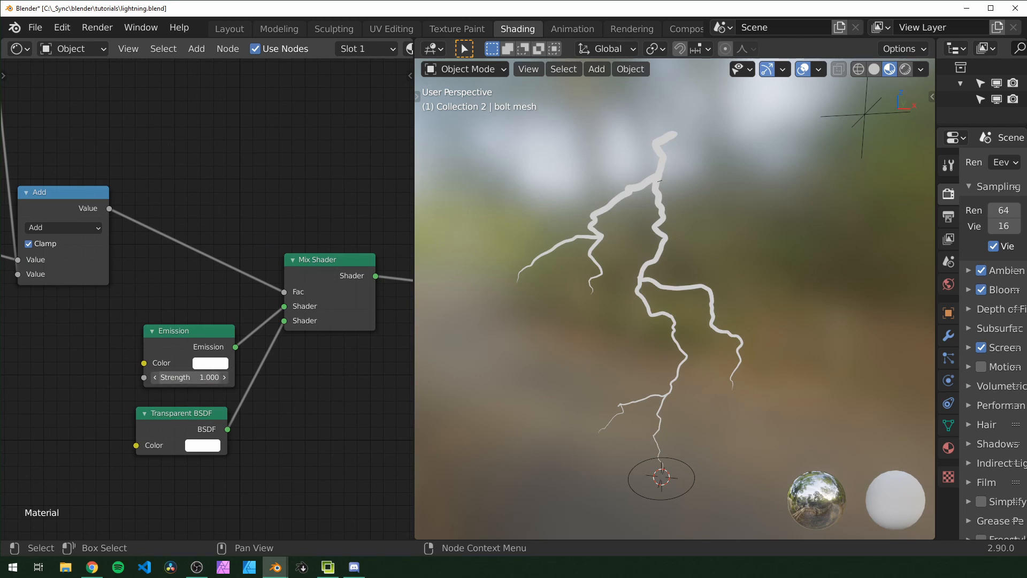
scroll(down, 3)
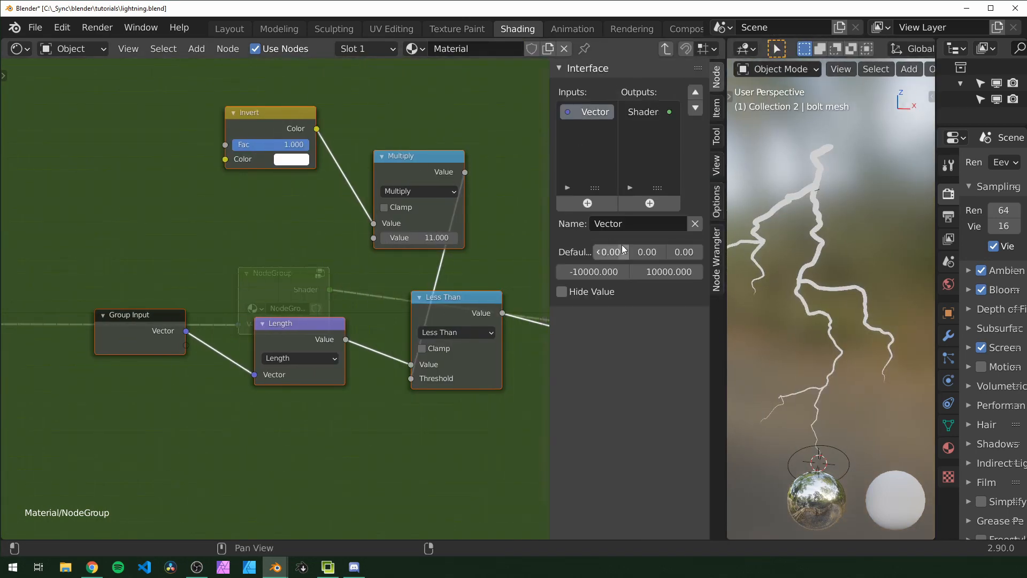
- Rename the group's Vector input to Object and its Fac input to Bolt Opacity
click(637, 223)
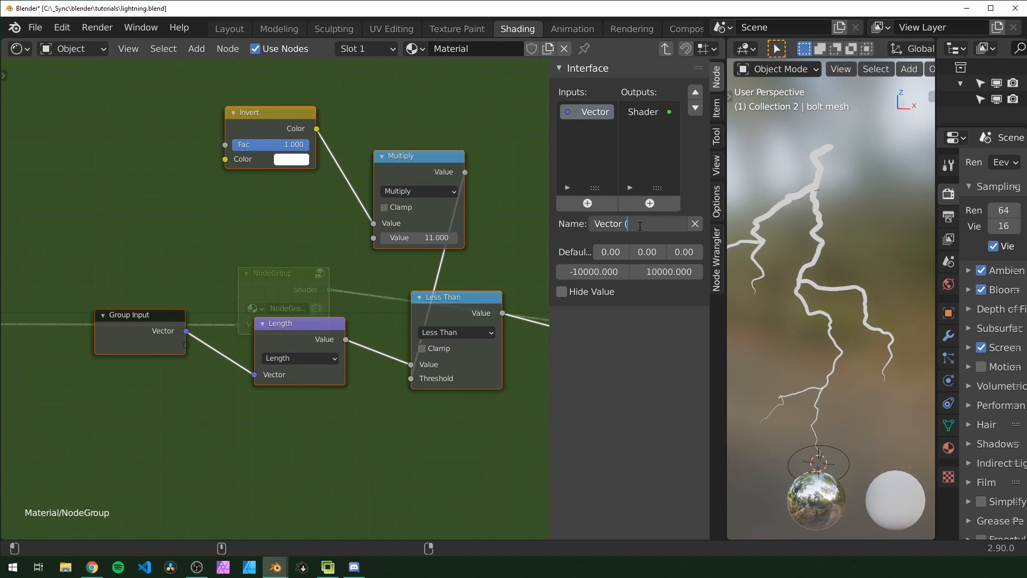
text(object))
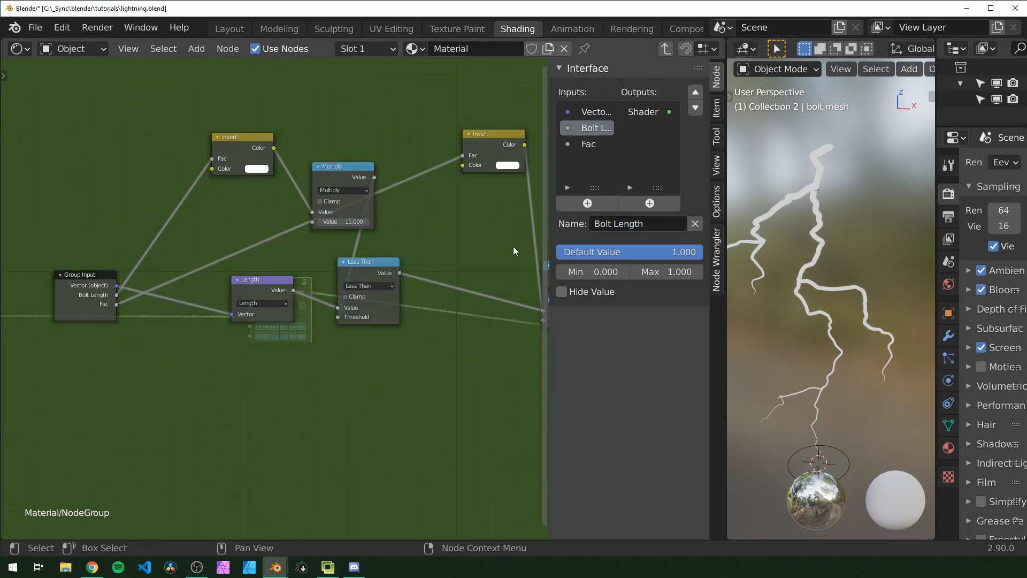
click(588, 144)
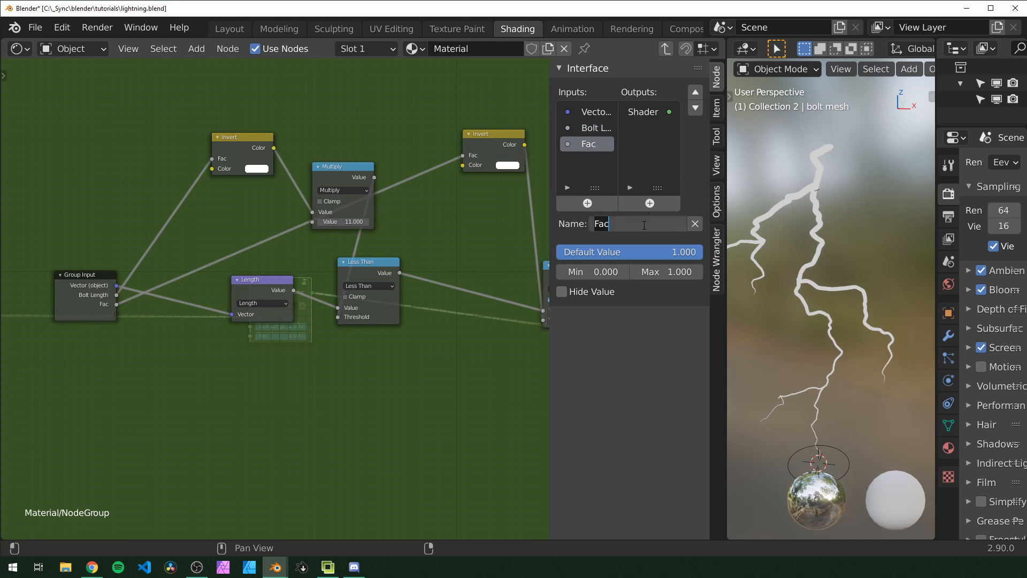
text(Bolt Opacity)
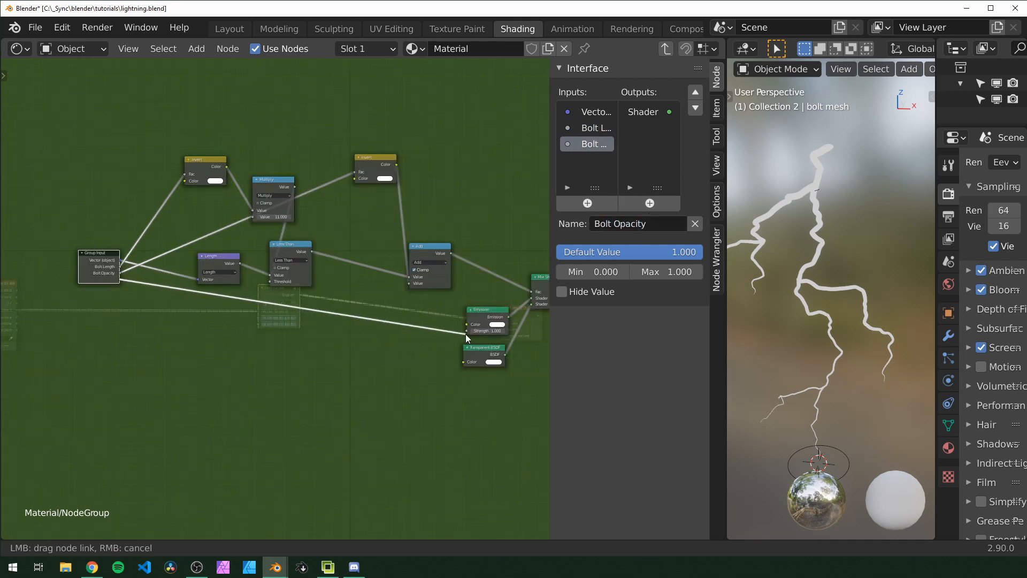
- Expose emission strength as a group input and label the node group Lightning Bolt
drag(496, 330, 121, 279)
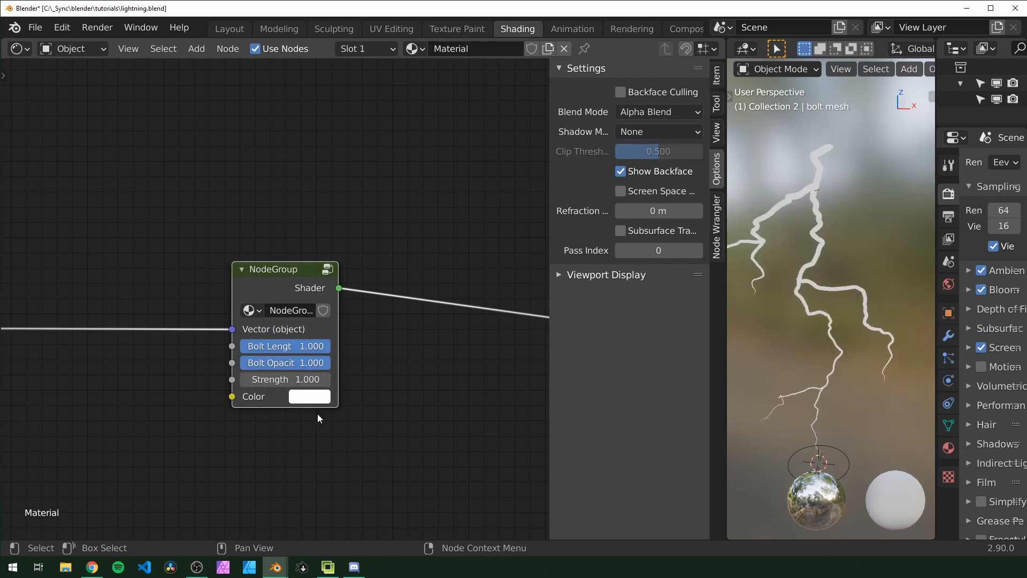
click(310, 396)
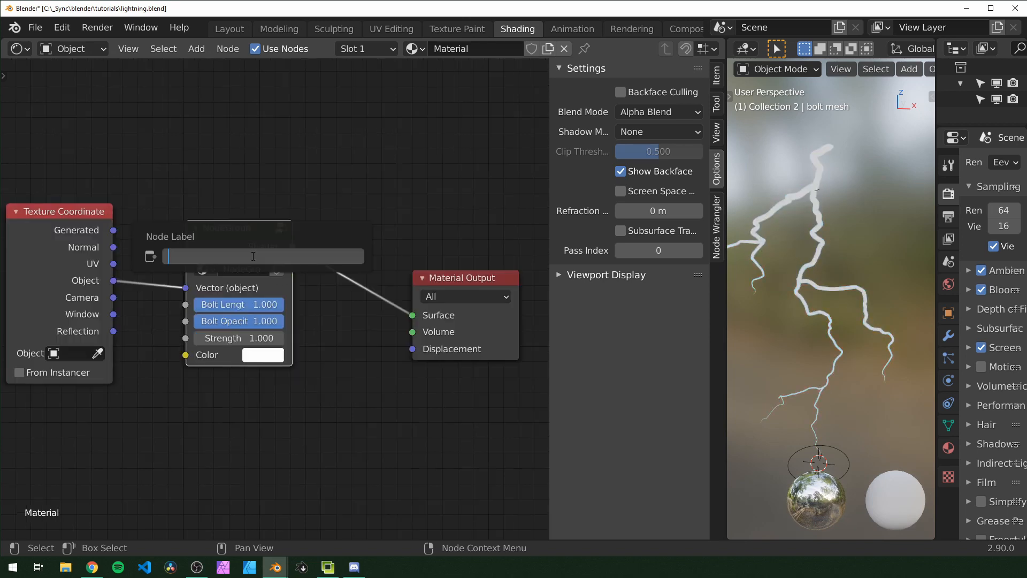
text(Lightning Bolt)
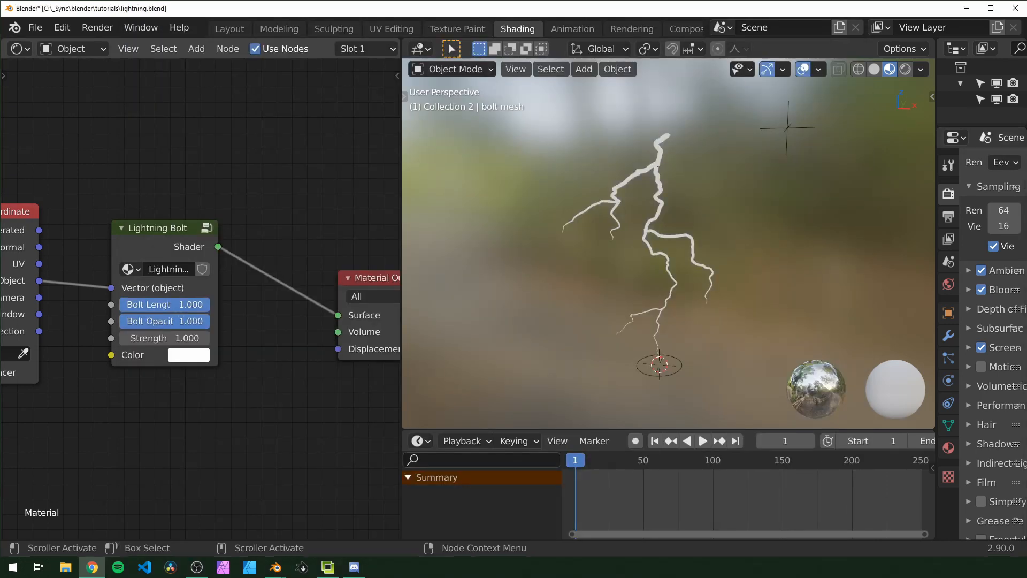
- Keyframe Bolt Length from 0 at frame 1 to full with linear interpolation
click(165, 305)
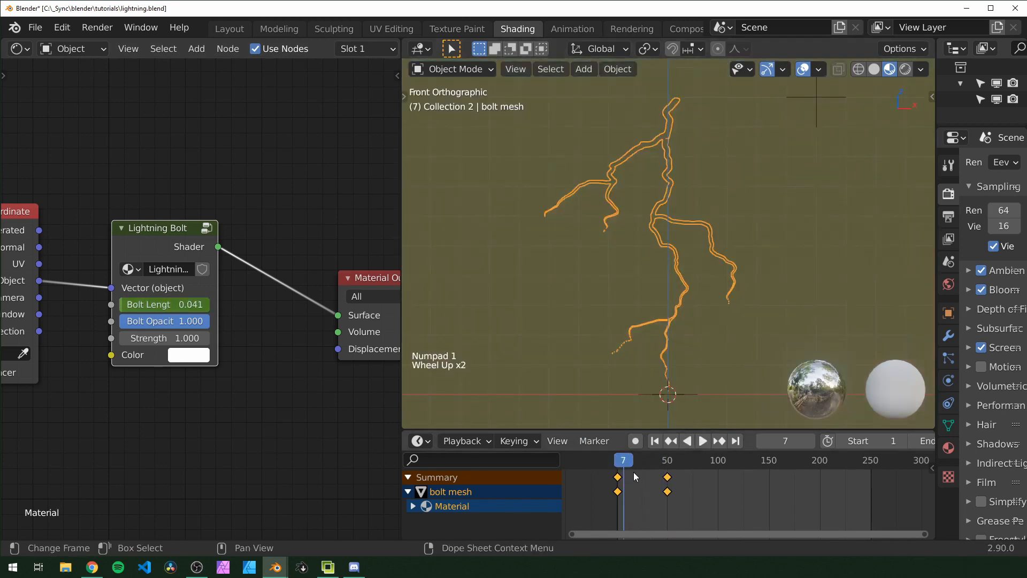
click(702, 440)
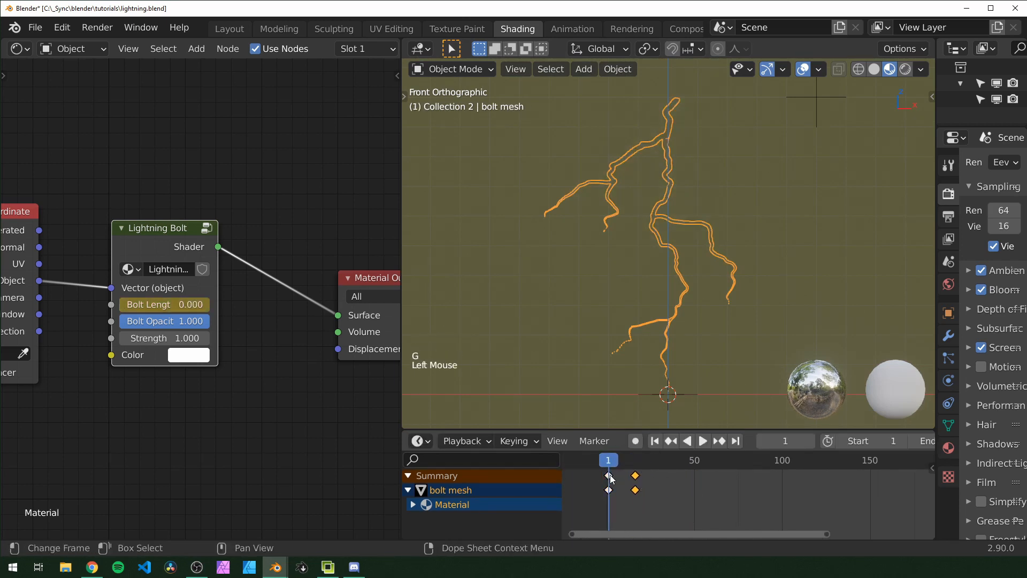
key(space)
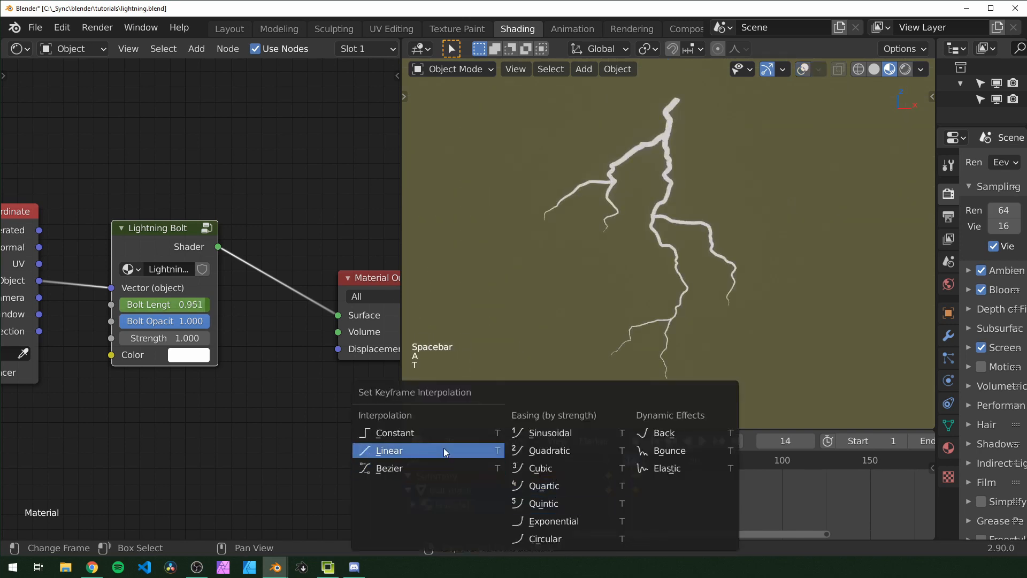
click(389, 451)
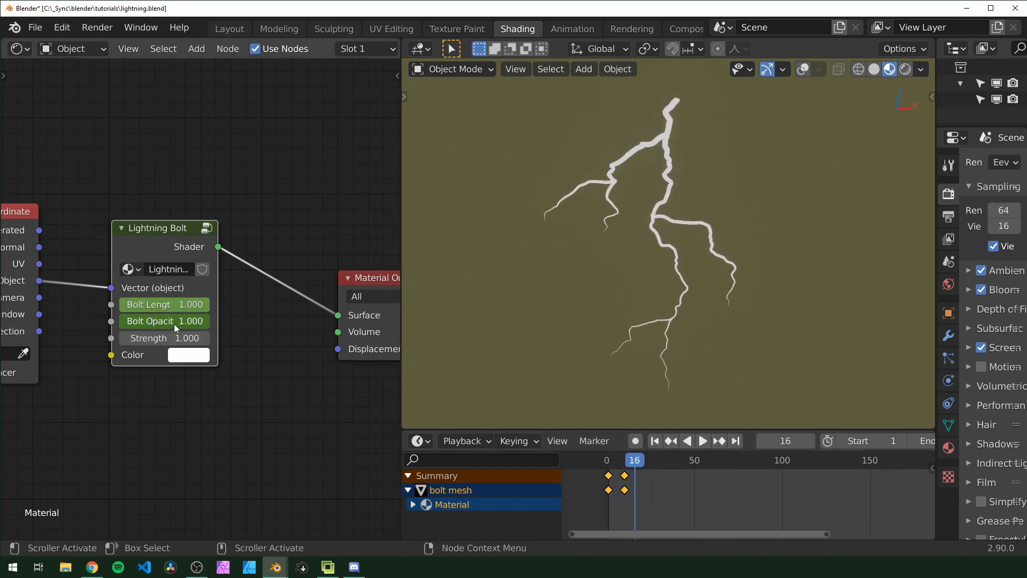
- Keyframe Bolt Opacity at full then down to 0 at frame 29 so the bolt fades
click(651, 460)
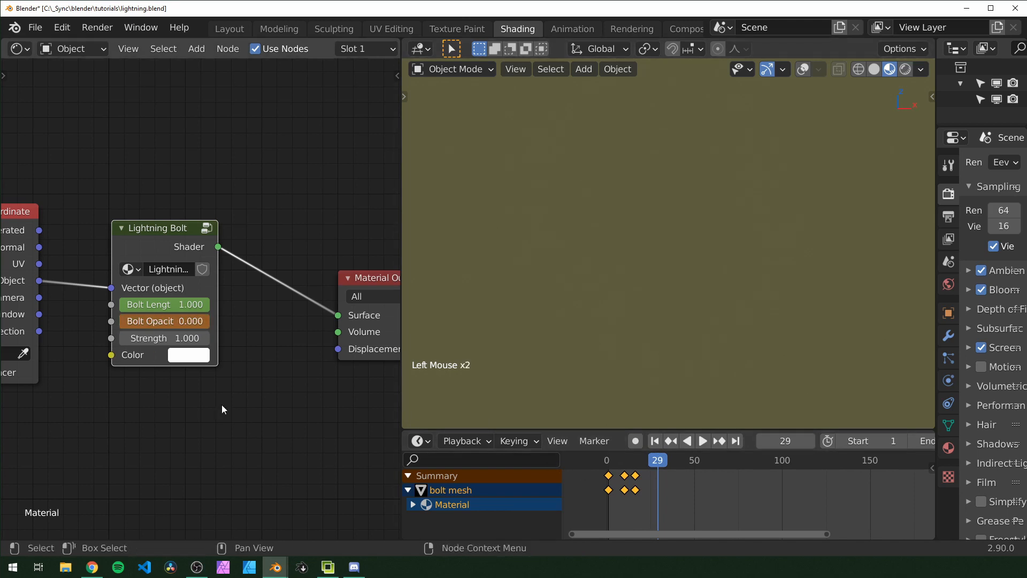
key(space)
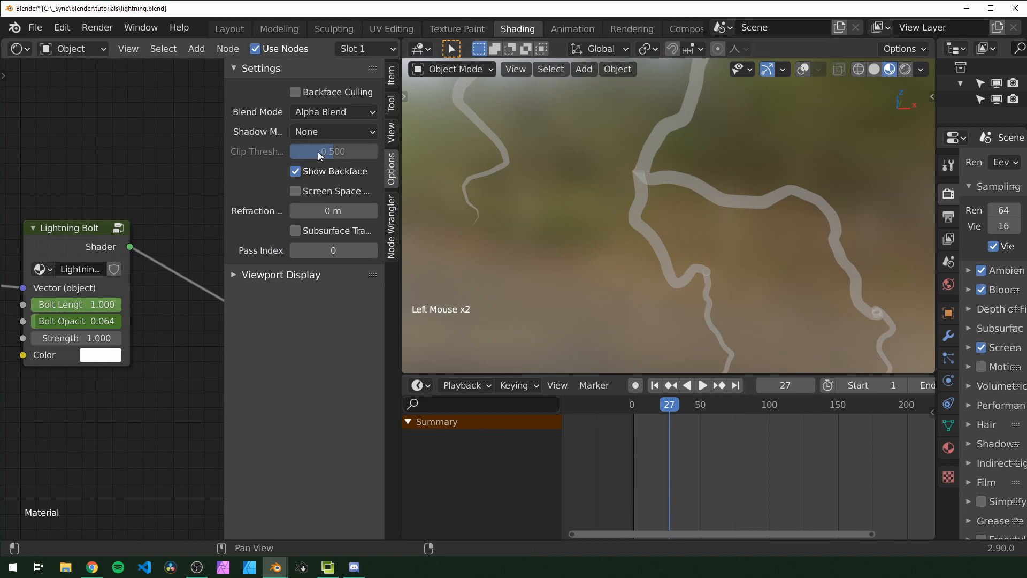
- Adjust the clip threshold and raise the Lightning Bolt node's Strength to 10
click(295, 171)
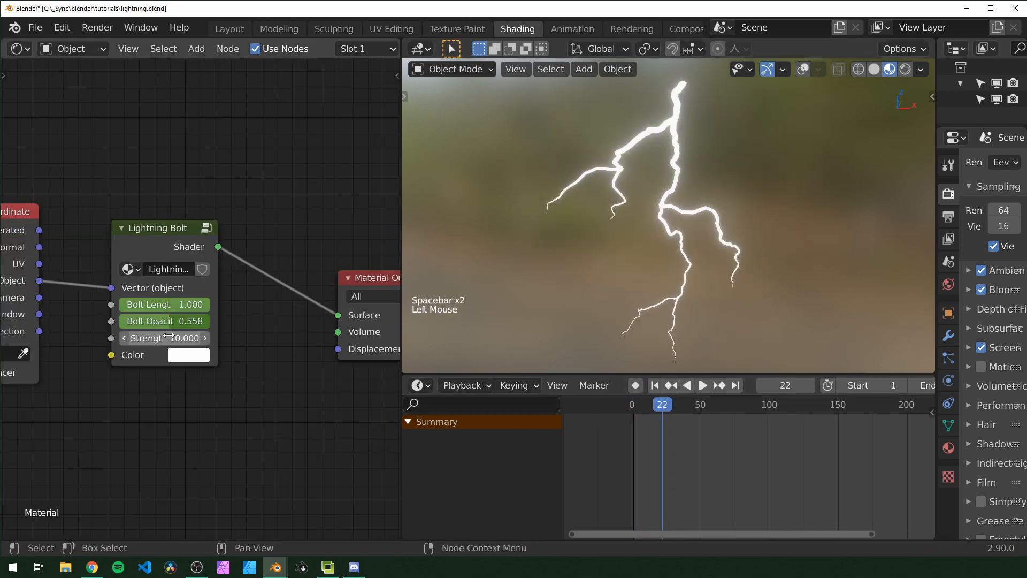
click(693, 385)
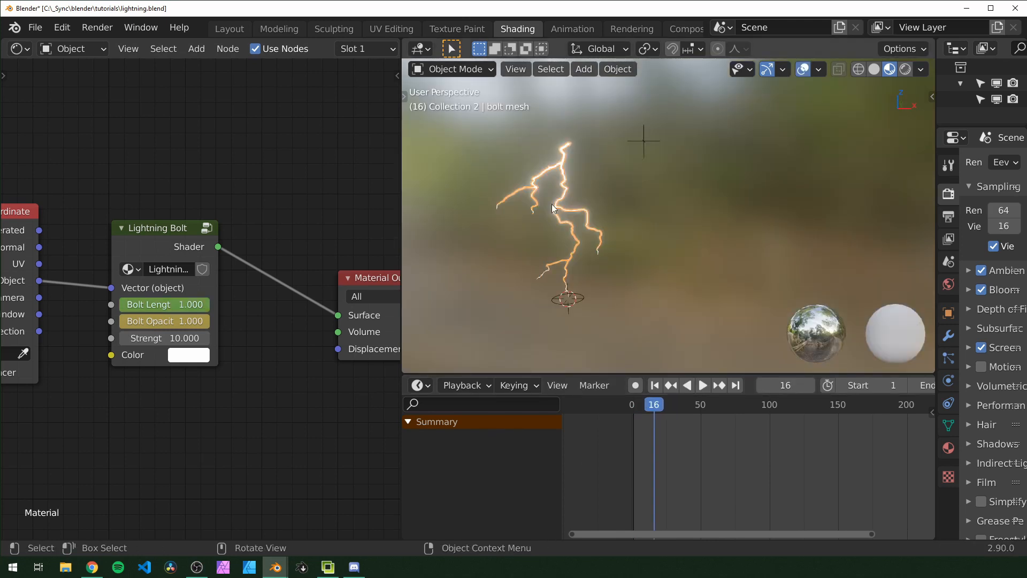
mouse_move(504, 216)
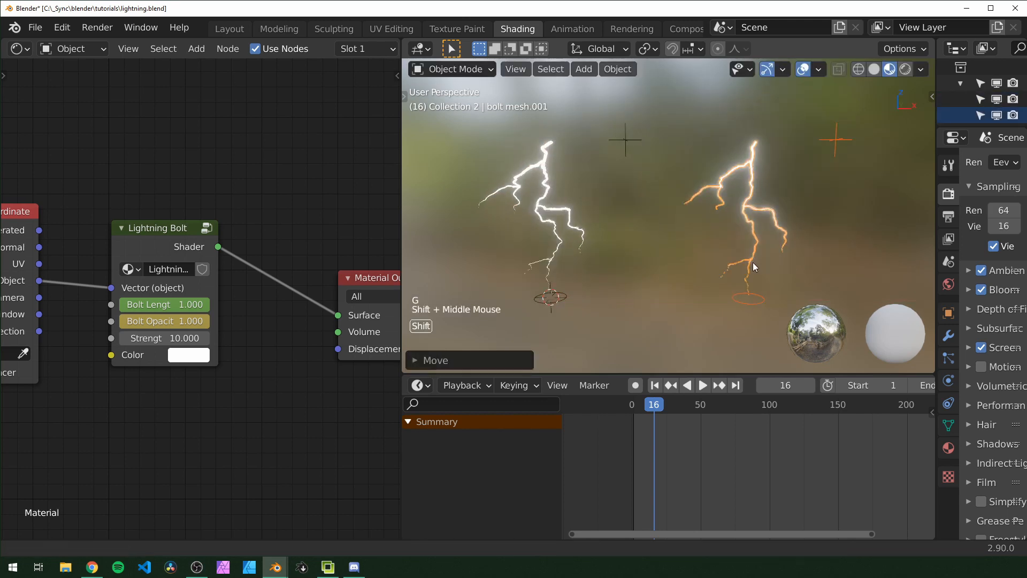
- Move the duplicated bolt to the right and strip it to a single straight strand with its own control empty
key(Tab)
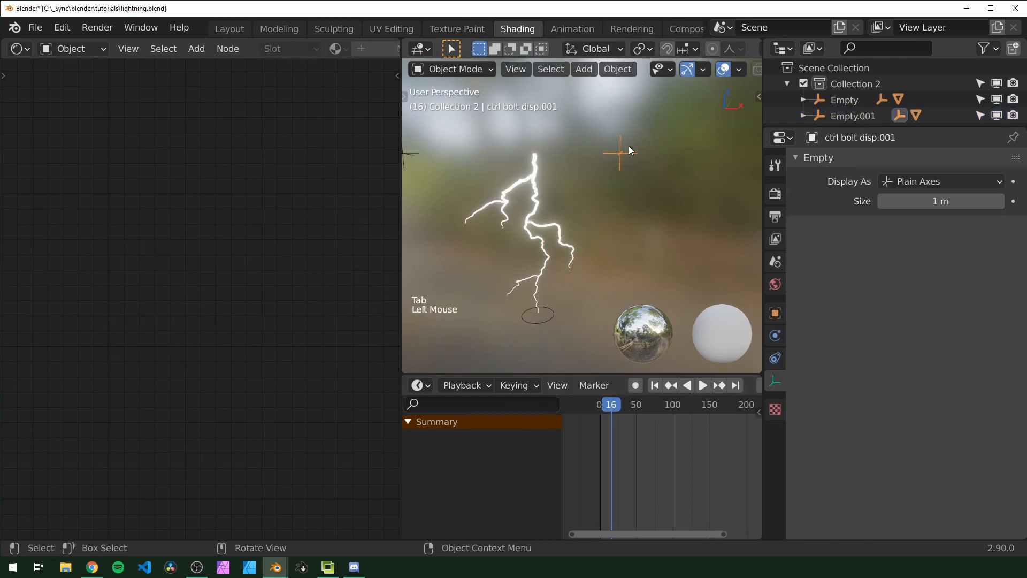
key(g)
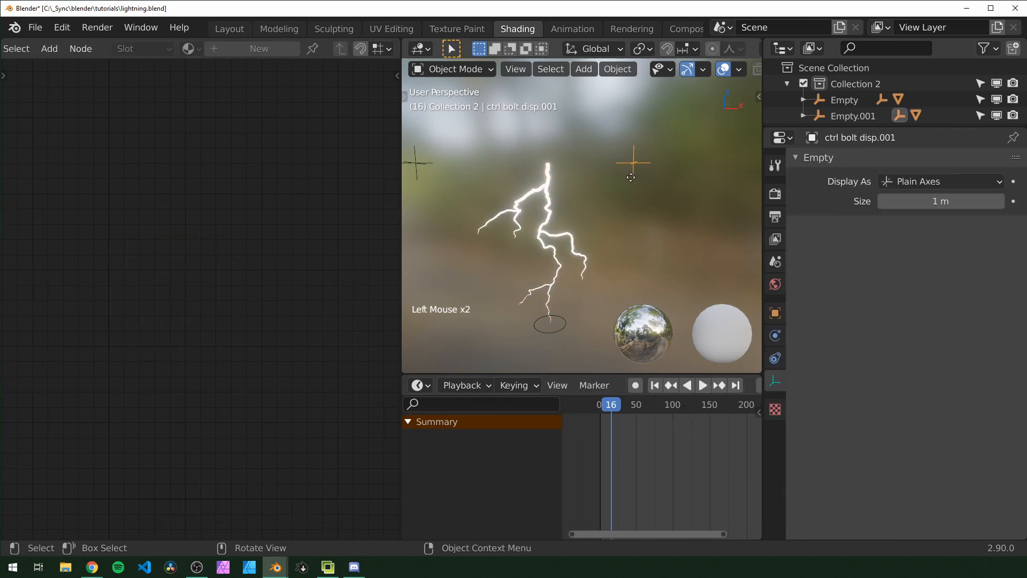
key(Tab)
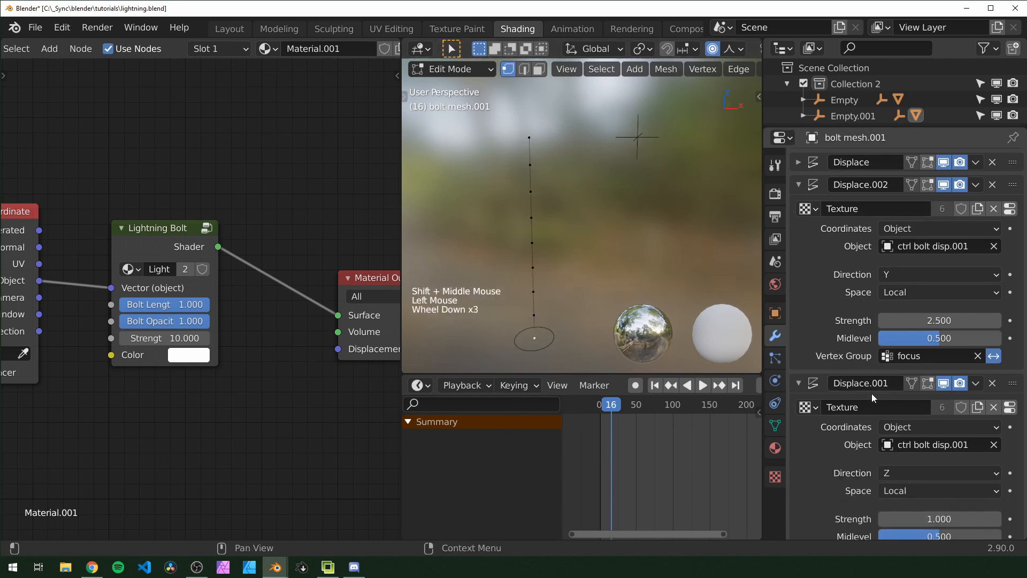
scroll(down, 3)
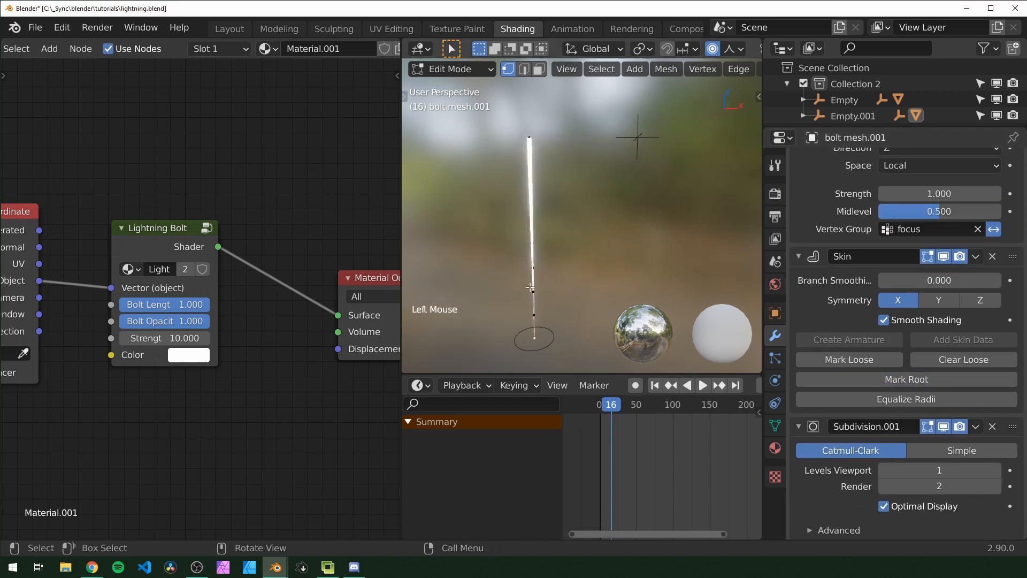
click(229, 28)
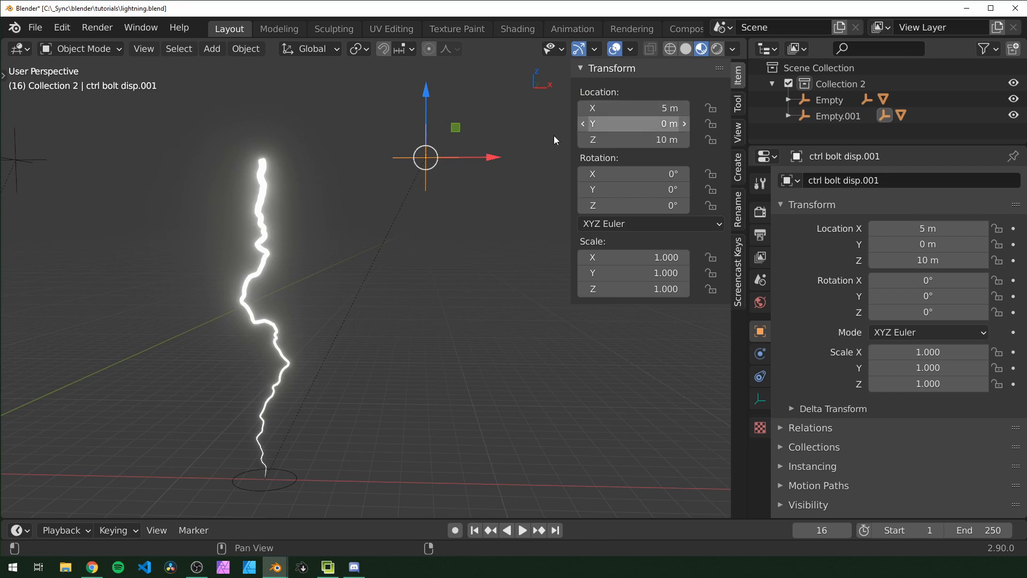
mouse_move(632, 139)
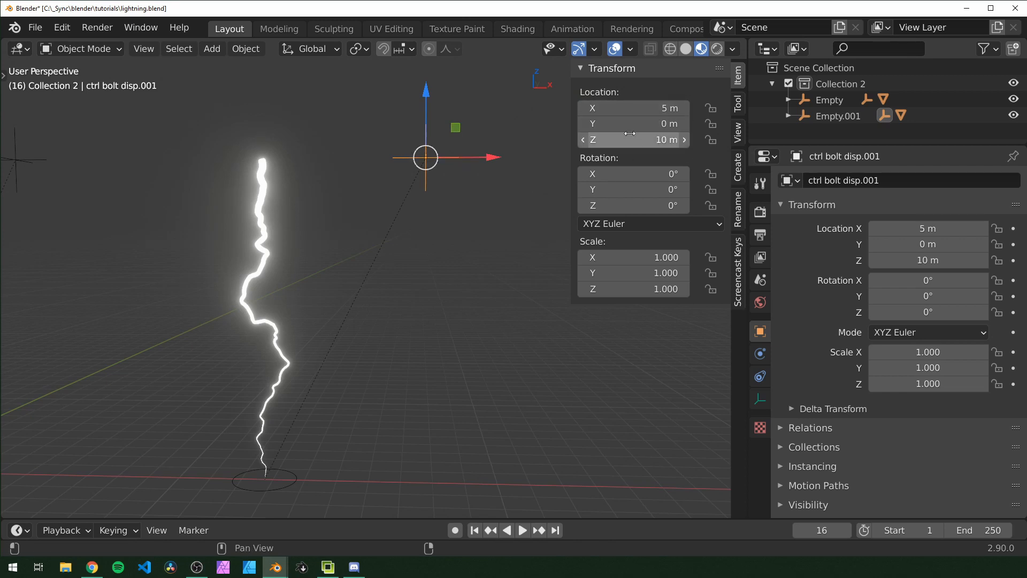
mouse_move(632, 124)
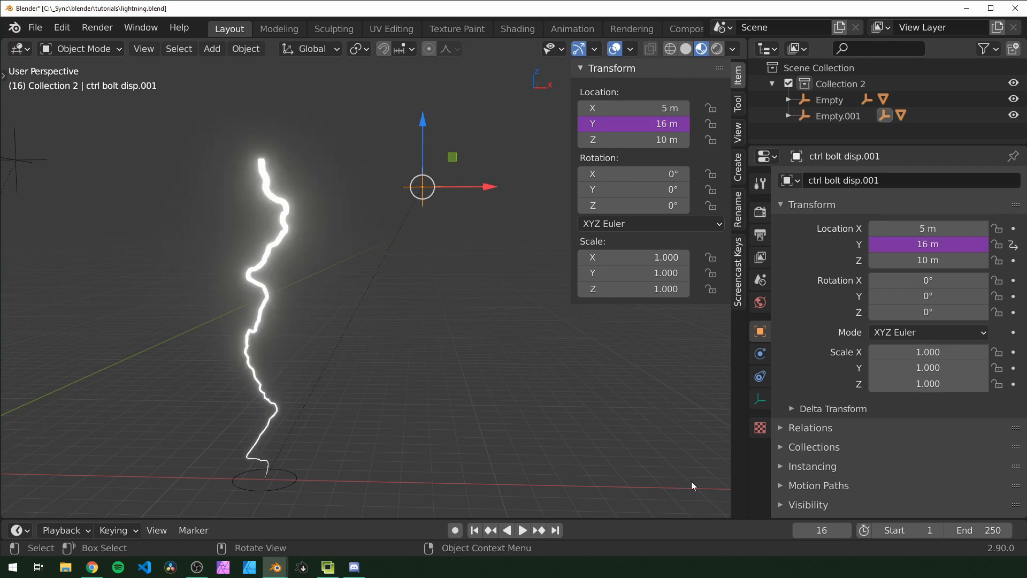
- Place the control empty at Y 16 m and set the straight bolt's top vertex to Z 10 m
click(522, 530)
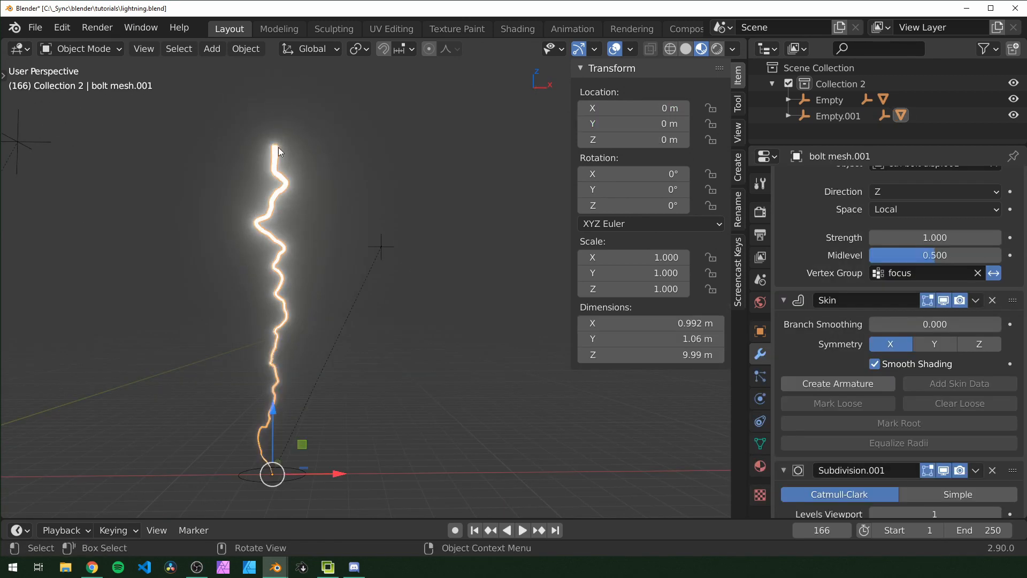
key(Tab)
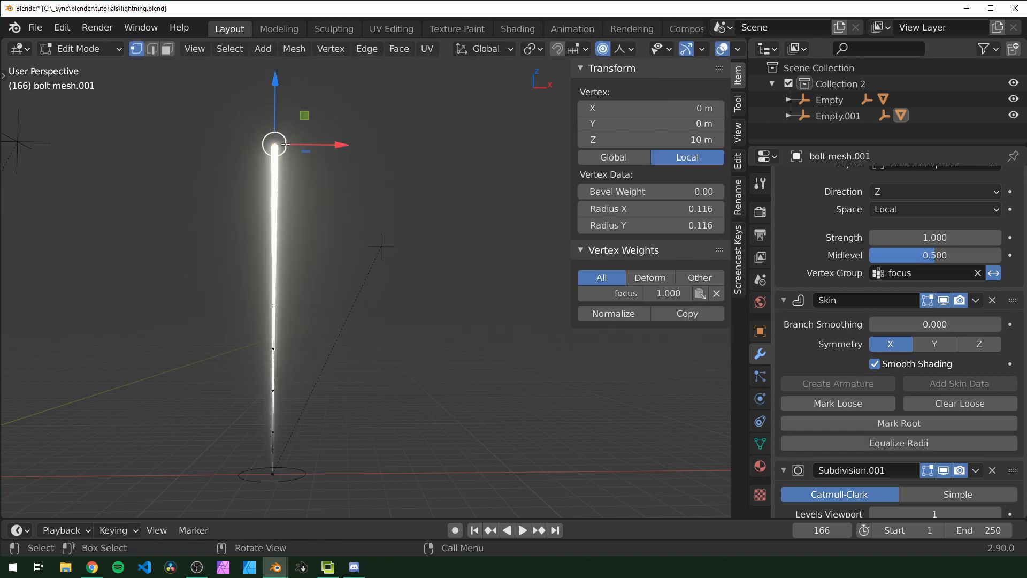
key(s)
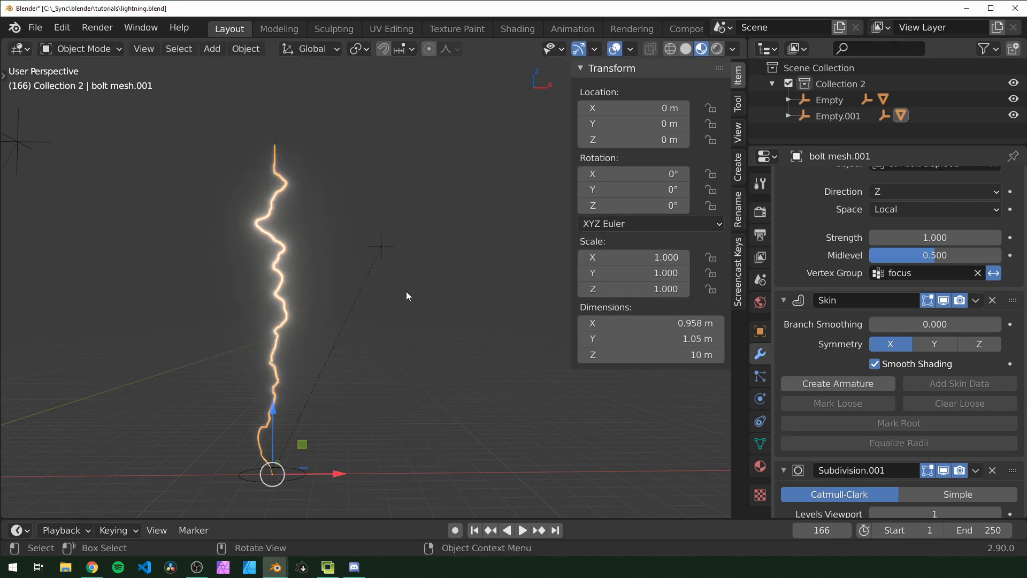
click(522, 530)
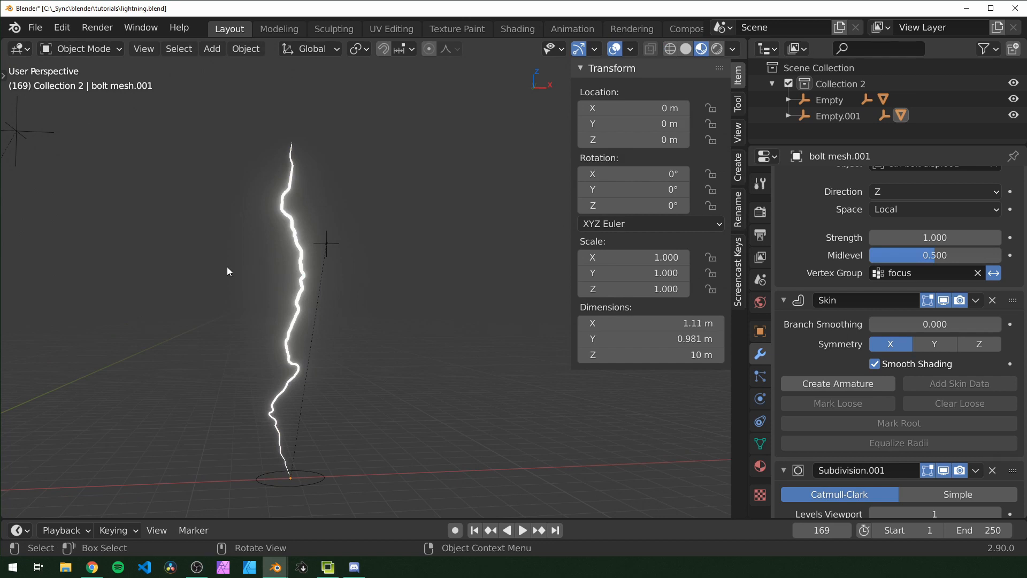
- Switch the straight bolt's proportional editing falloff from Sharp to Smooth in Edit Mode
key(Tab)
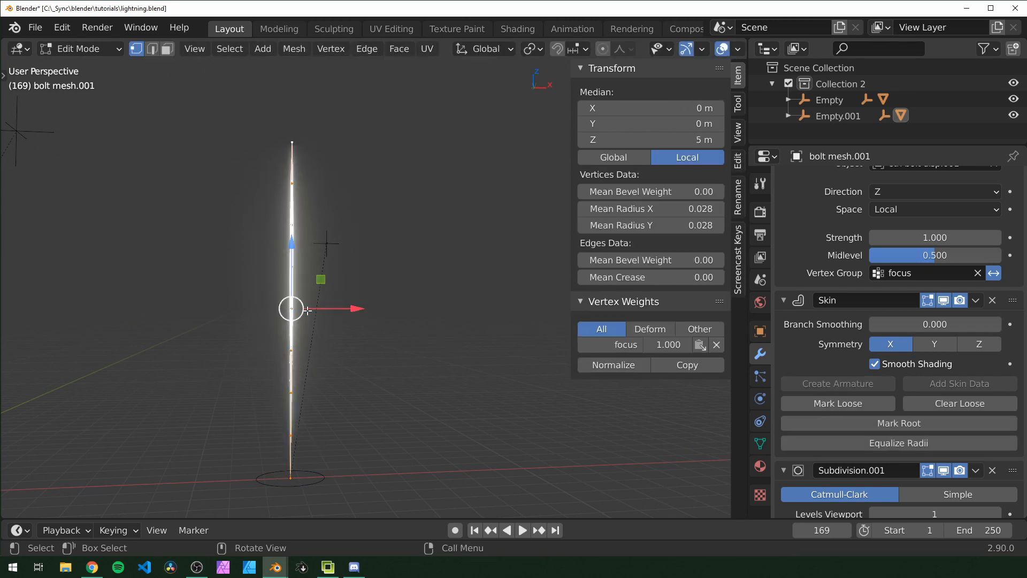
key(shift+d)
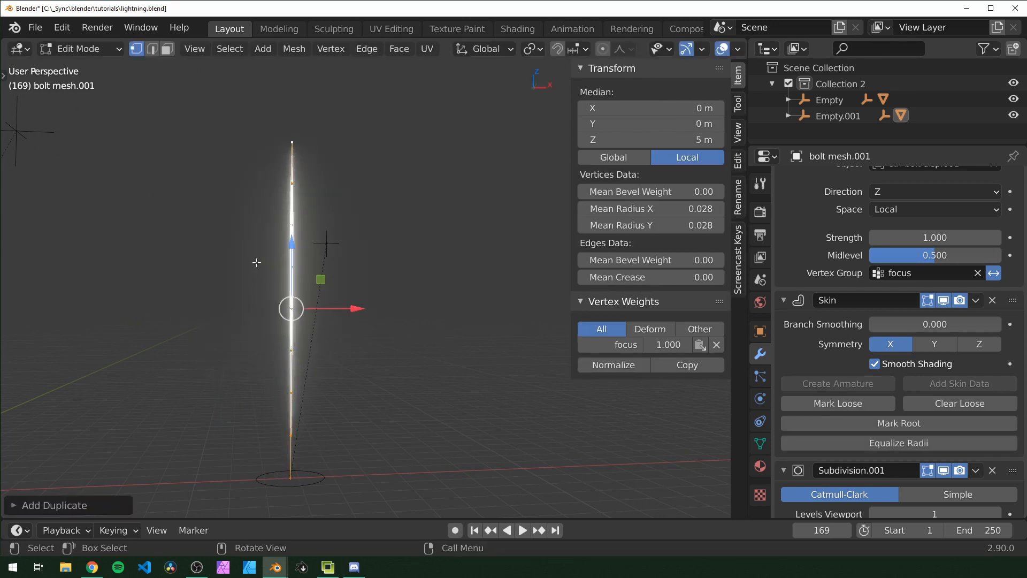
click(619, 48)
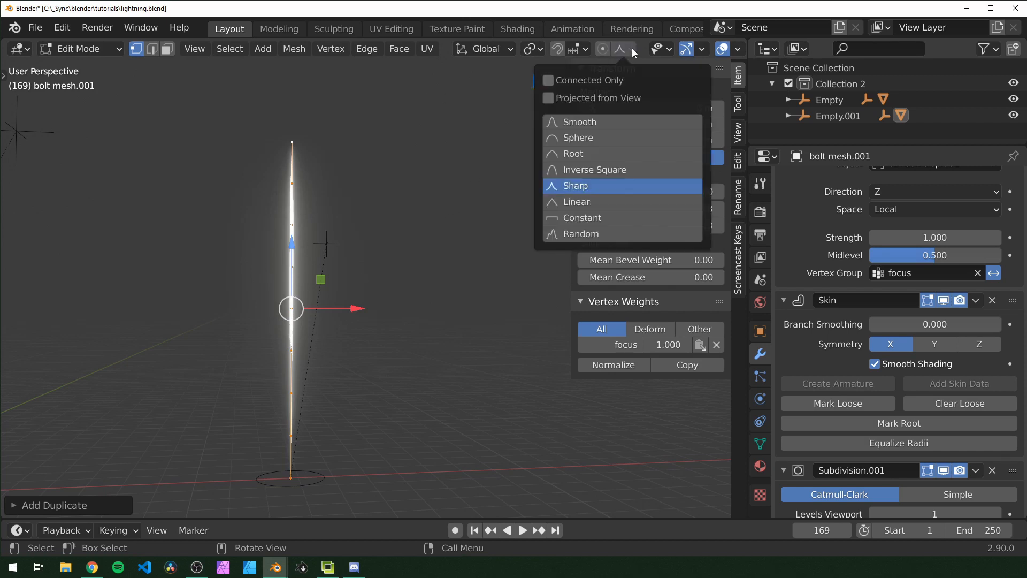
mouse_move(579, 122)
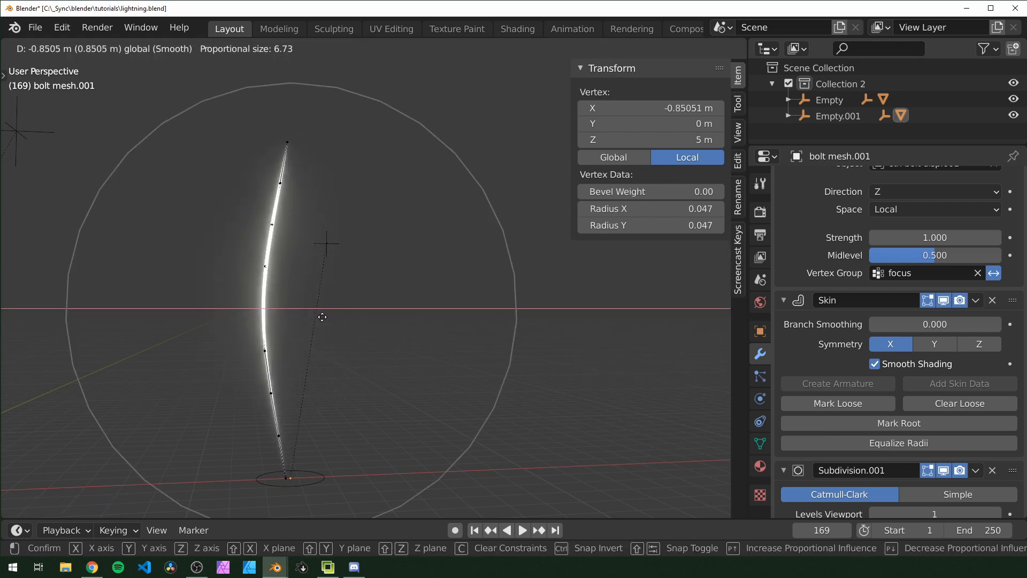
click(628, 48)
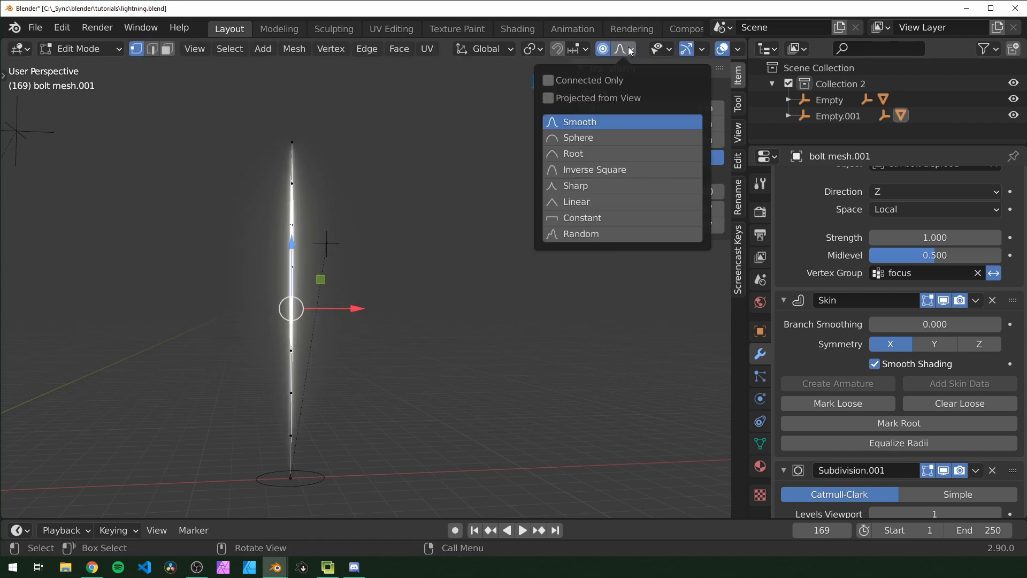